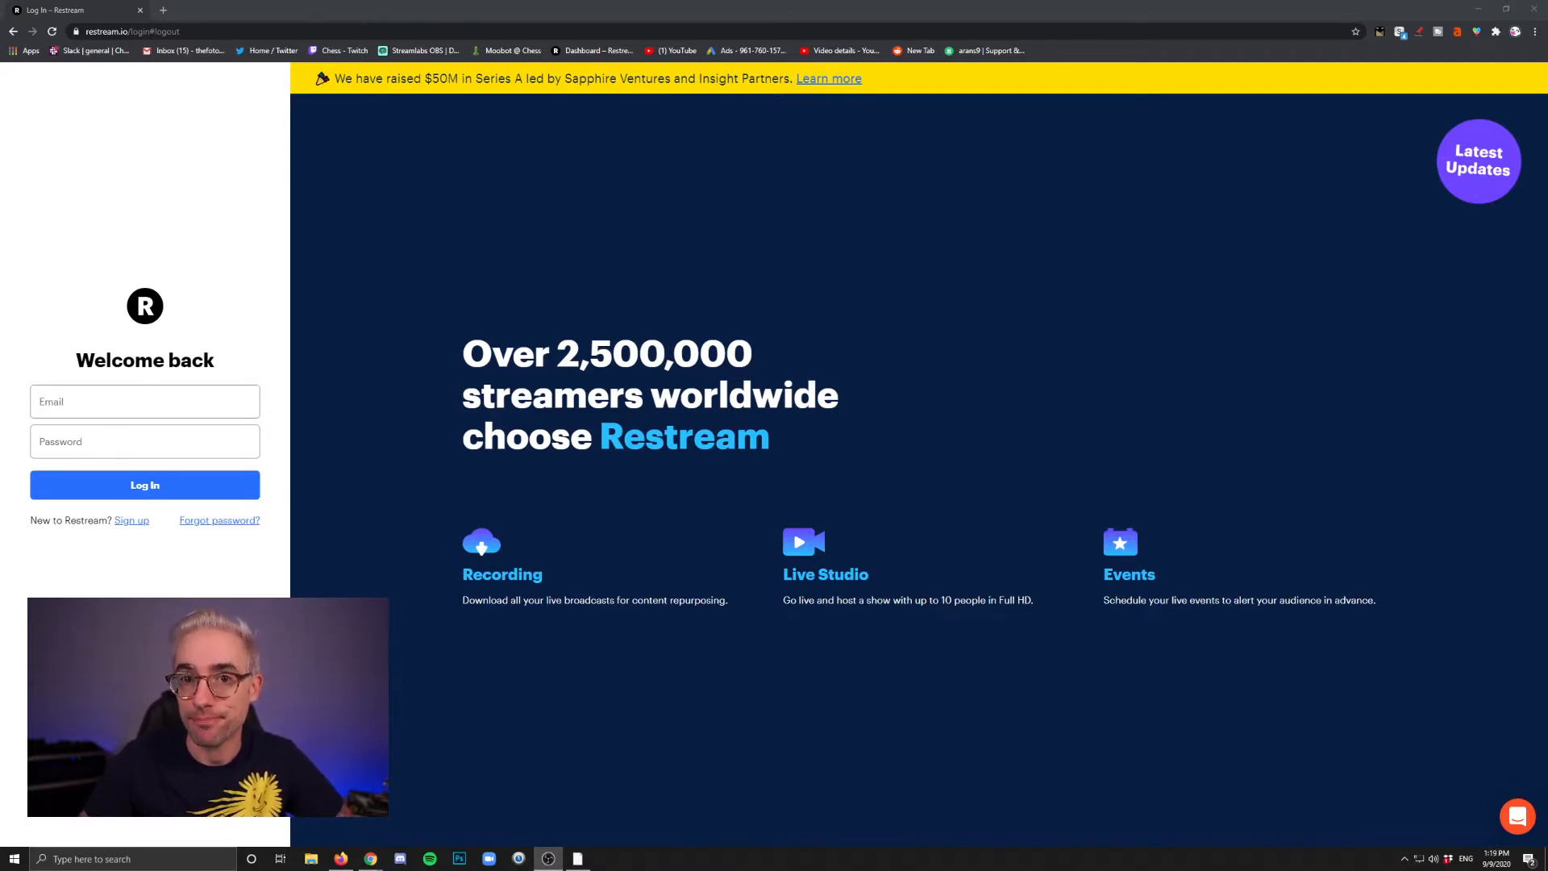
Log in to Restream to reach the welcome dashboard suggesting Facebook, Twitch, YouTube and LinkedIn
left_click(144, 485)
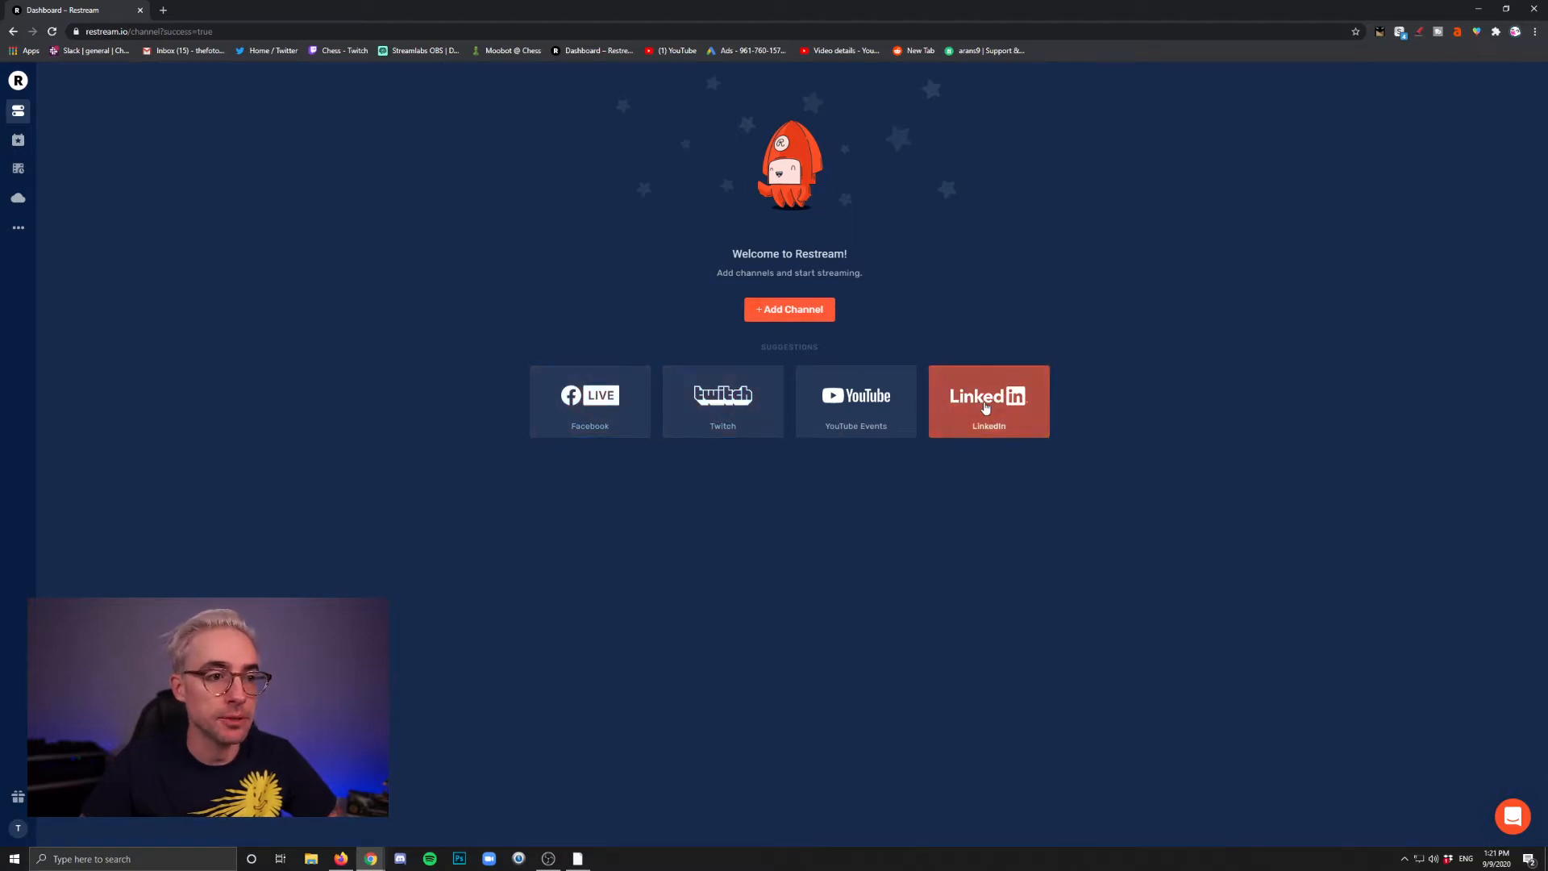
mouse_move(815, 608)
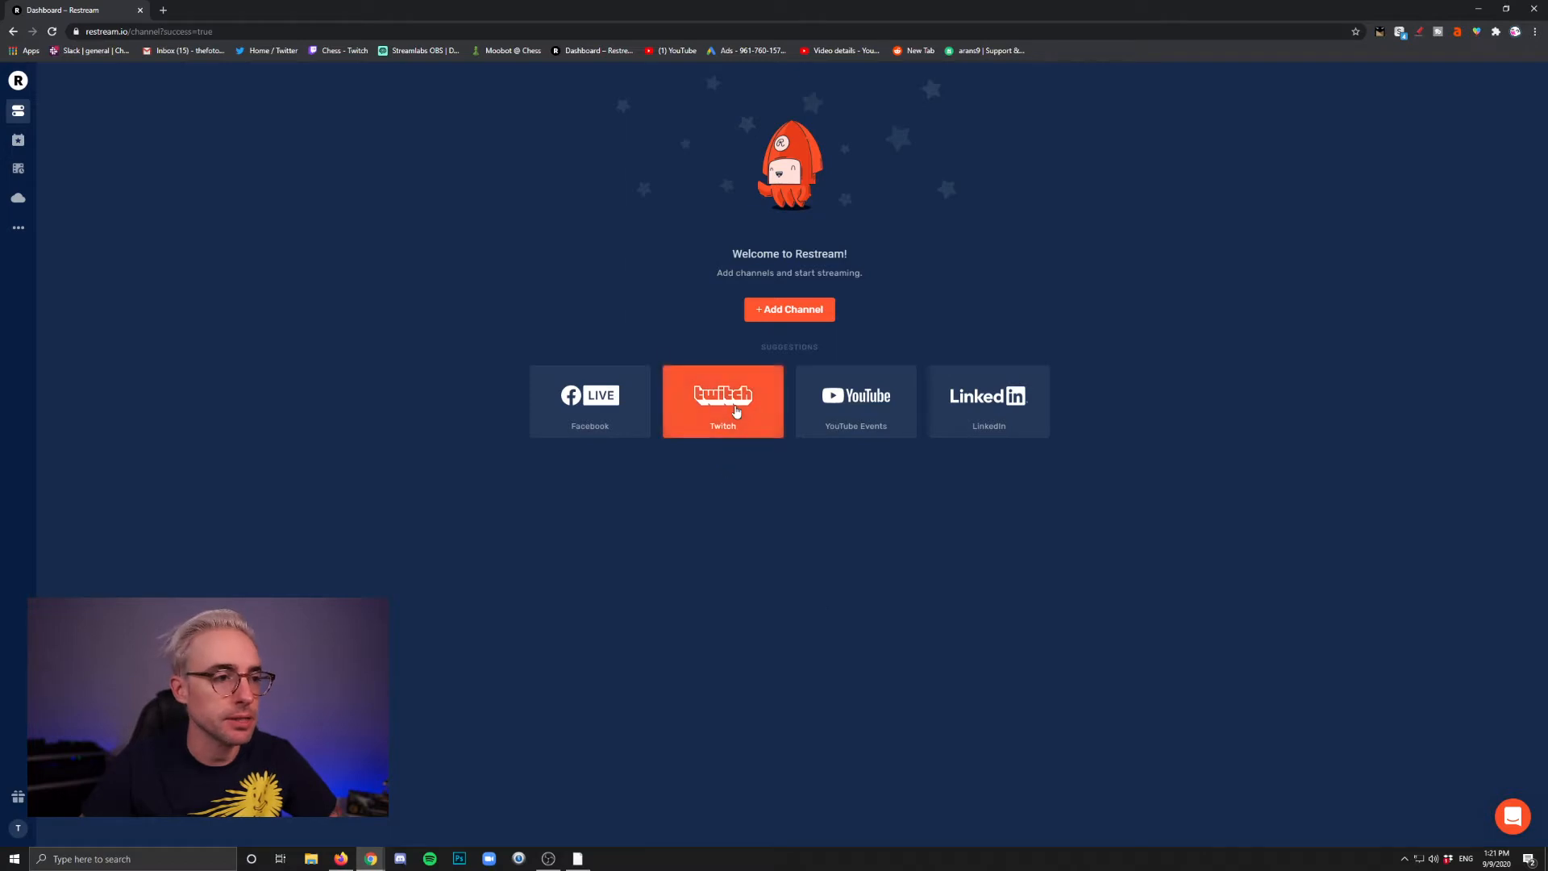
Connect the Twitch account and authorize Restream on Twitch's permission page
left_click(721, 401)
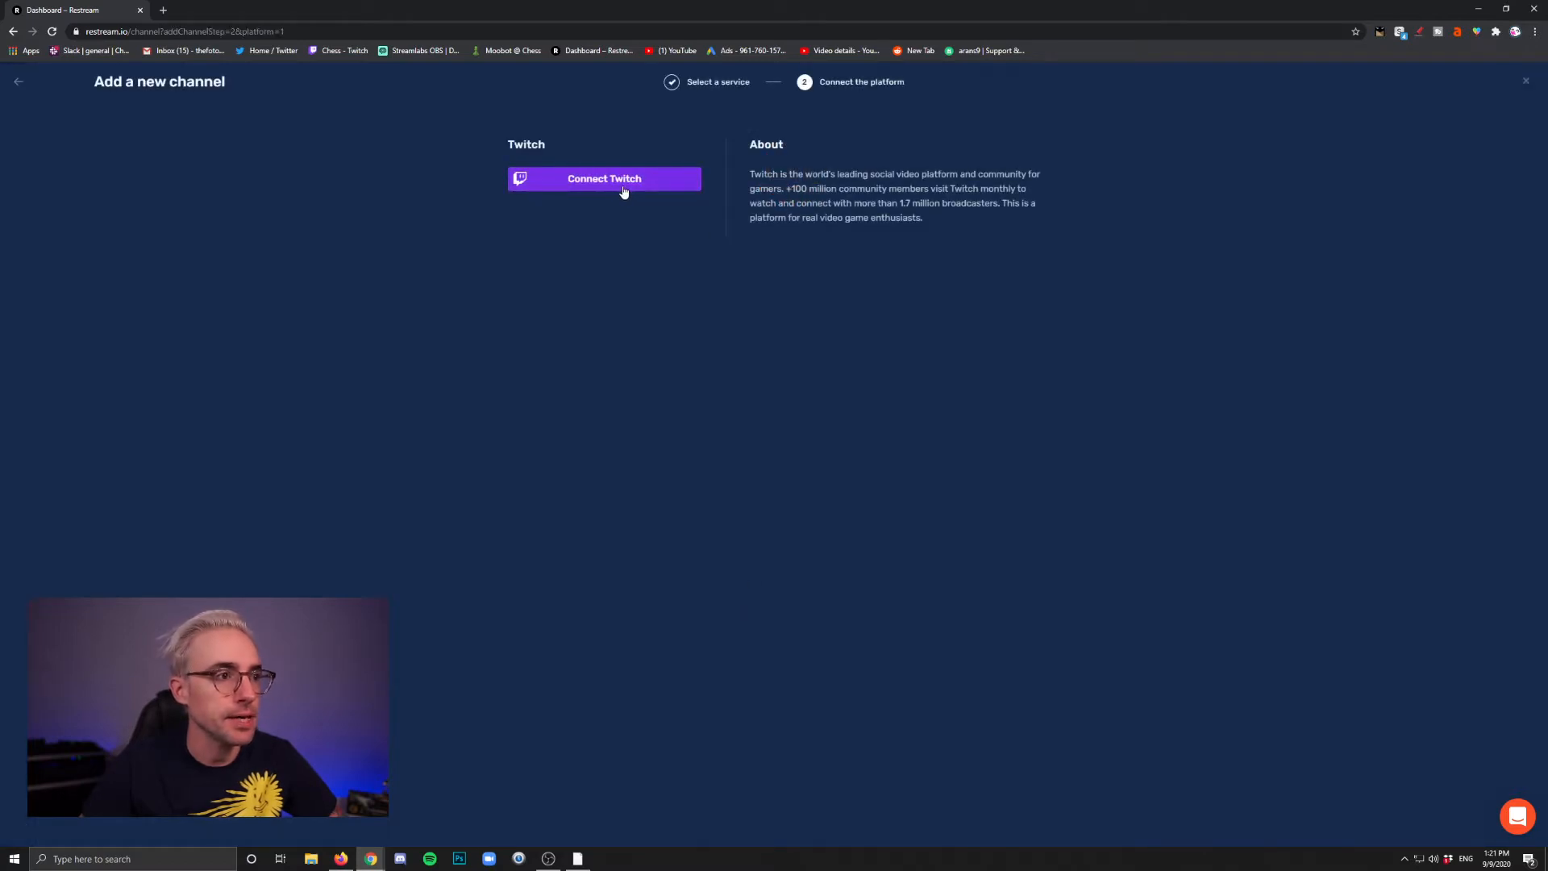
left_click(603, 179)
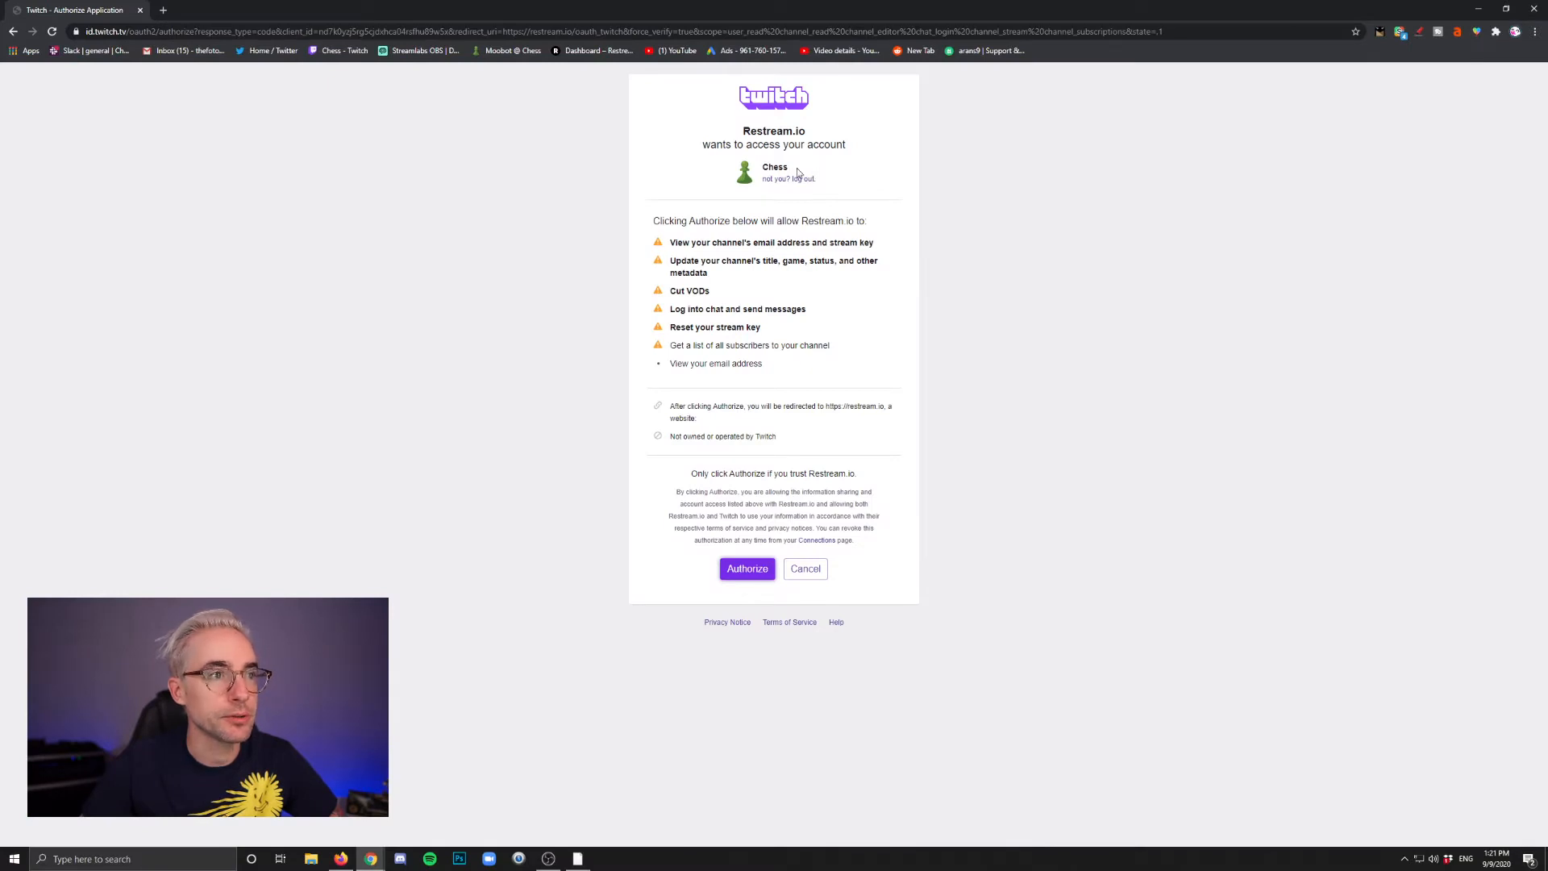
double_click(774, 167)
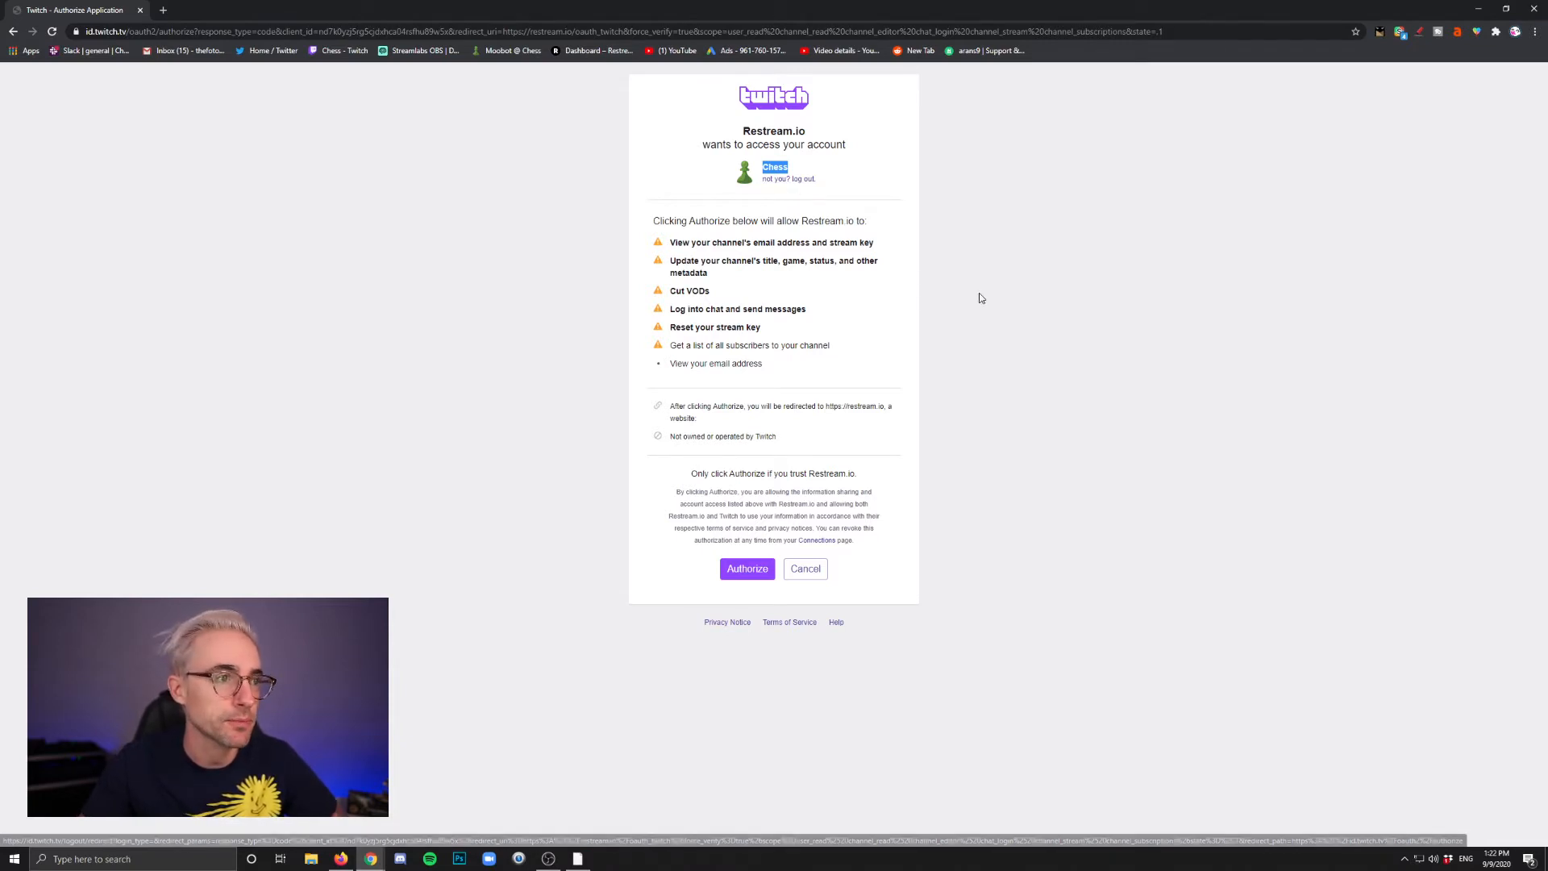
mouse_move(748, 567)
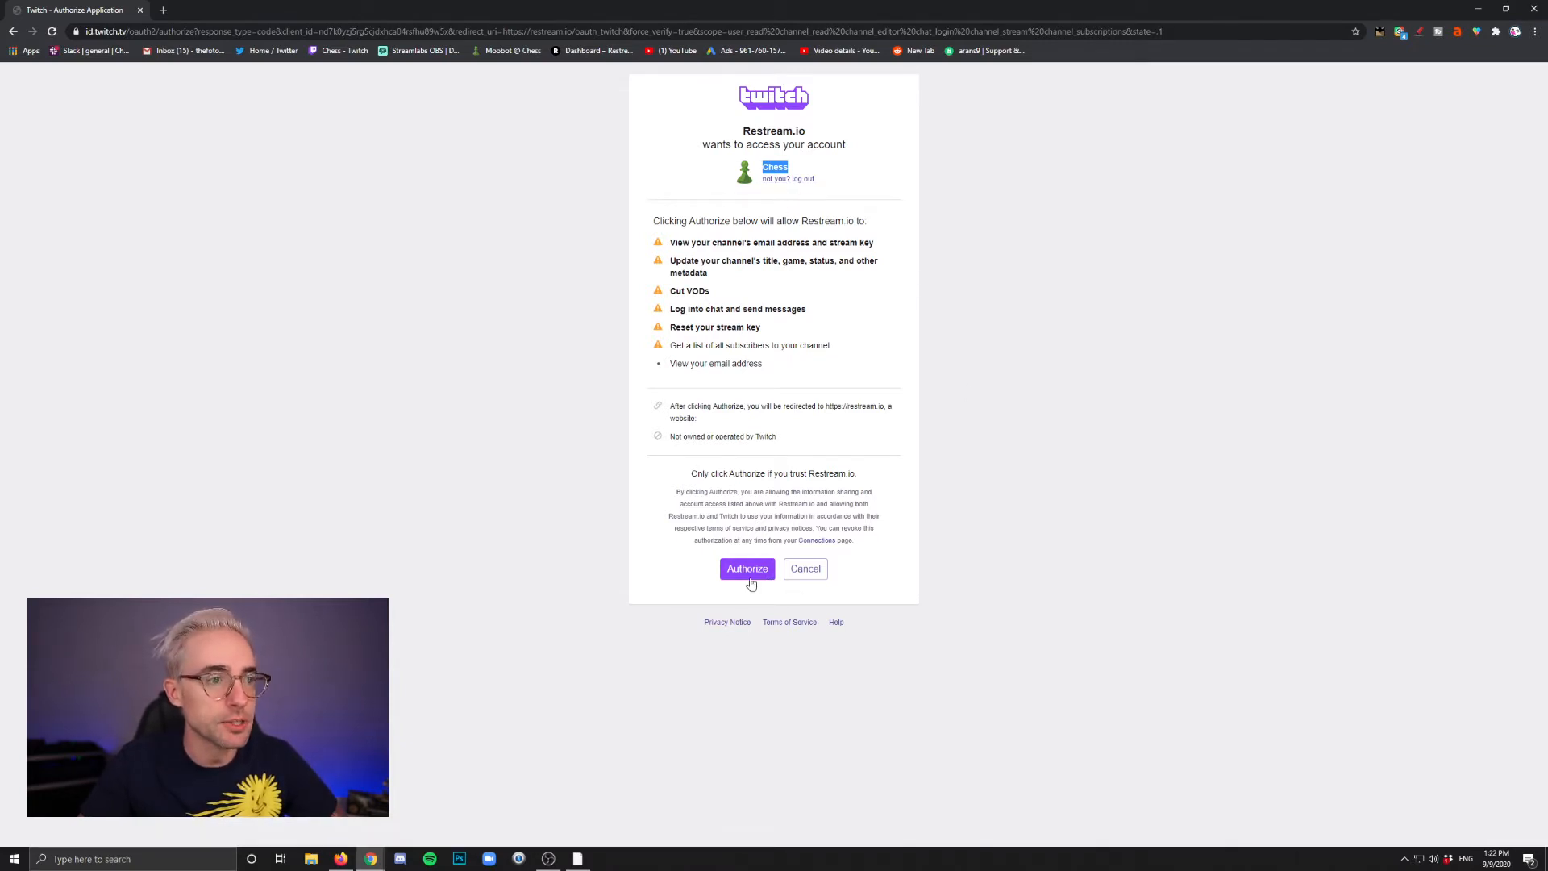
left_click(748, 569)
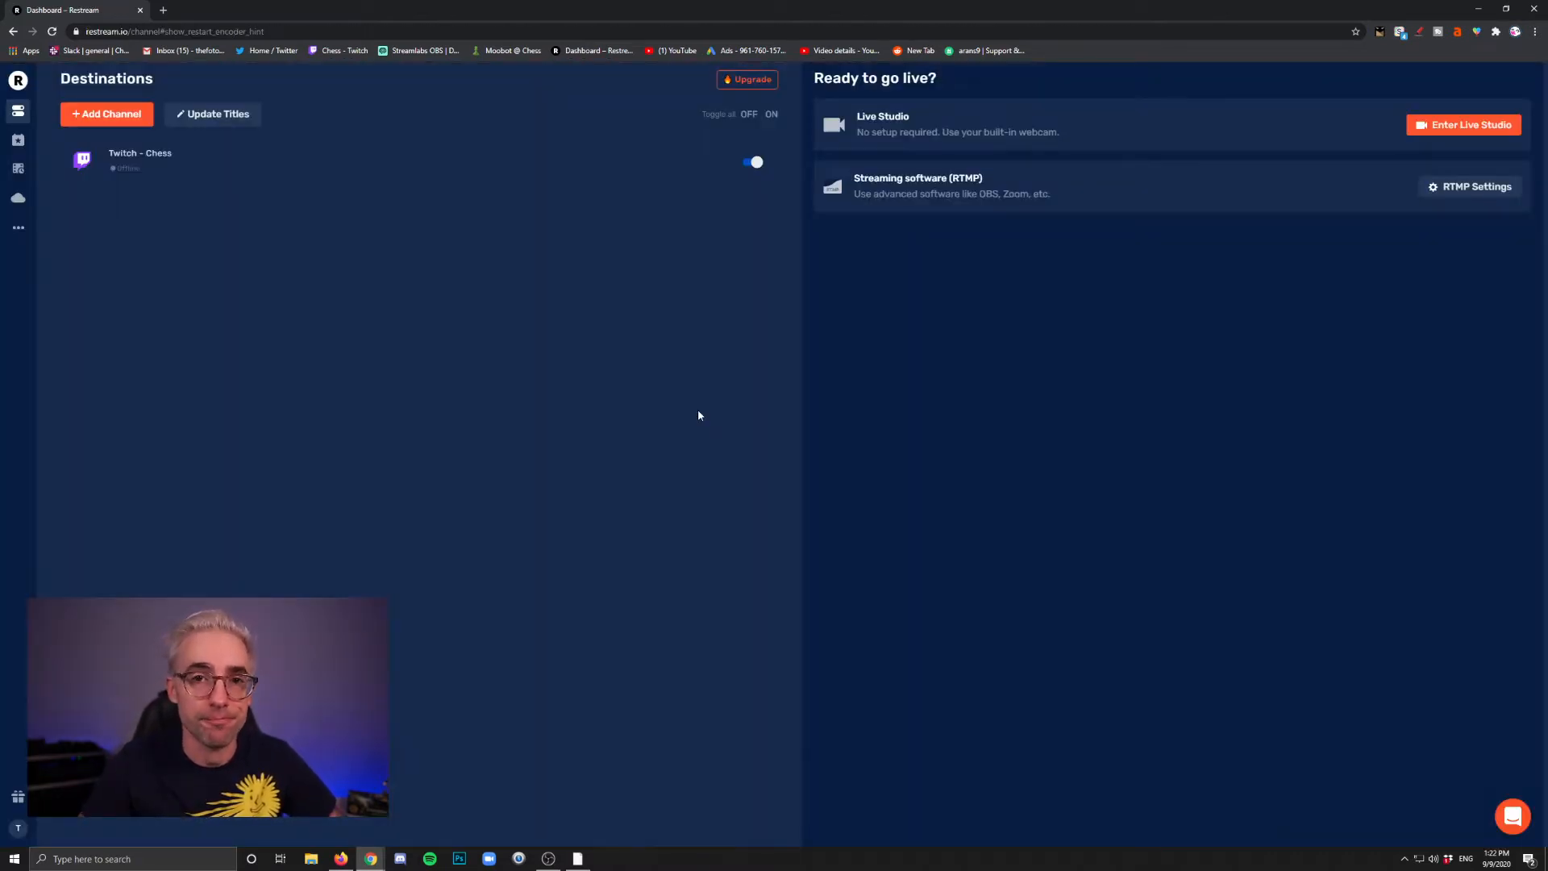
mouse_move(682, 359)
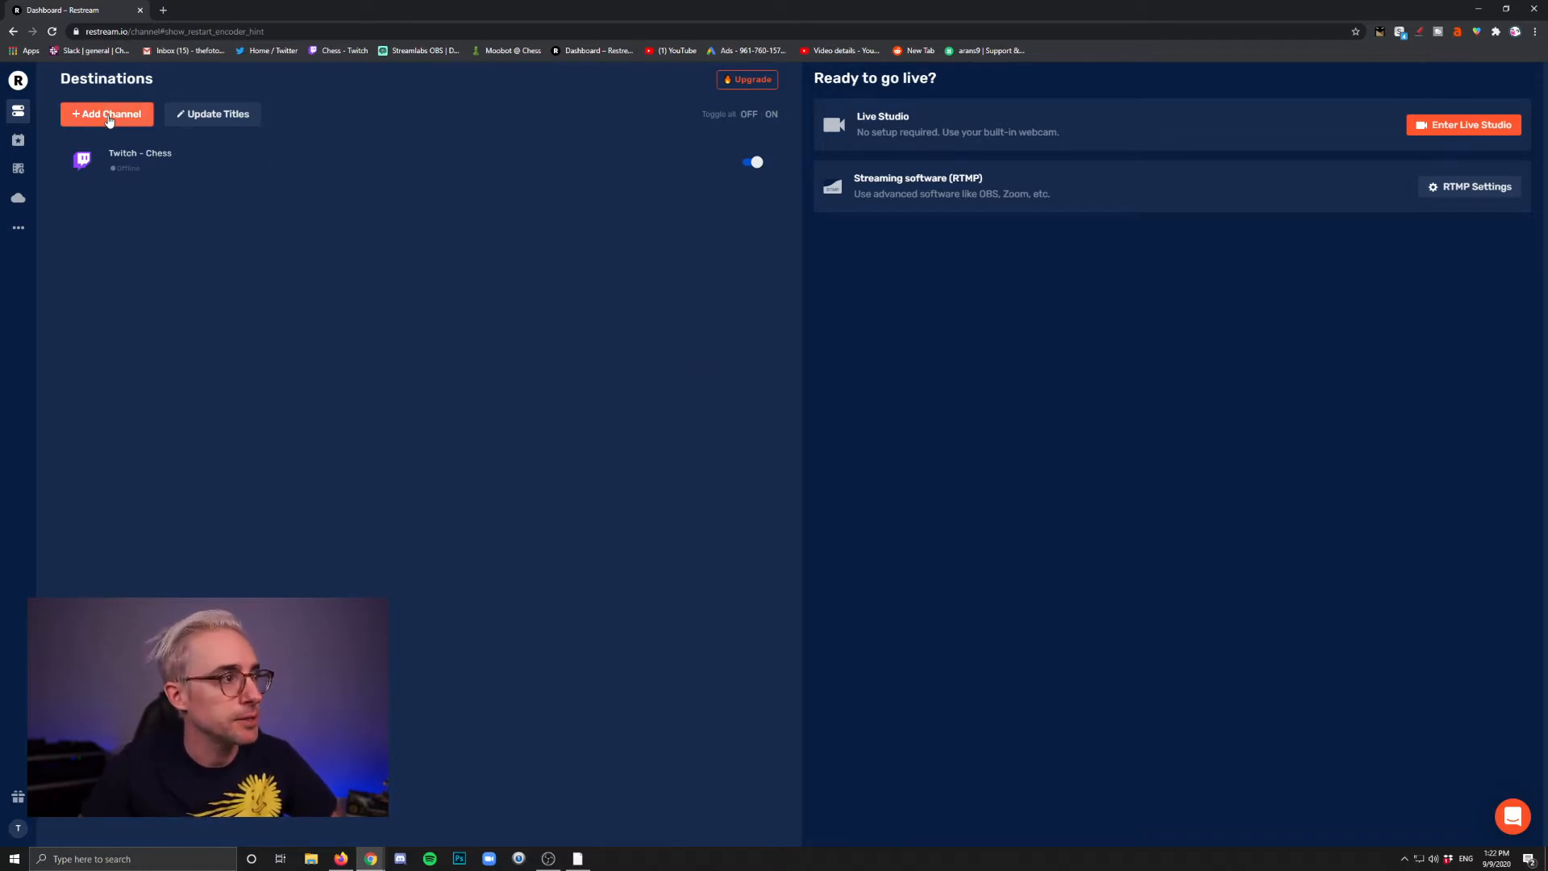
Add a YouTube Events channel using the Google account and Chess.com brand channel, and save
left_click(106, 114)
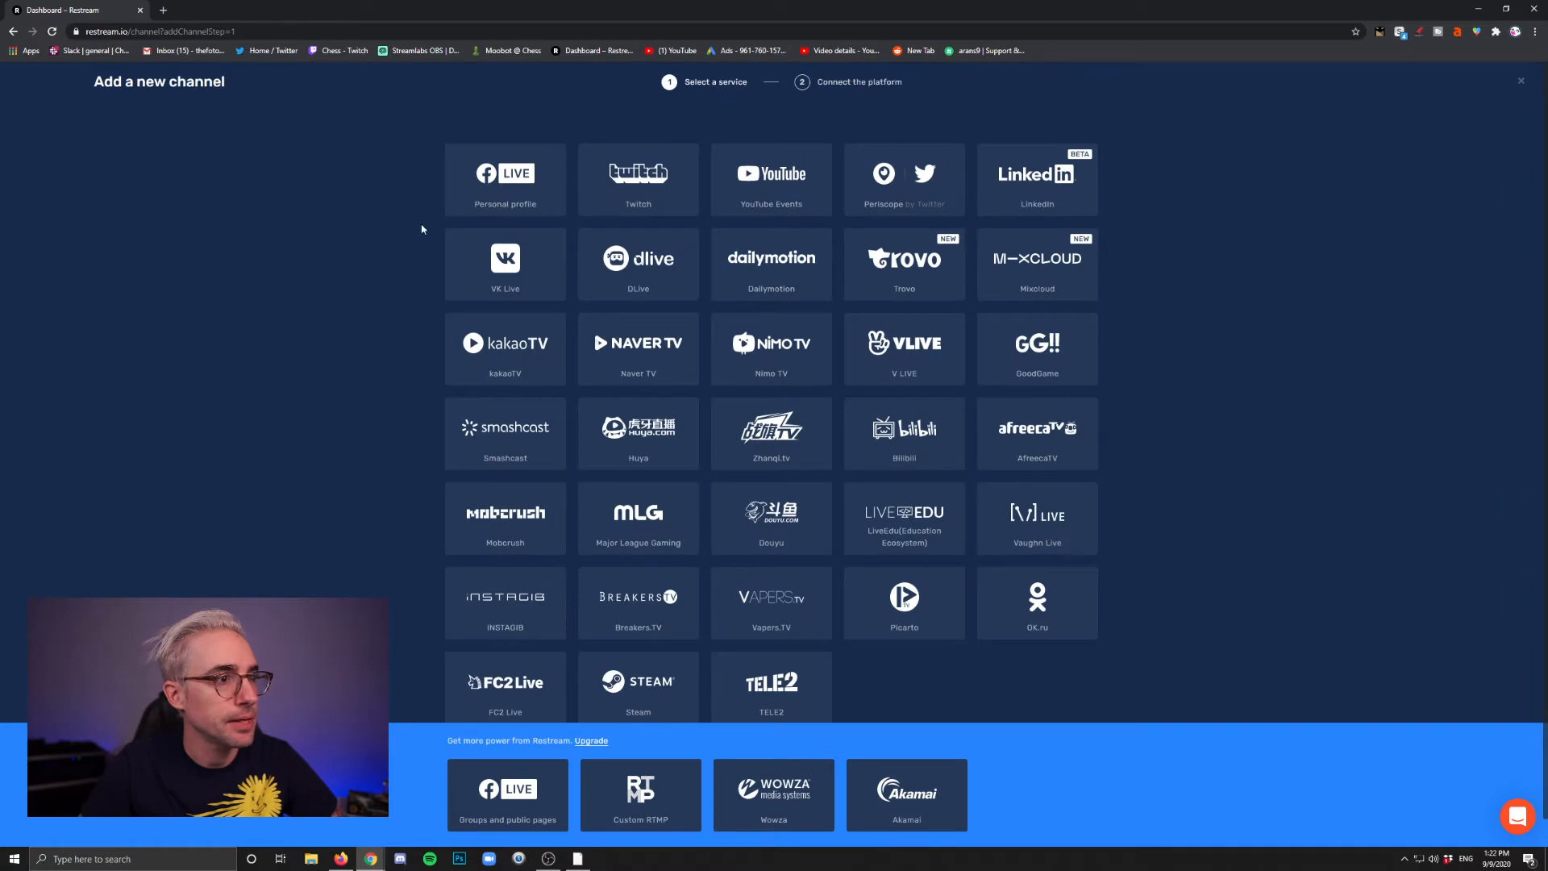
left_click(771, 180)
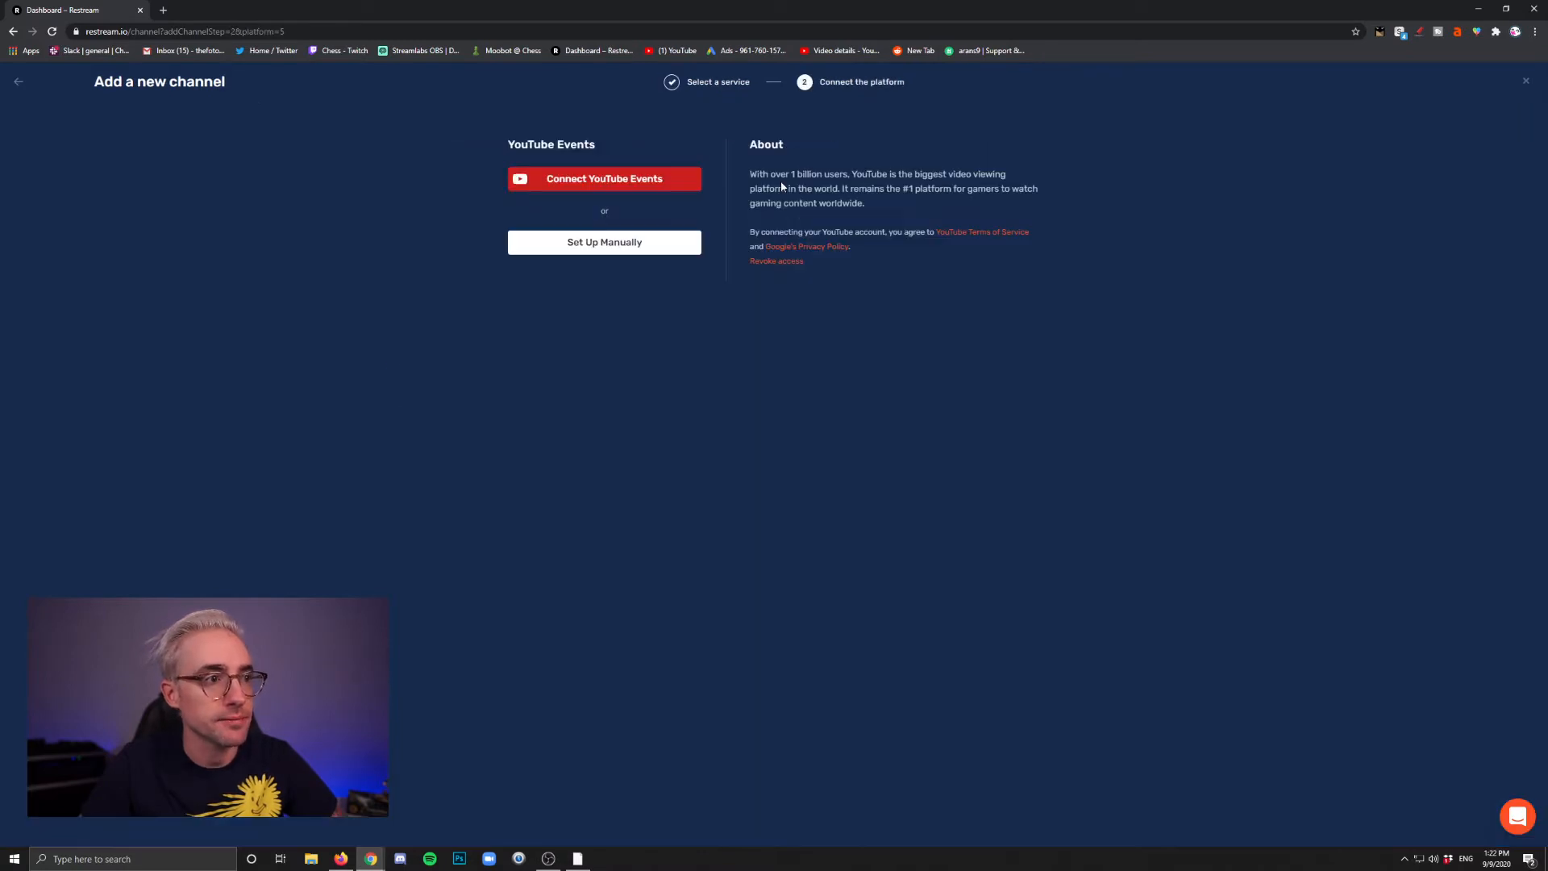
left_click(604, 179)
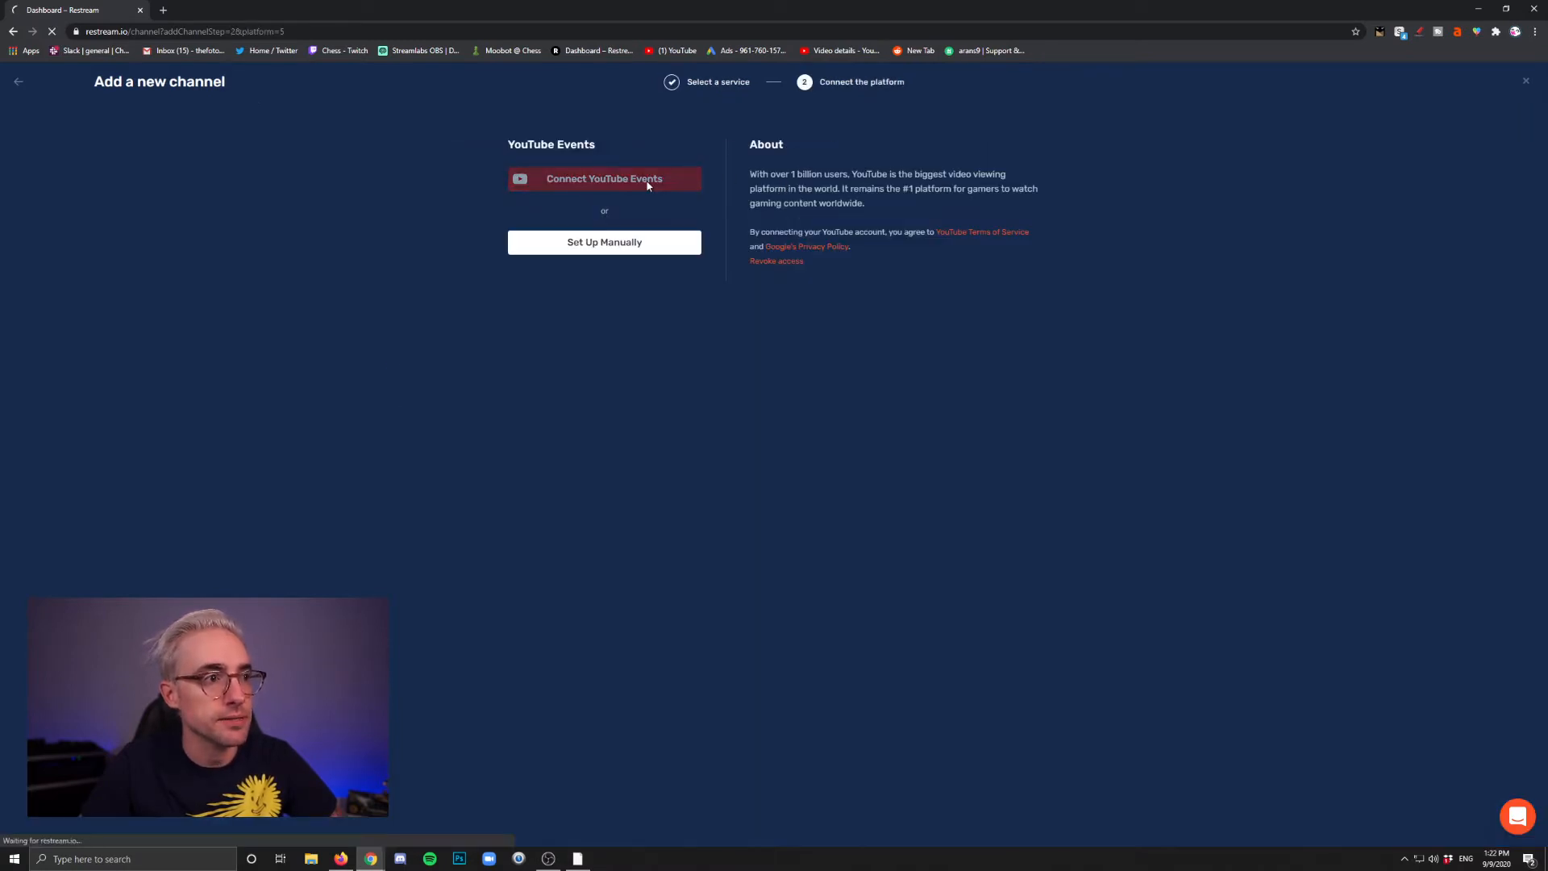
left_click(604, 179)
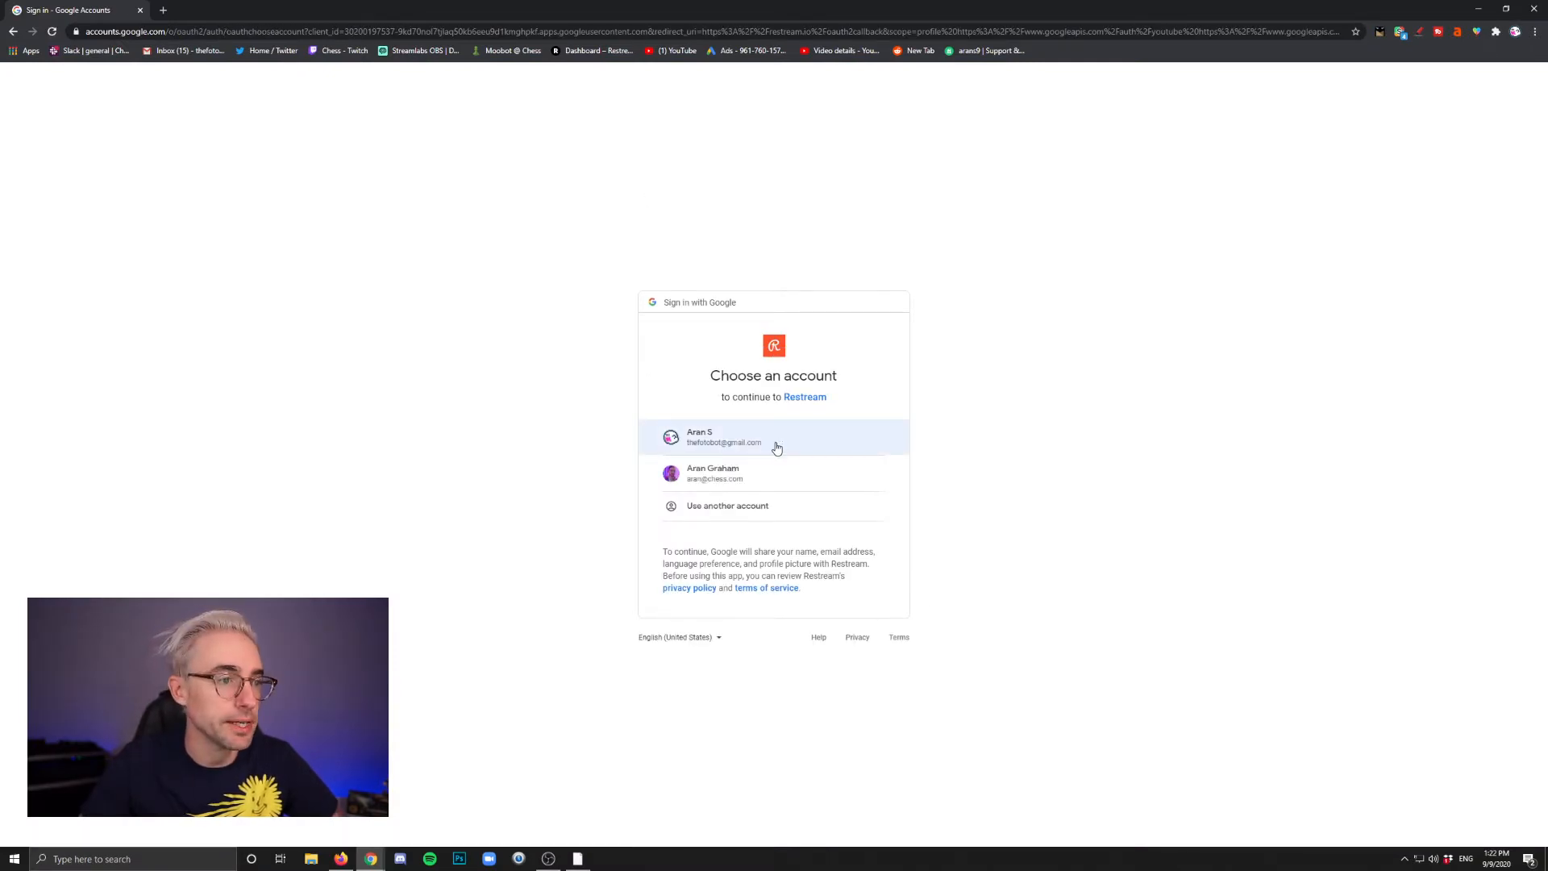
left_click(773, 436)
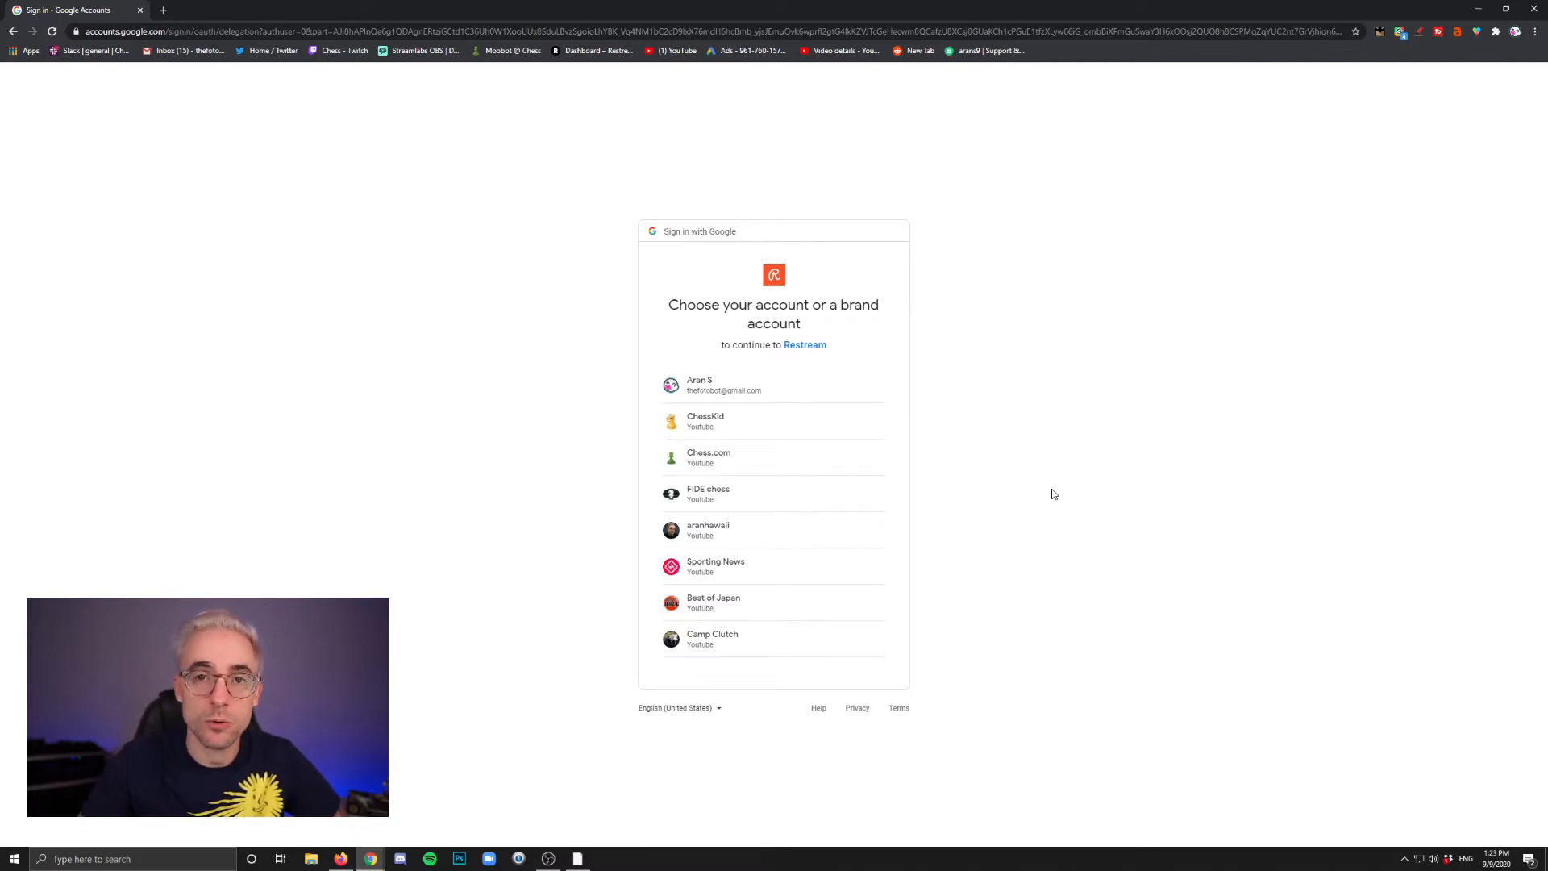
left_click(699, 385)
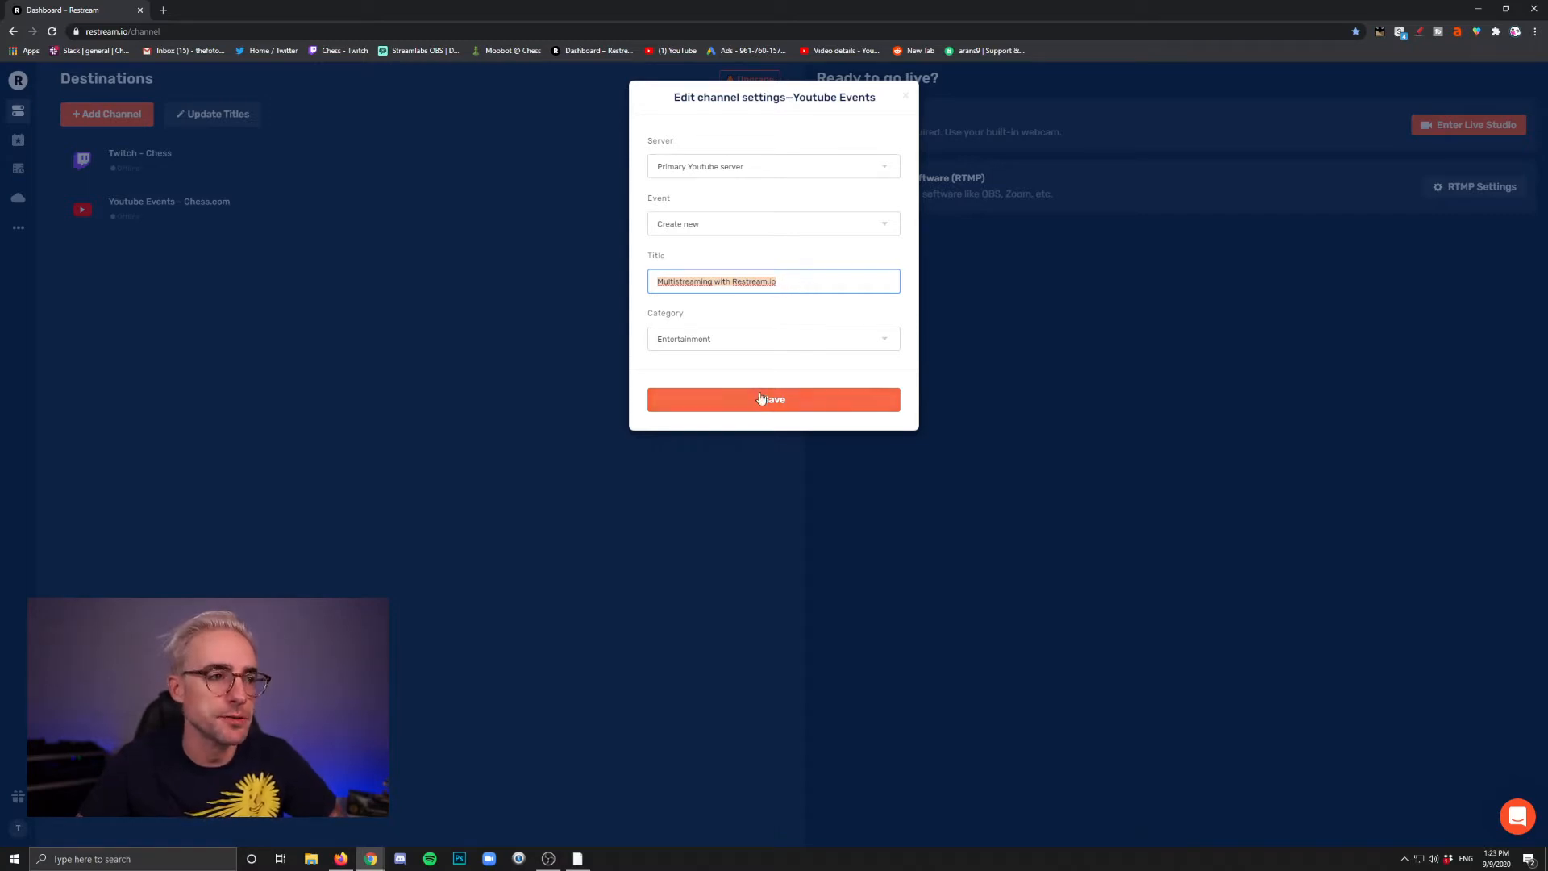
left_click(774, 399)
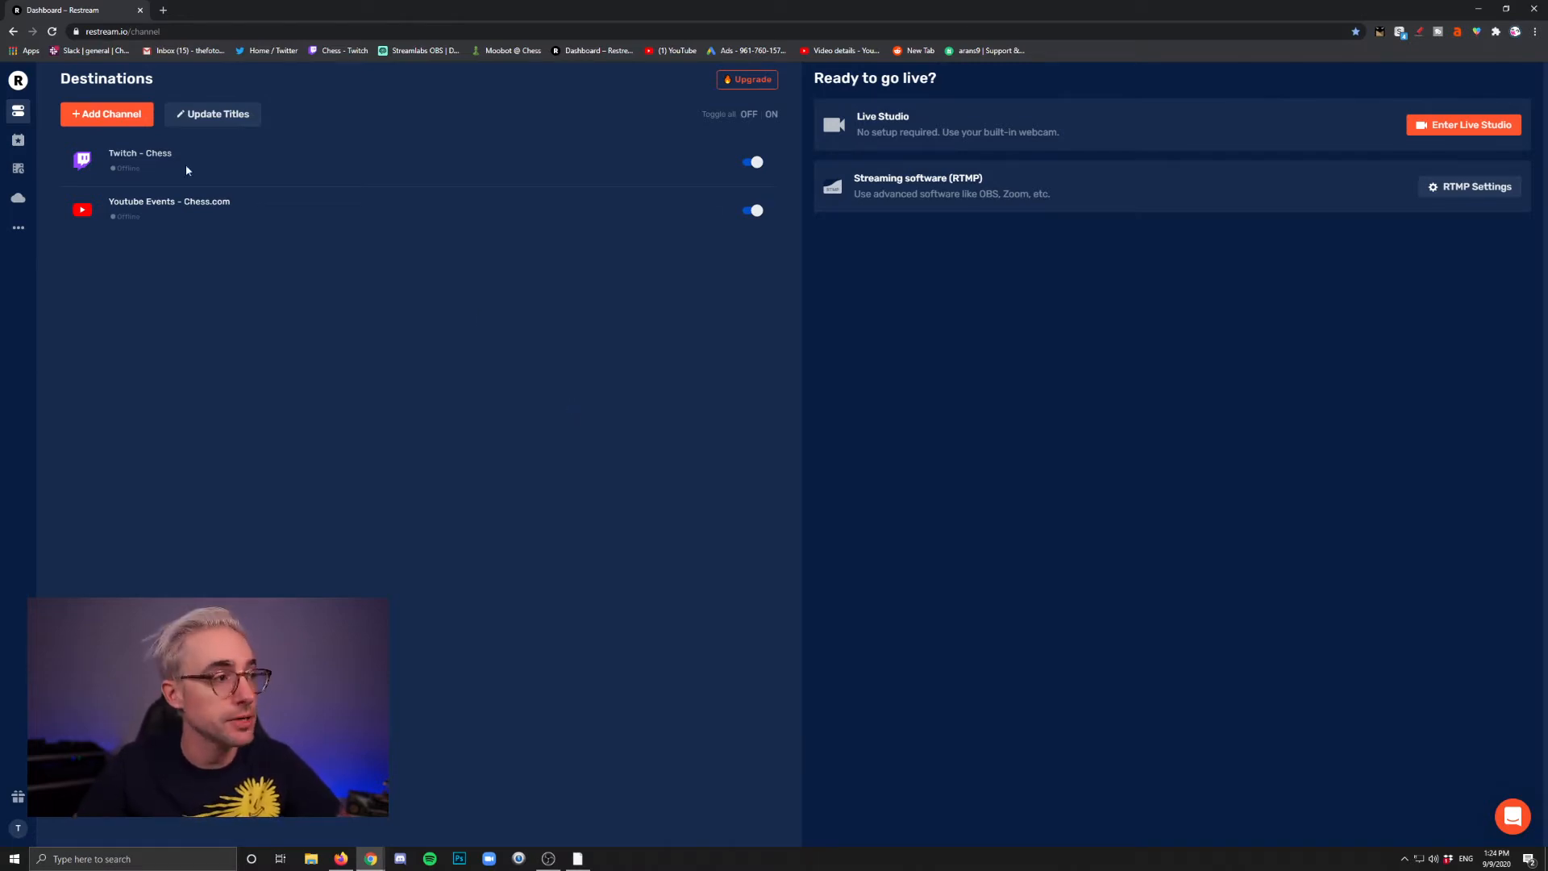
Try adding Custom RTMP, browse upgrade plans with yearly pricing, then reopen the channel picker
left_click(106, 113)
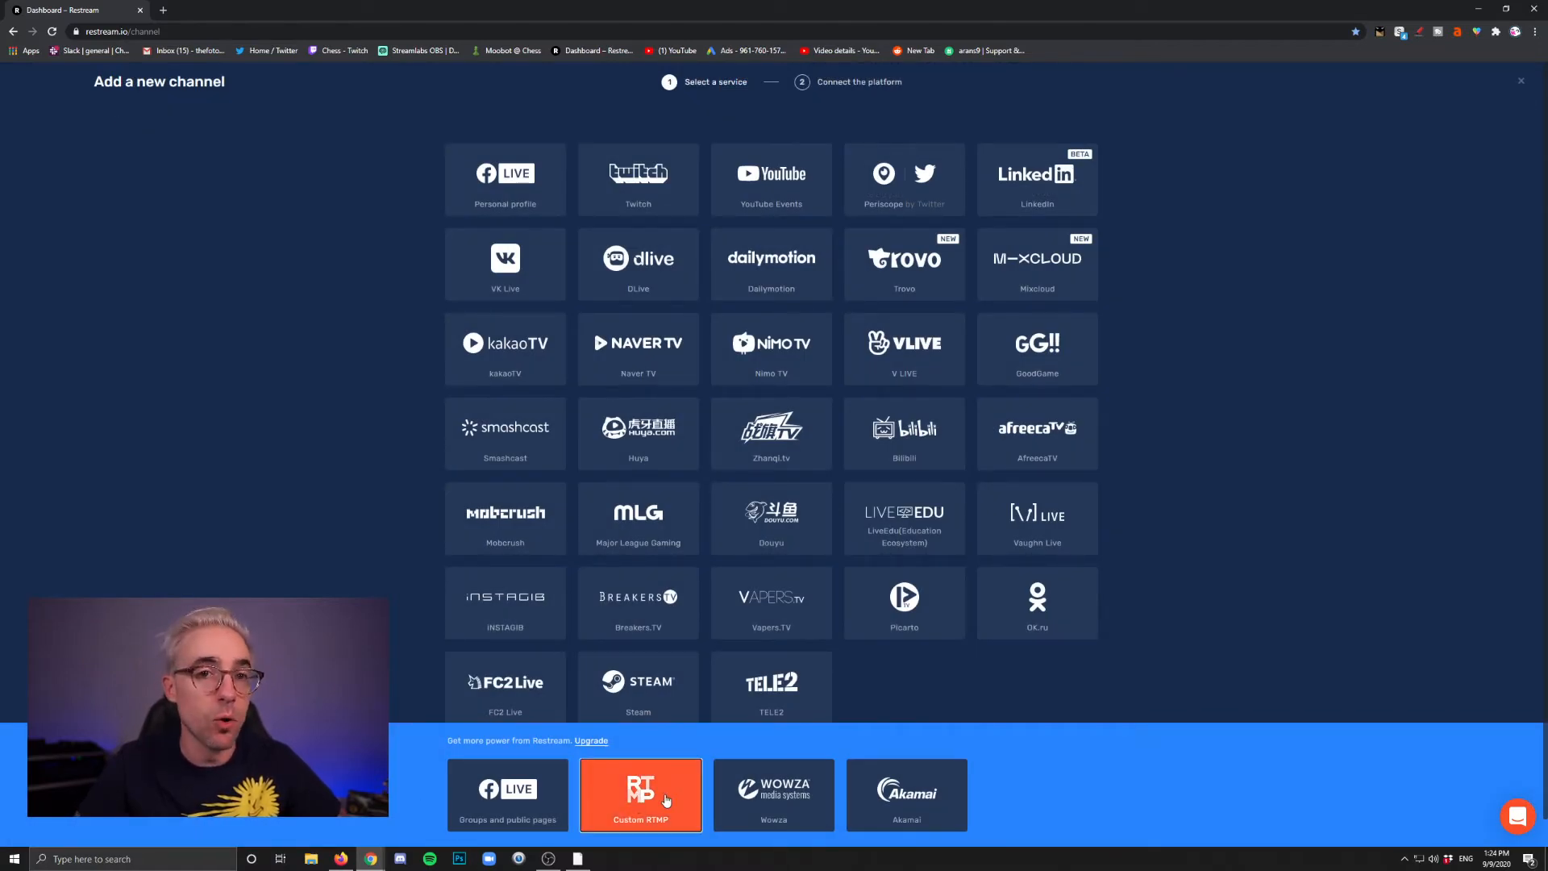
left_click(640, 795)
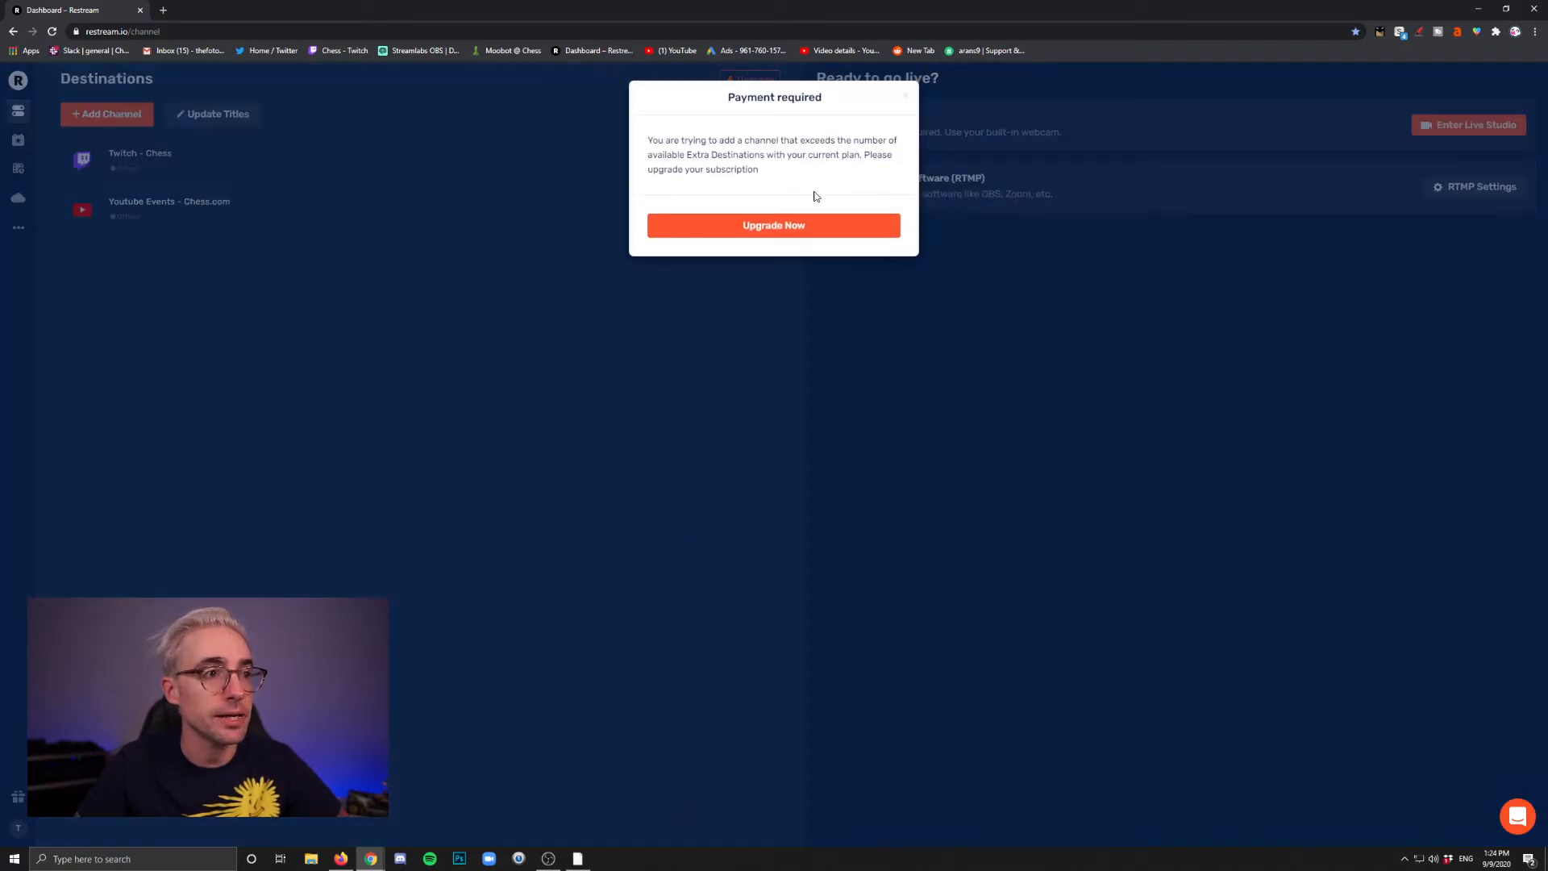
left_click(774, 224)
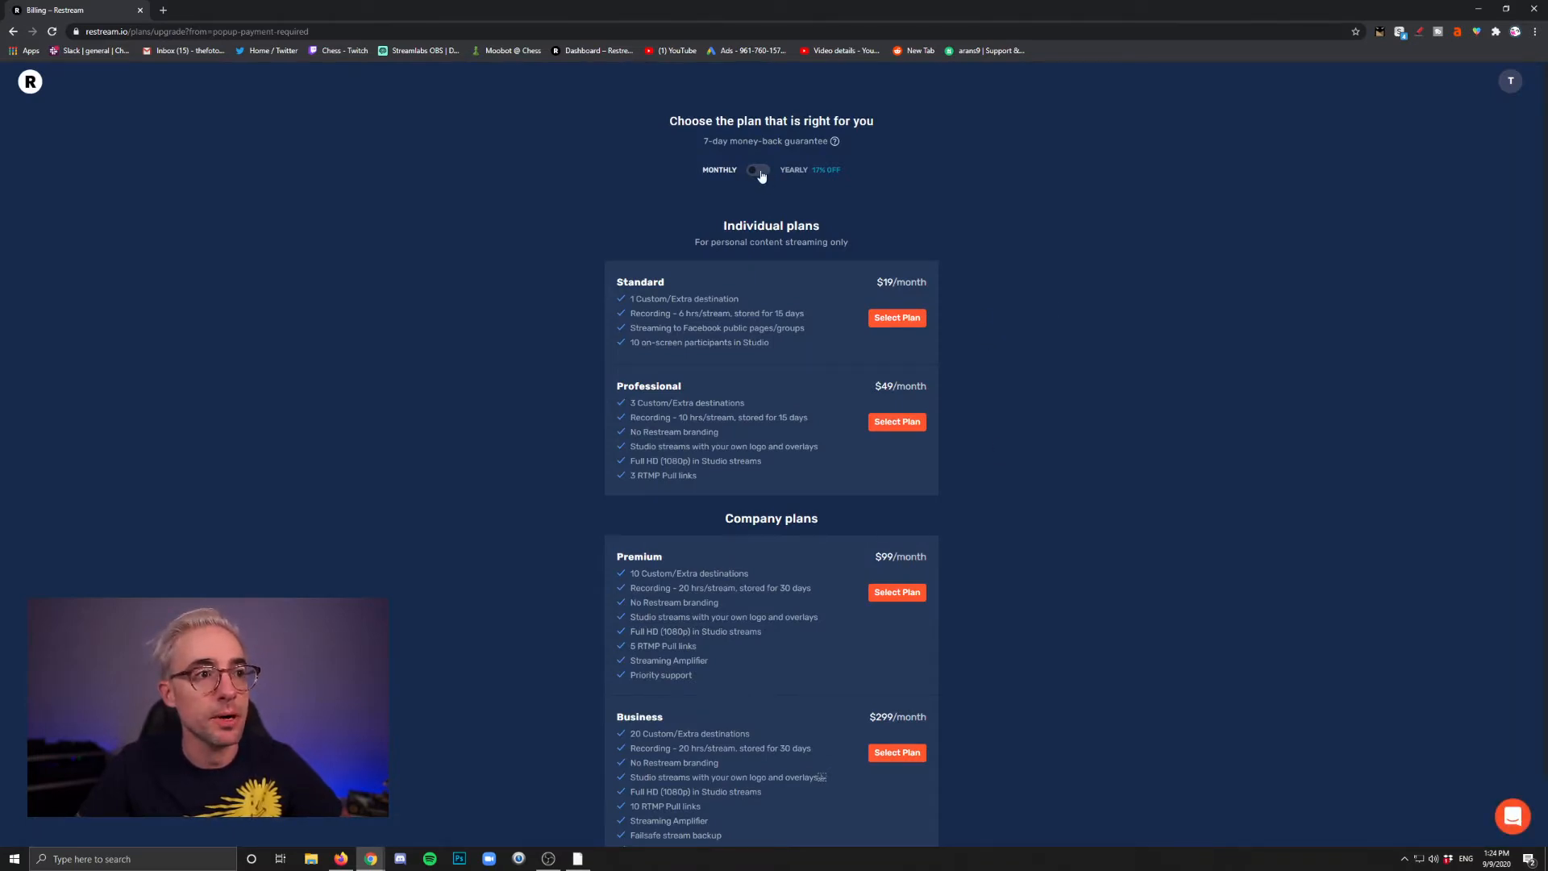
left_click(758, 171)
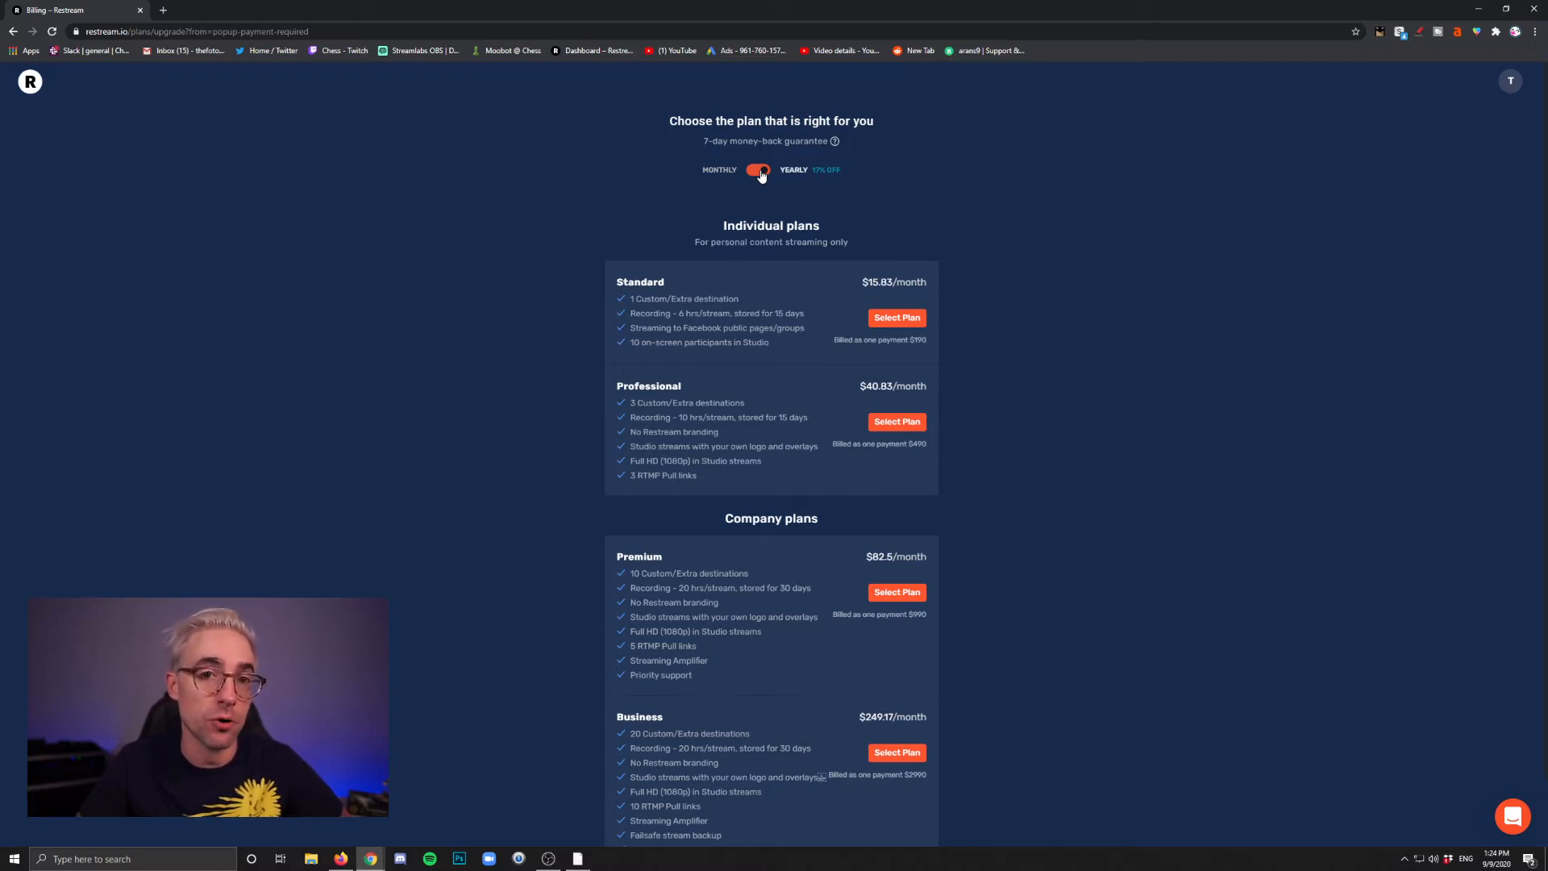
scroll("down", 3)
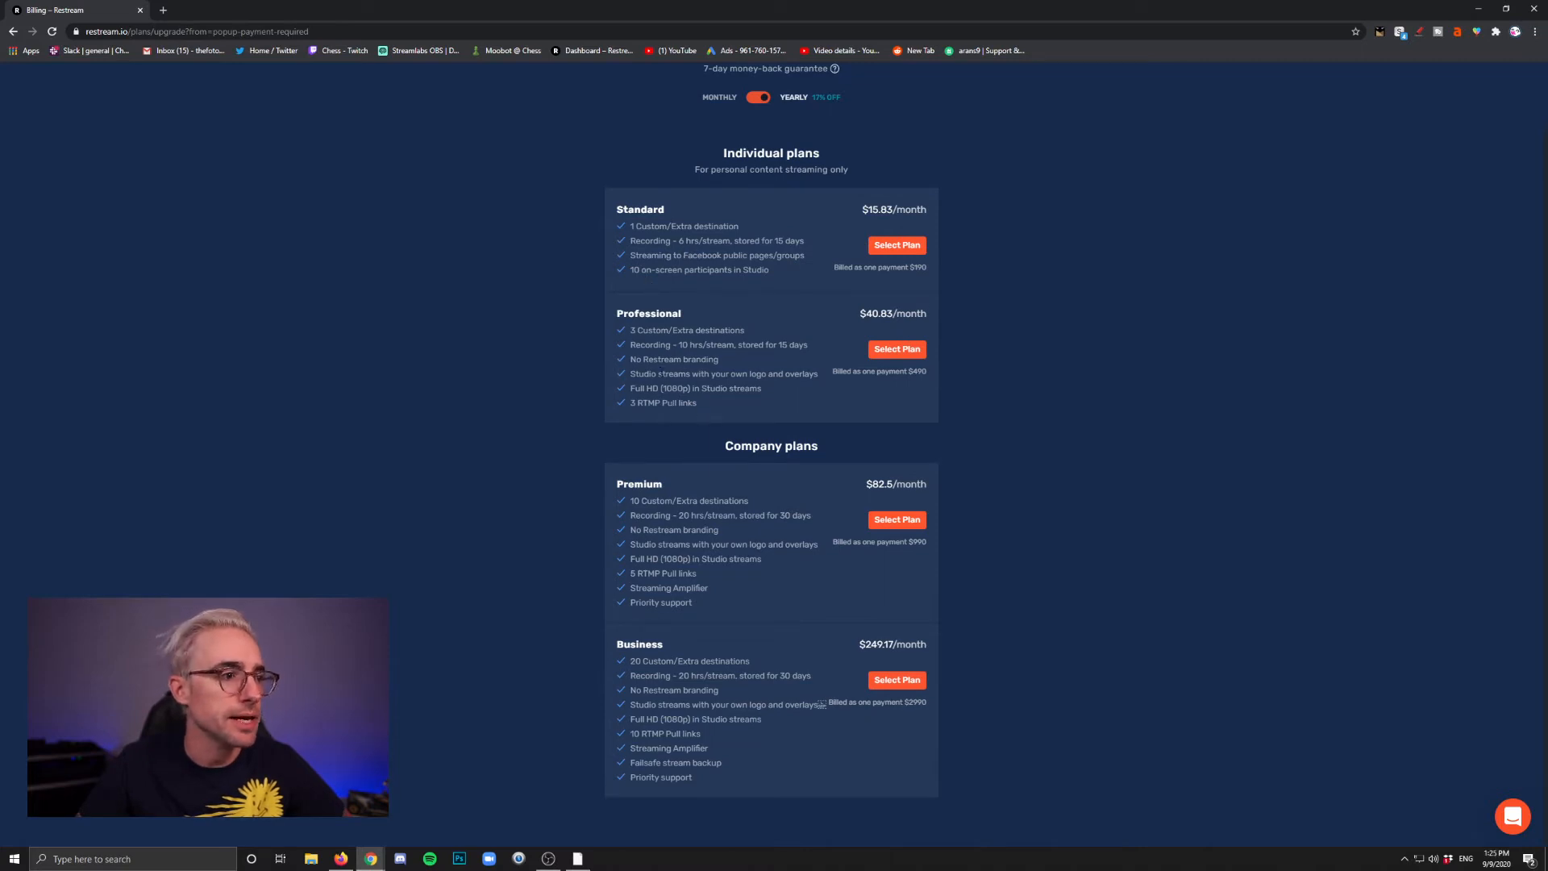
double_click(678, 329)
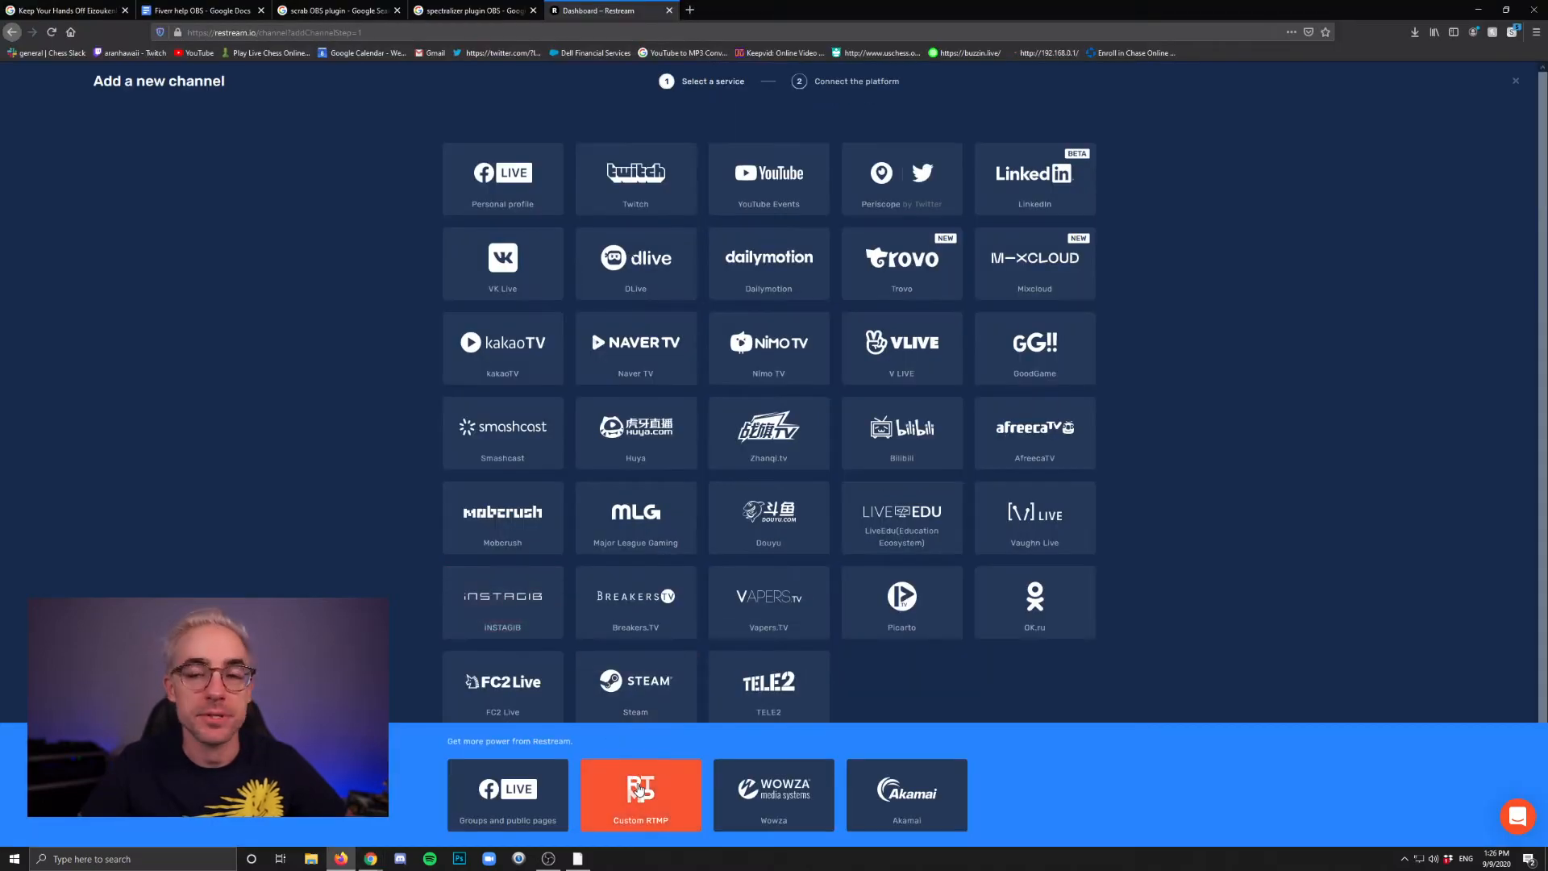
Open the empty Custom RTMP channel form and a new blank browser tab
left_click(641, 795)
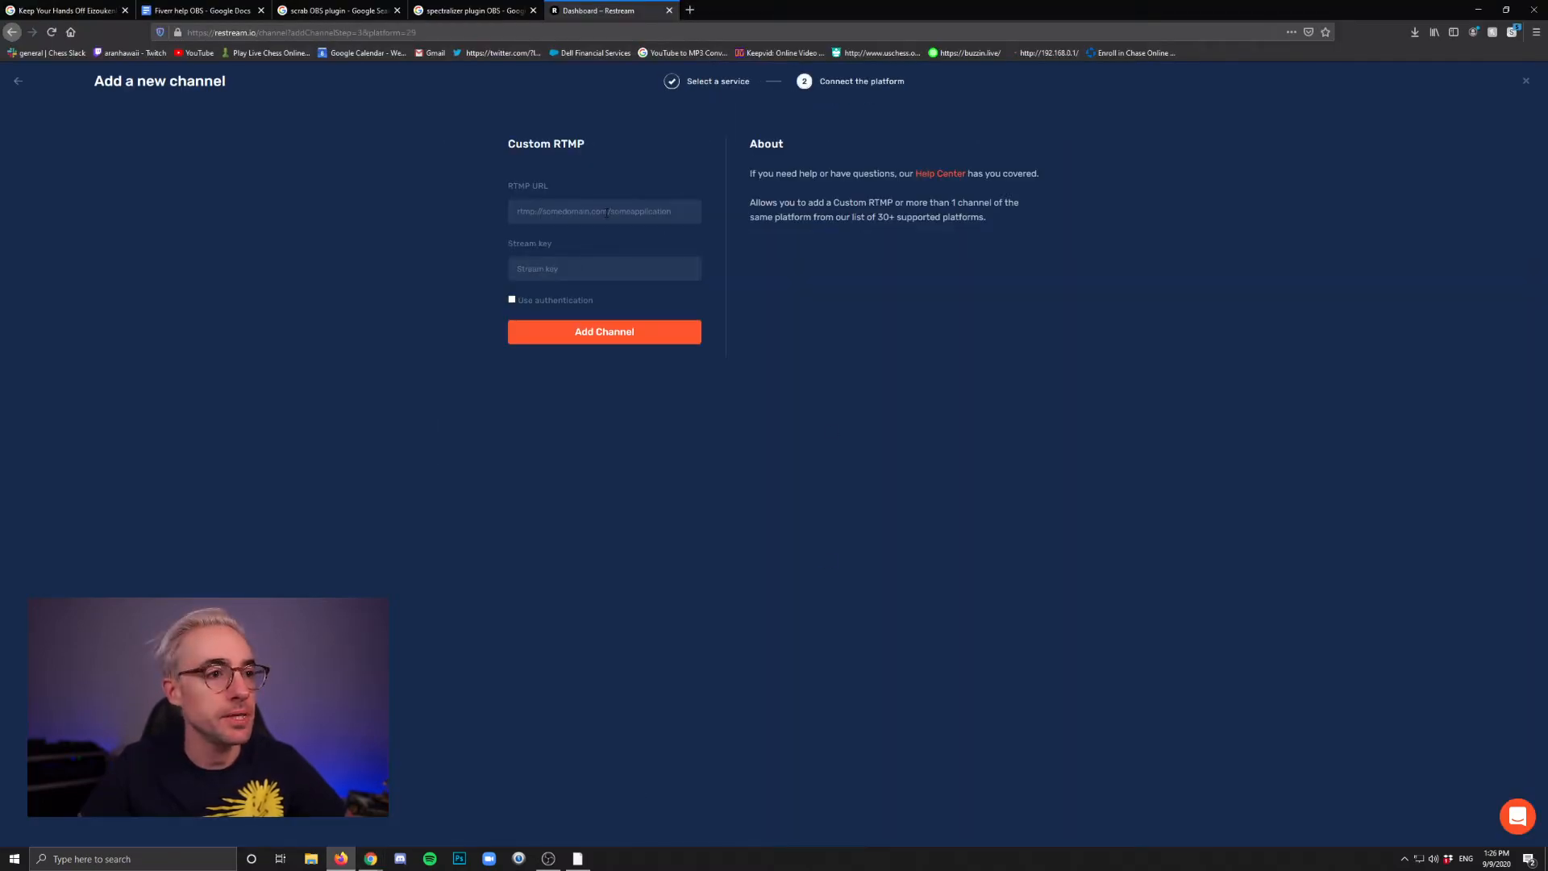
left_click(603, 211)
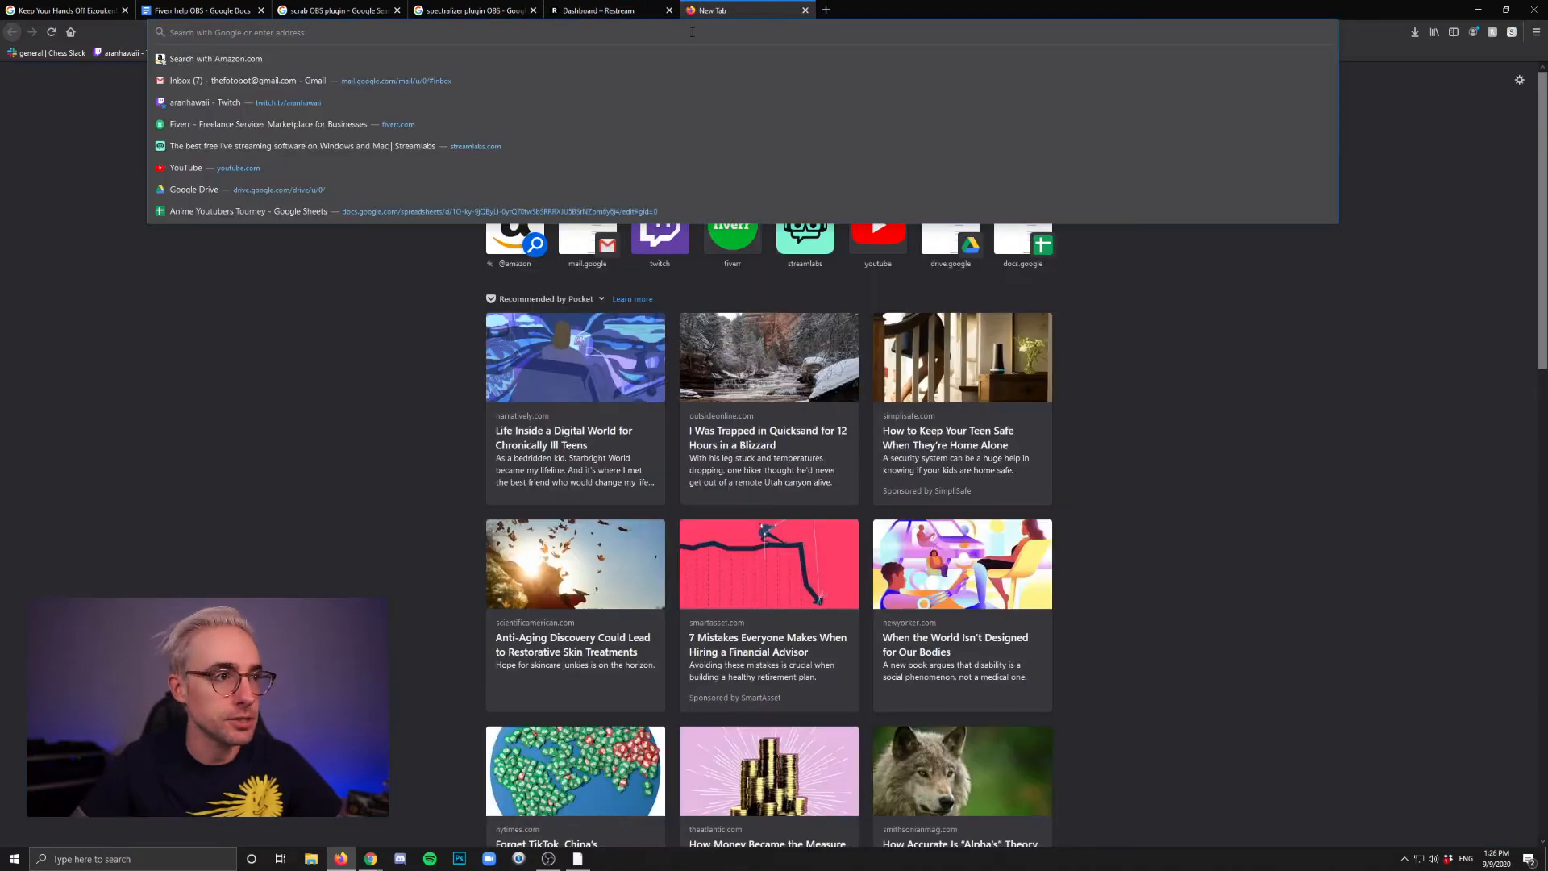
Search 'twitch ing', open Twitch's ingest recommendations, and select the Los Angeles RTMP address
type("twitch ing")
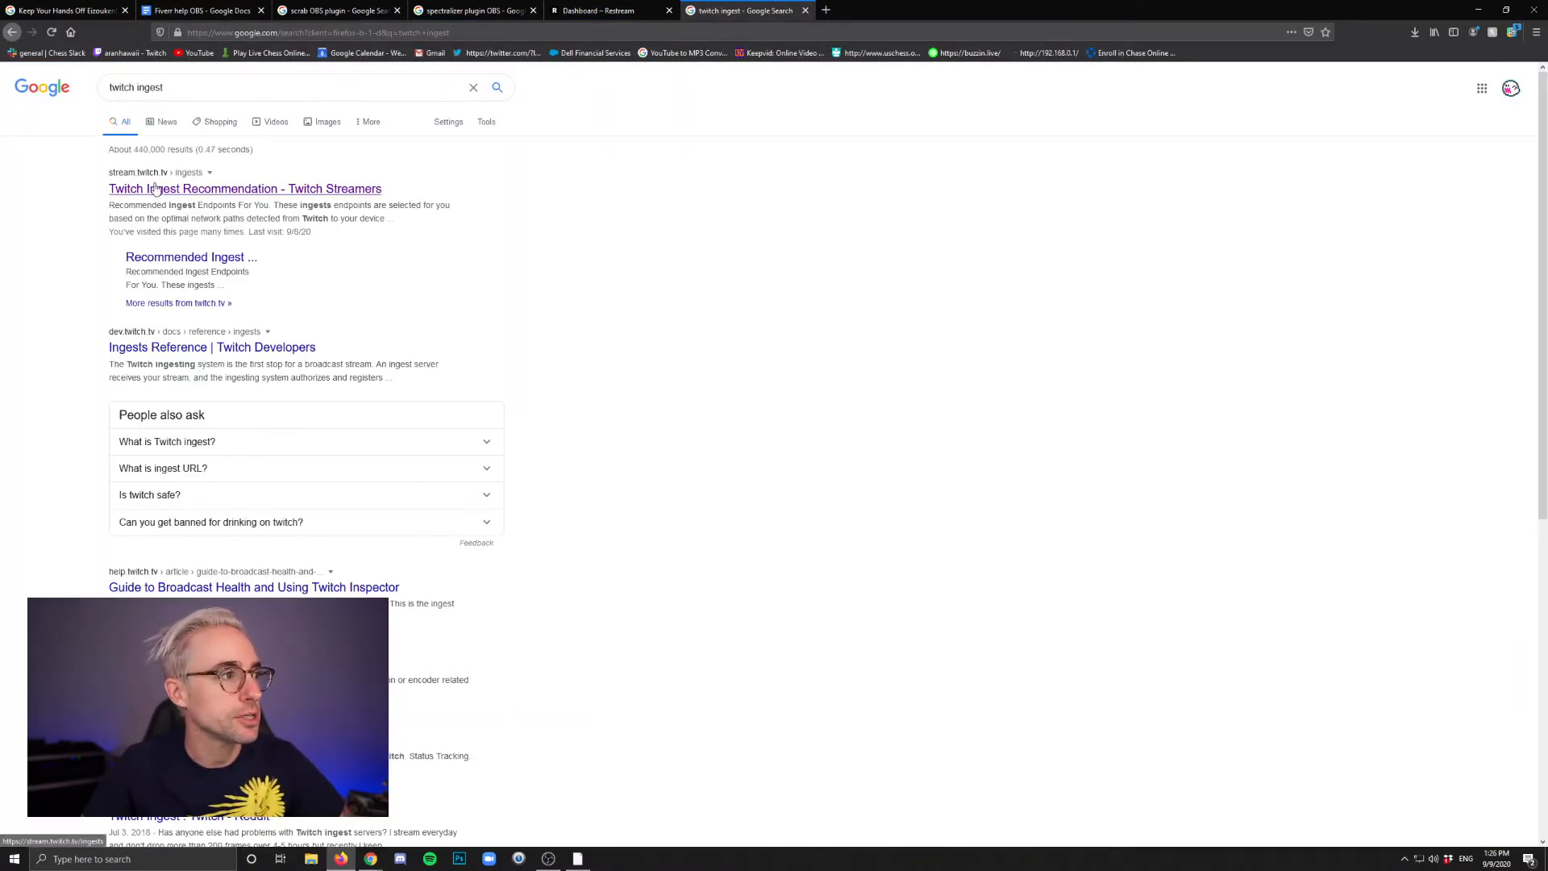
left_click(245, 189)
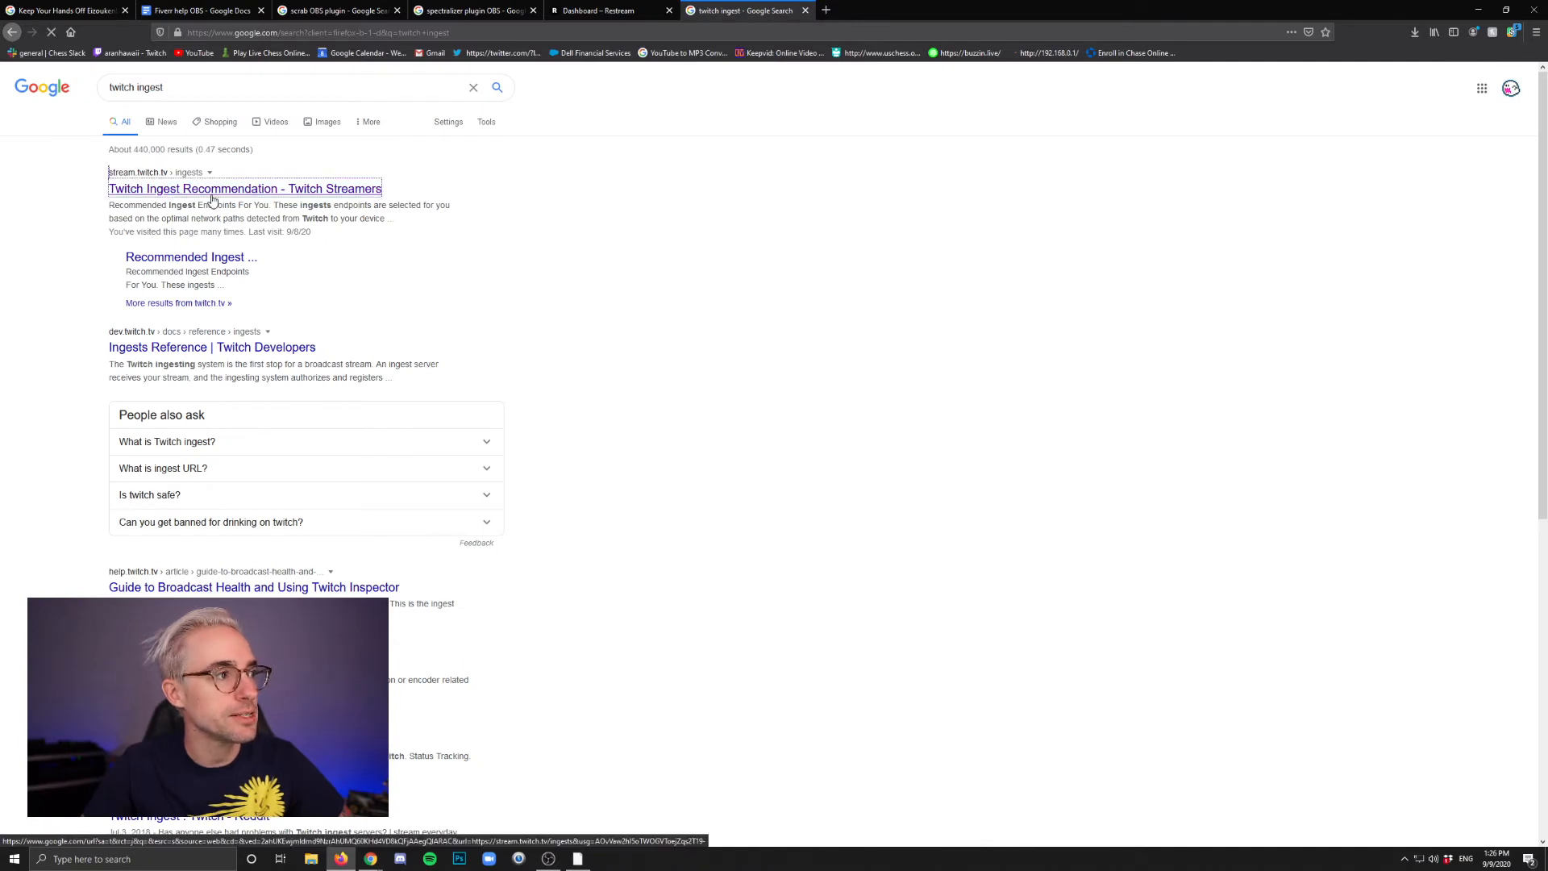
left_click(243, 189)
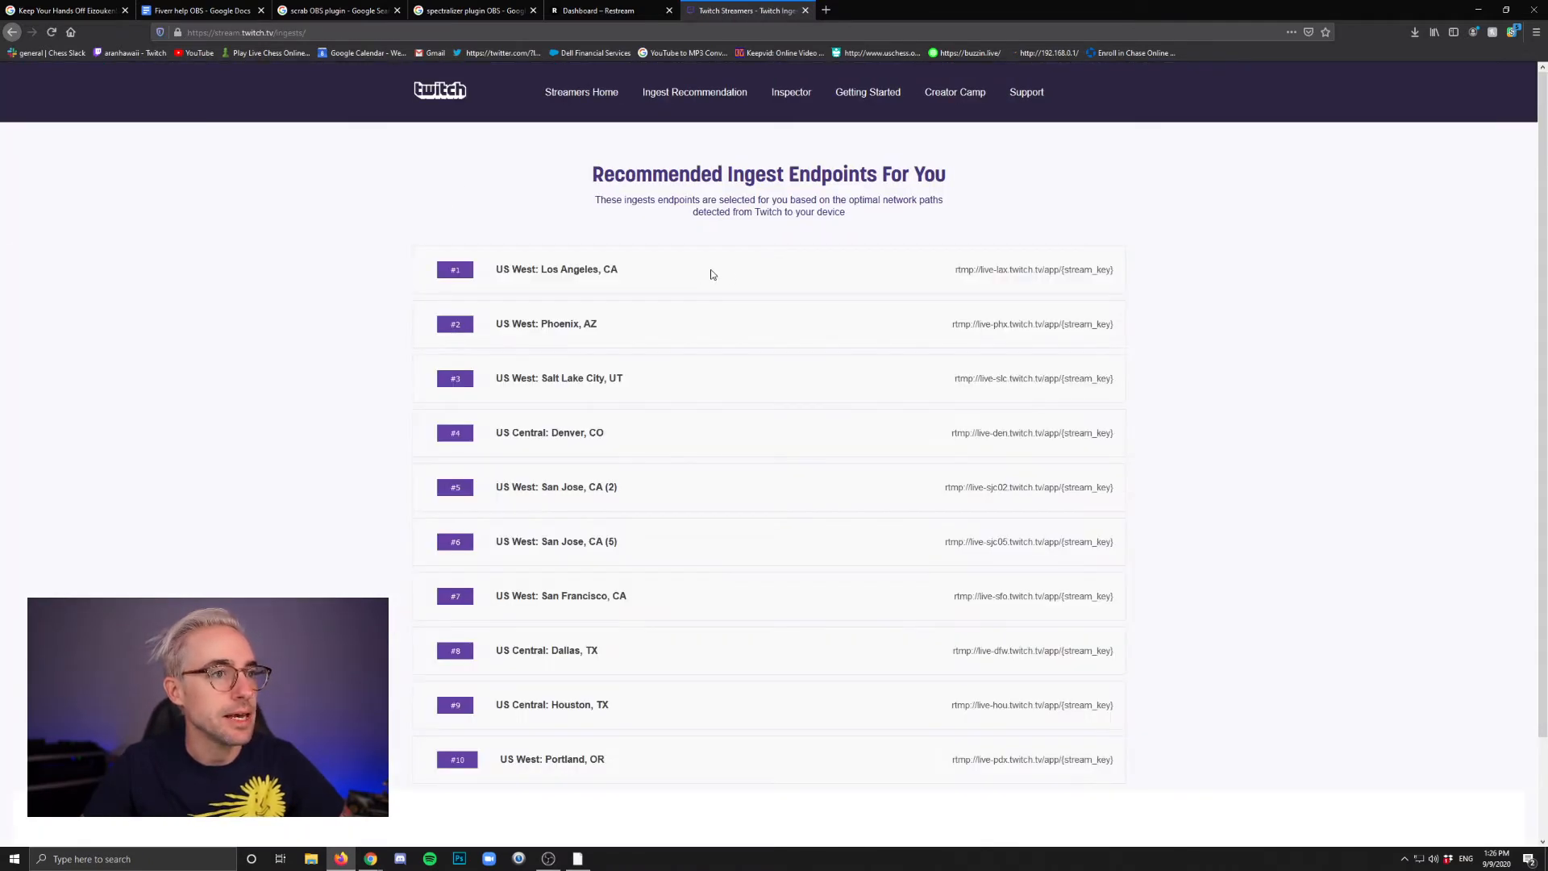
left_click_drag(955, 268, 1034, 268)
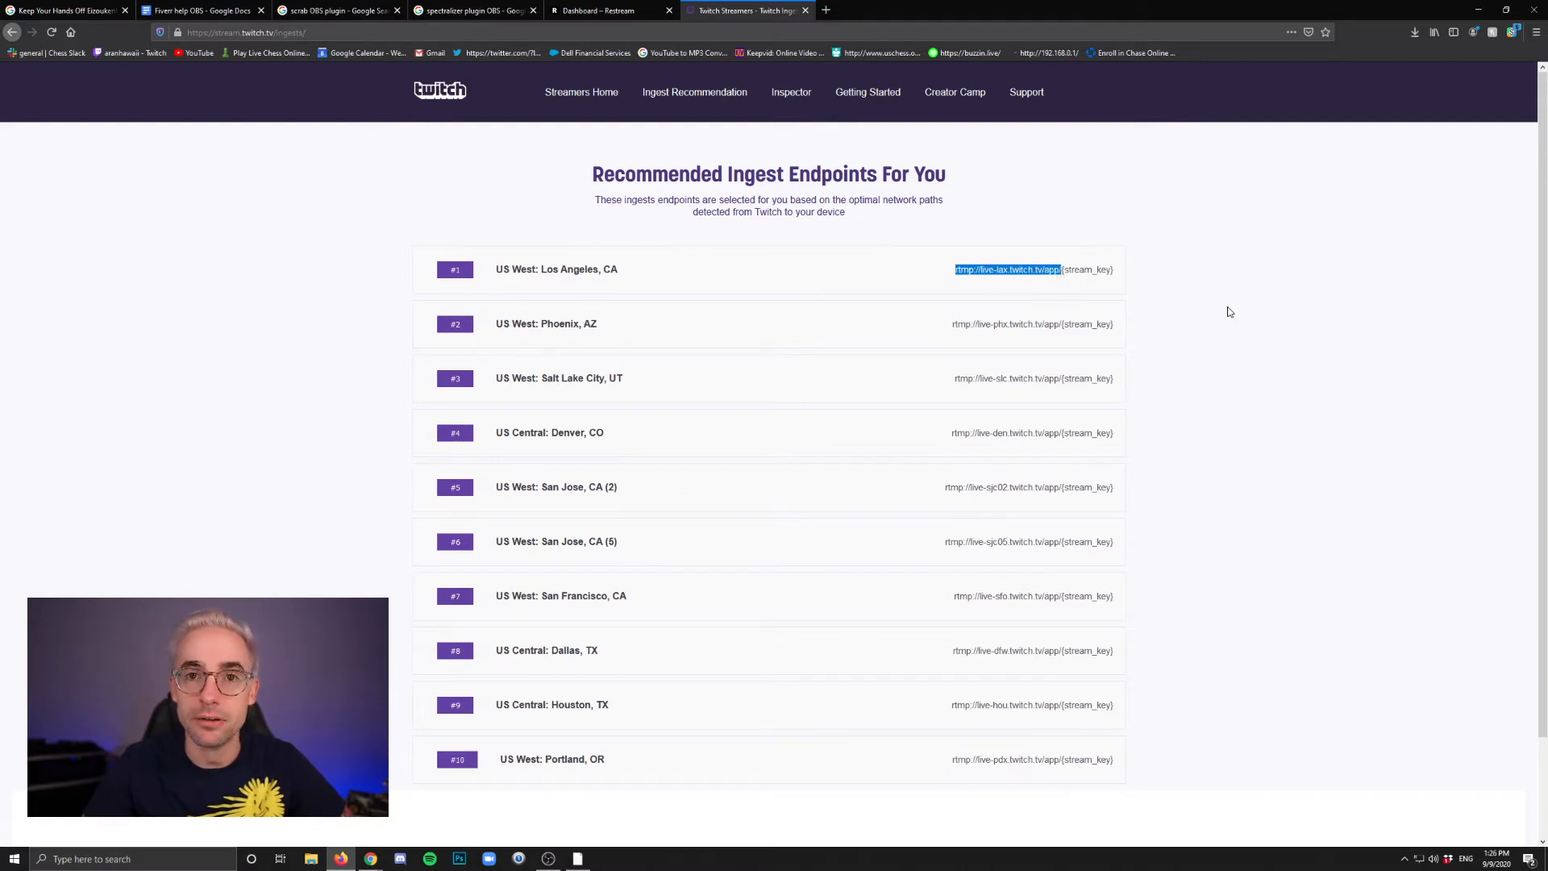
mouse_move(1215, 285)
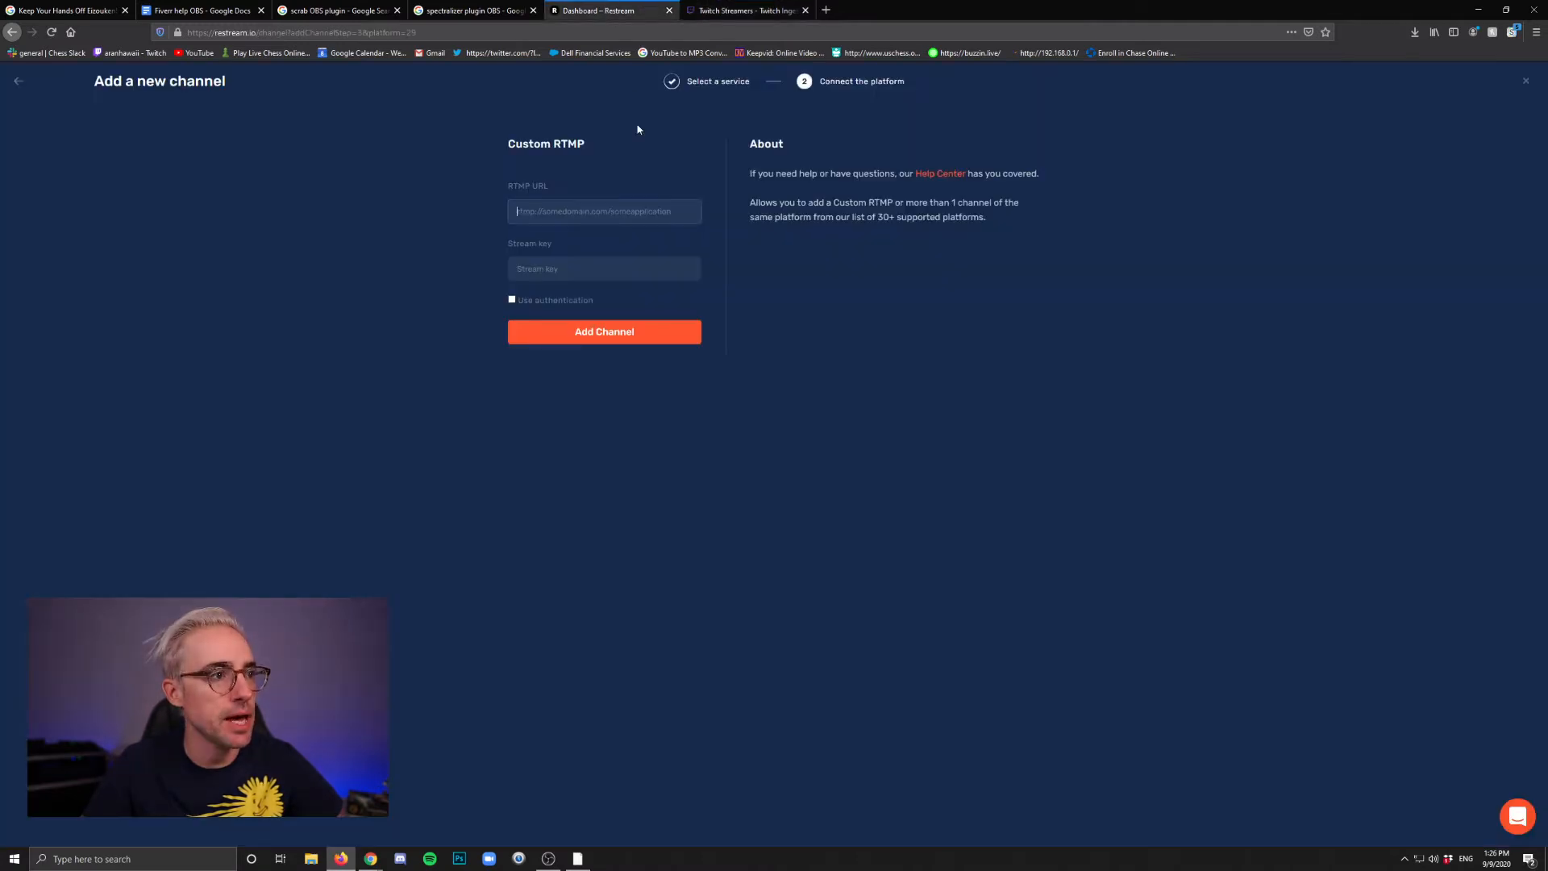
Add a Custom RTMP channel with URL rtmp://live-lax.twitch.tv/app/ and its stream key
type("rtmp://live-lax.twitch.tv/app/")
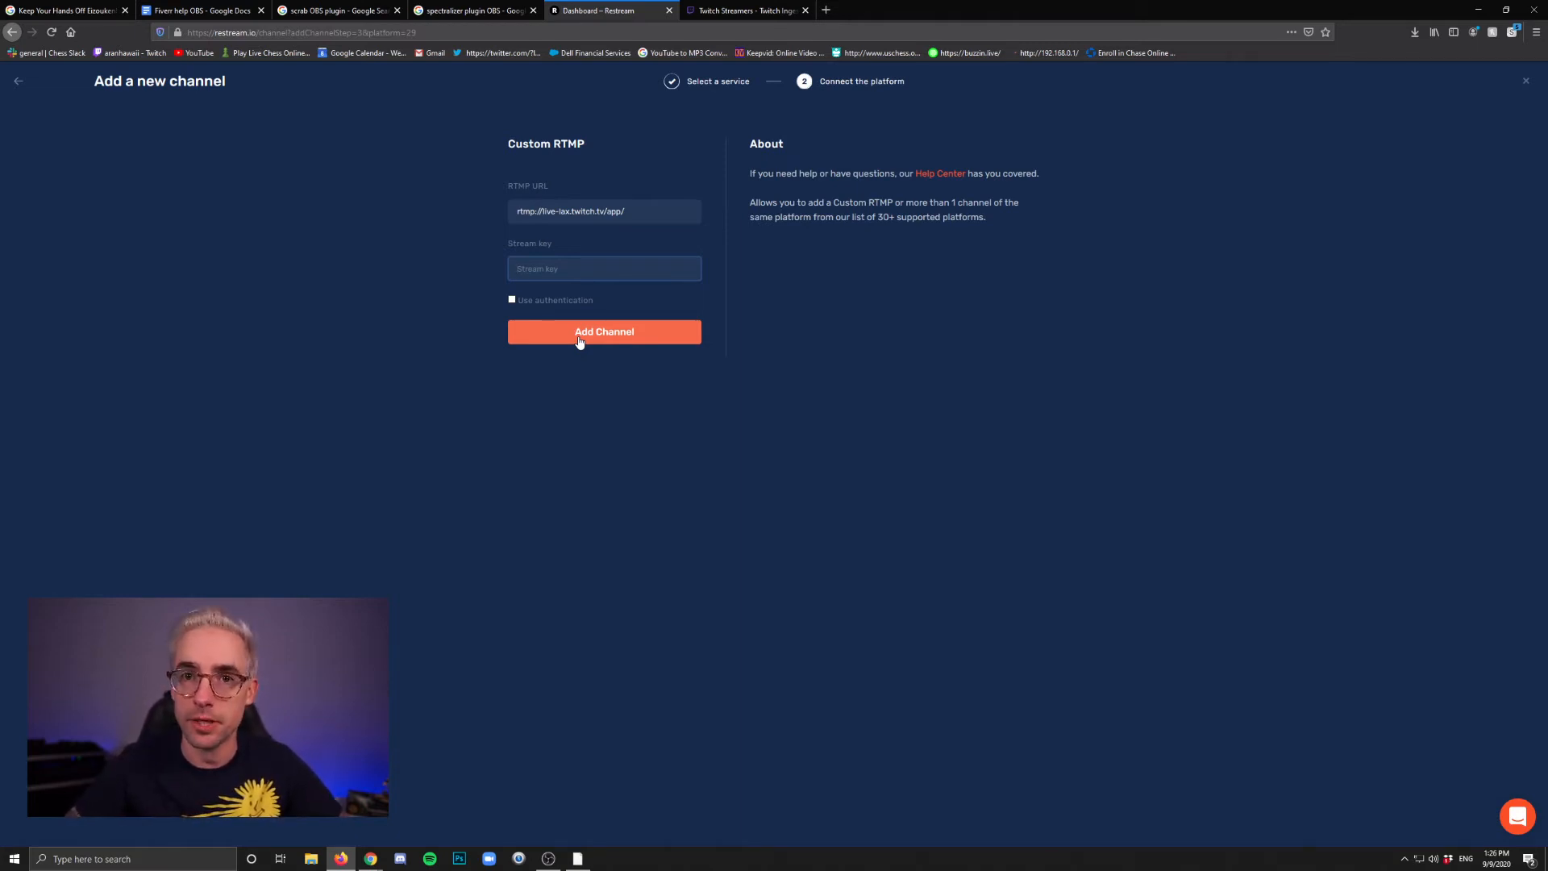
left_click(603, 268)
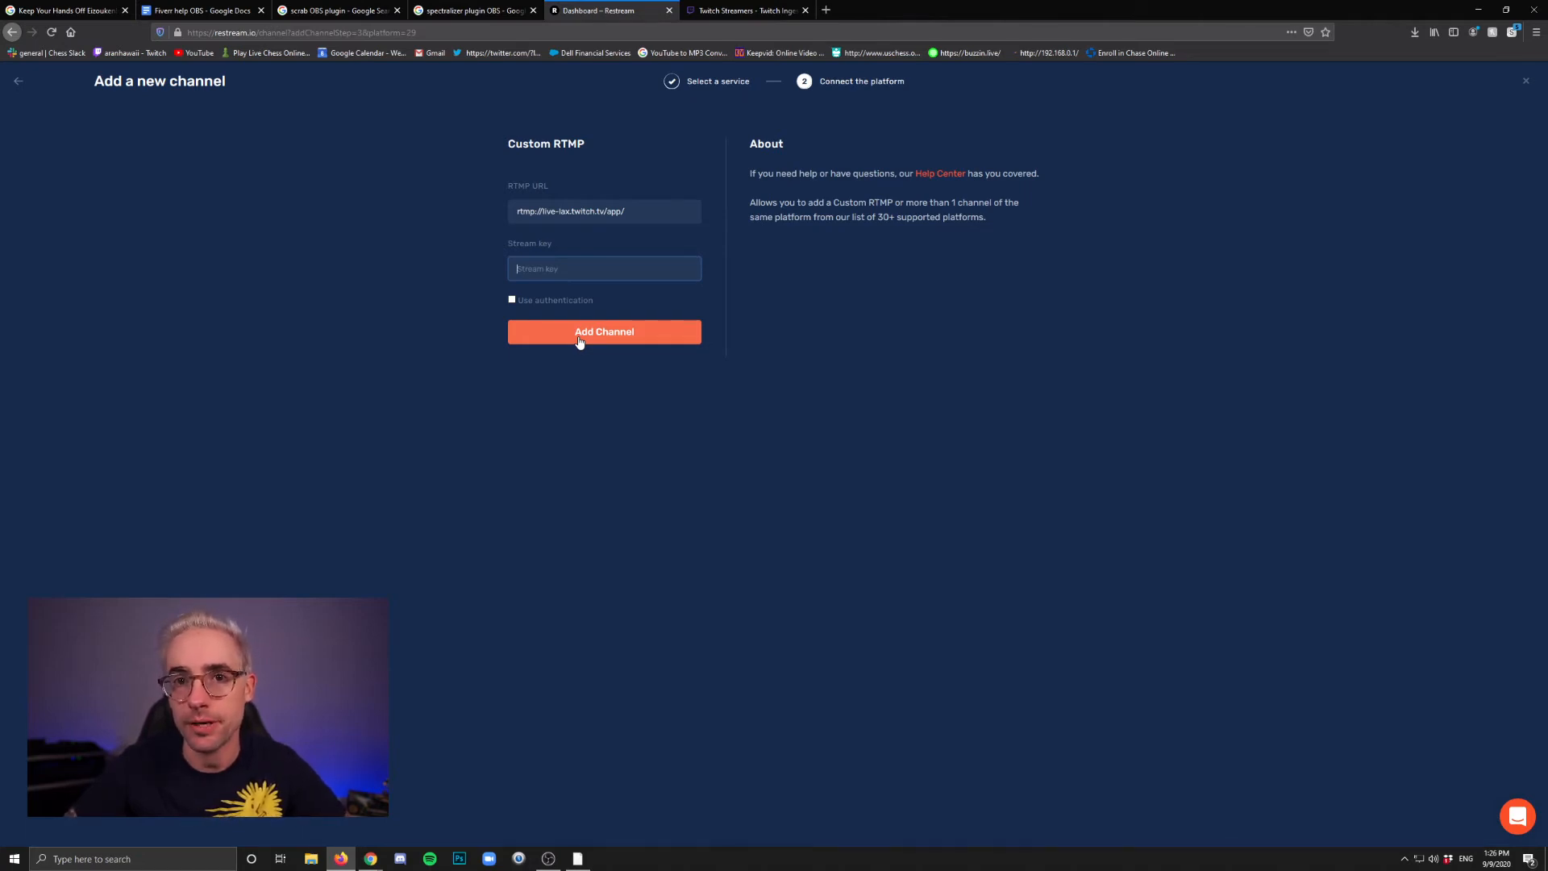
left_click(603, 331)
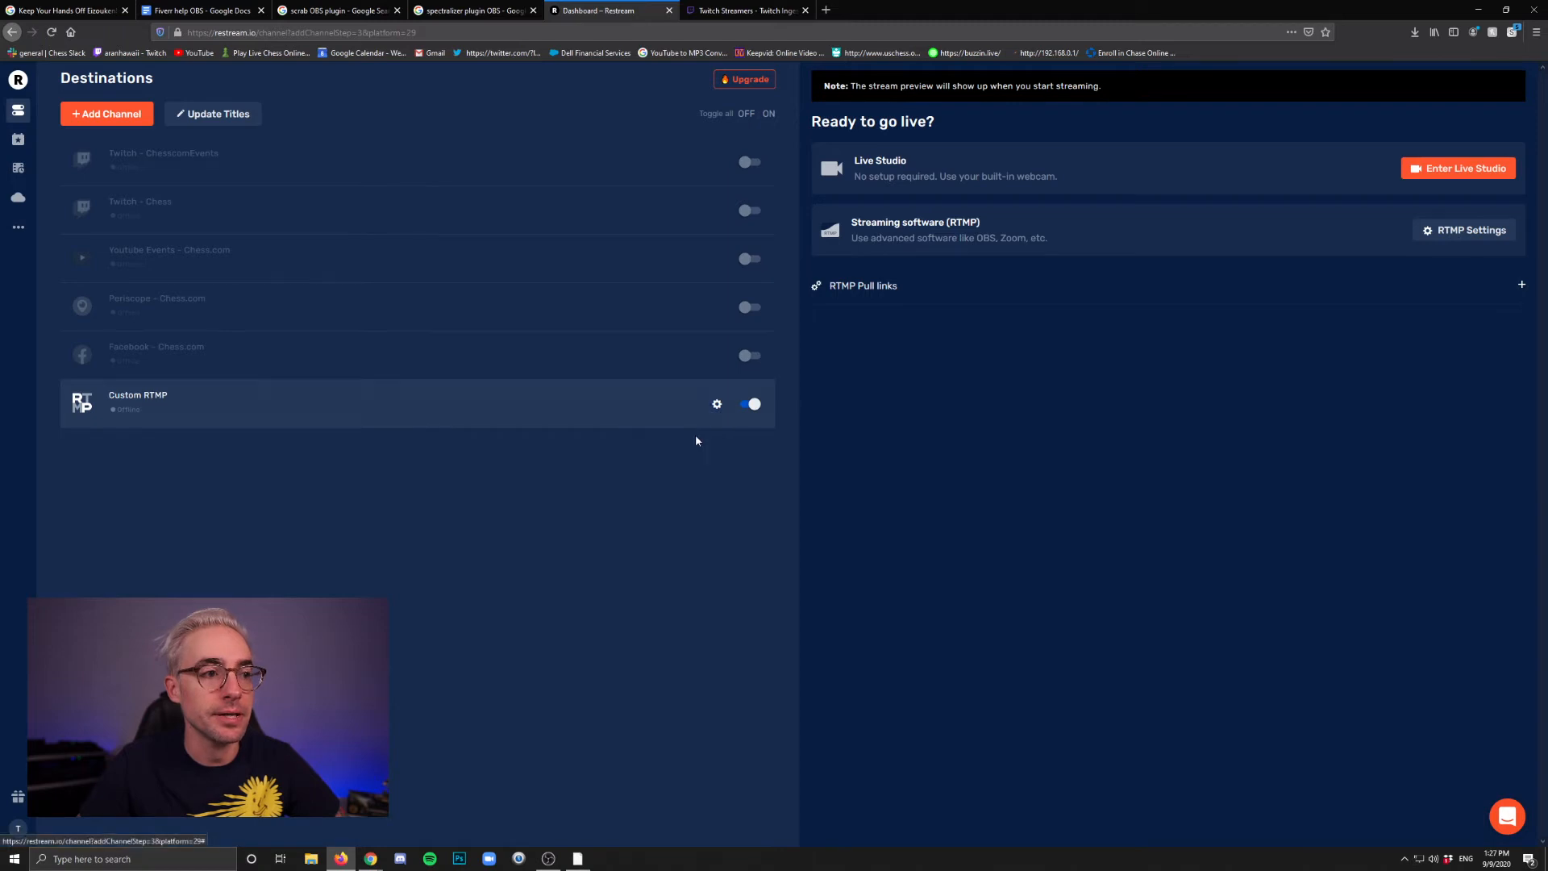
Add '- aranhawaii on twitch' to the Custom RTMP channel's display name and save
left_click(717, 404)
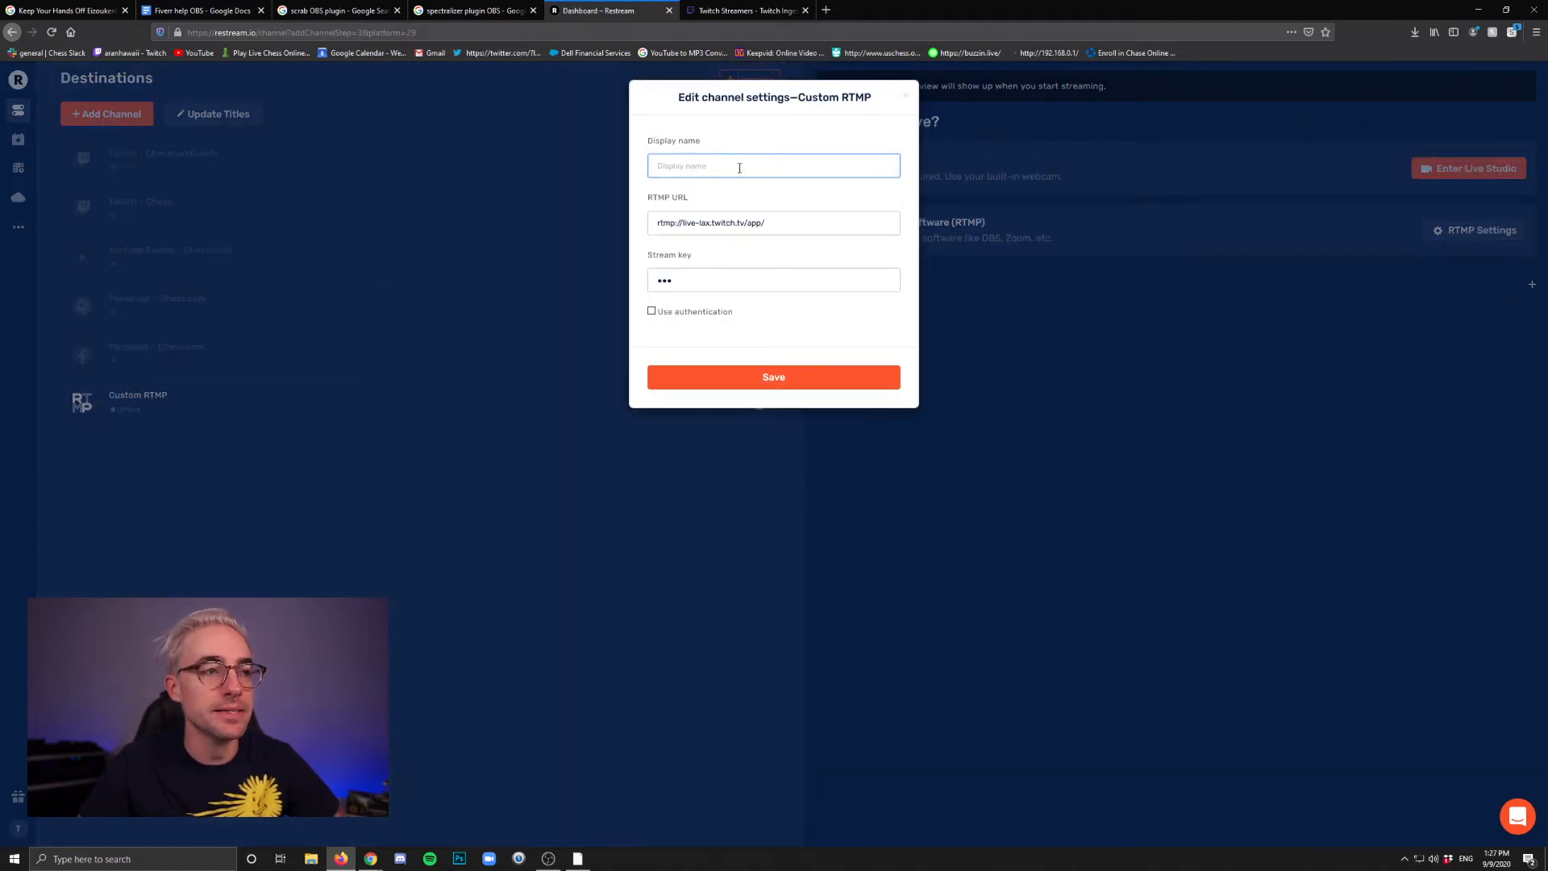
type("- ara")
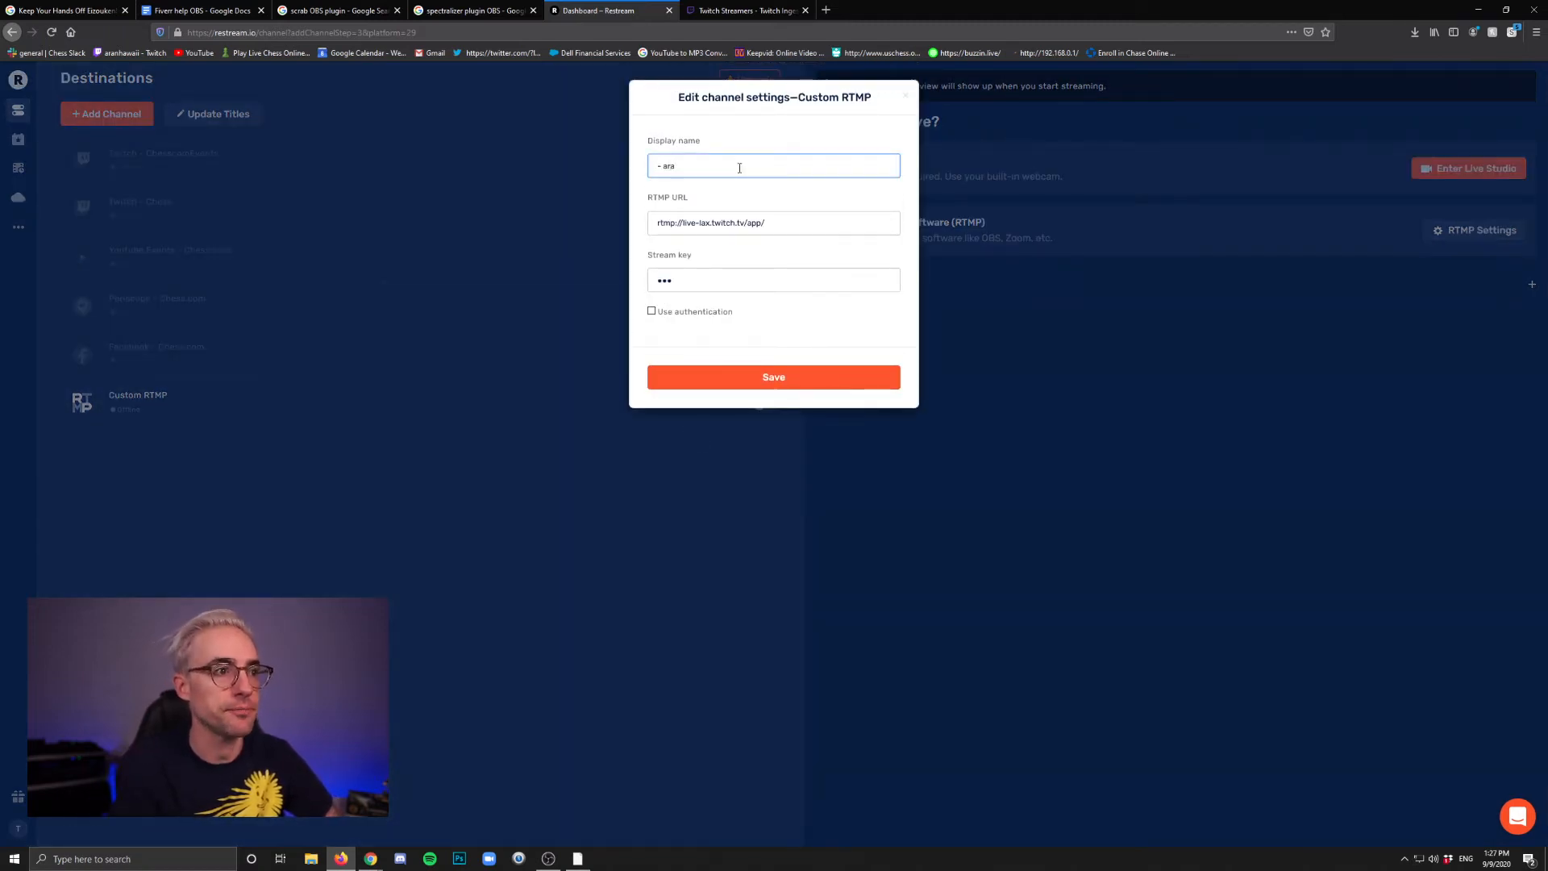
type("ranhawaii on twitch")
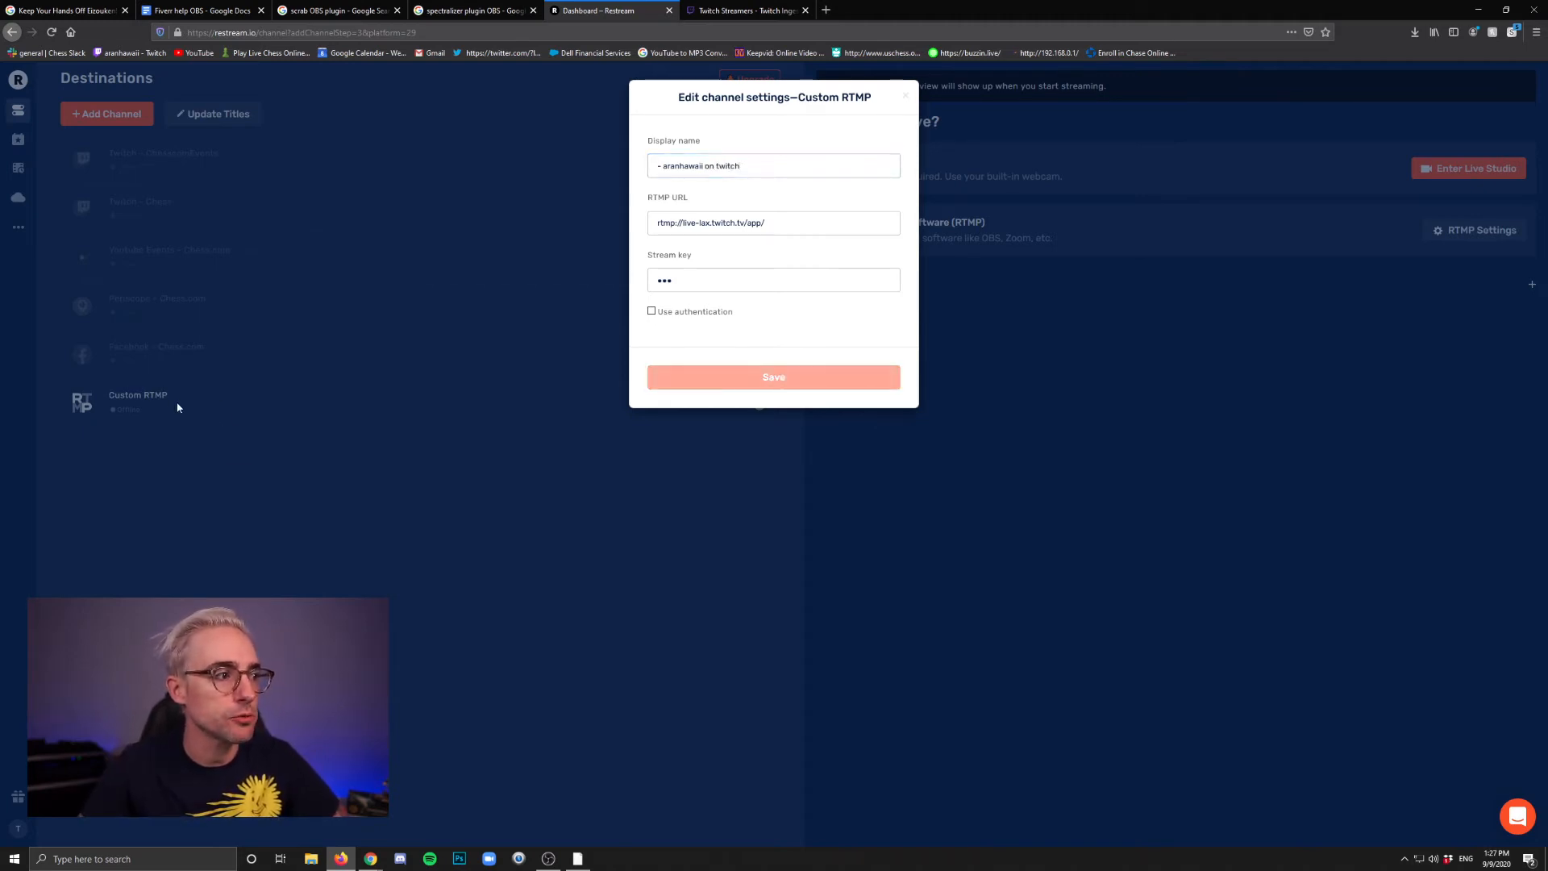
left_click(773, 376)
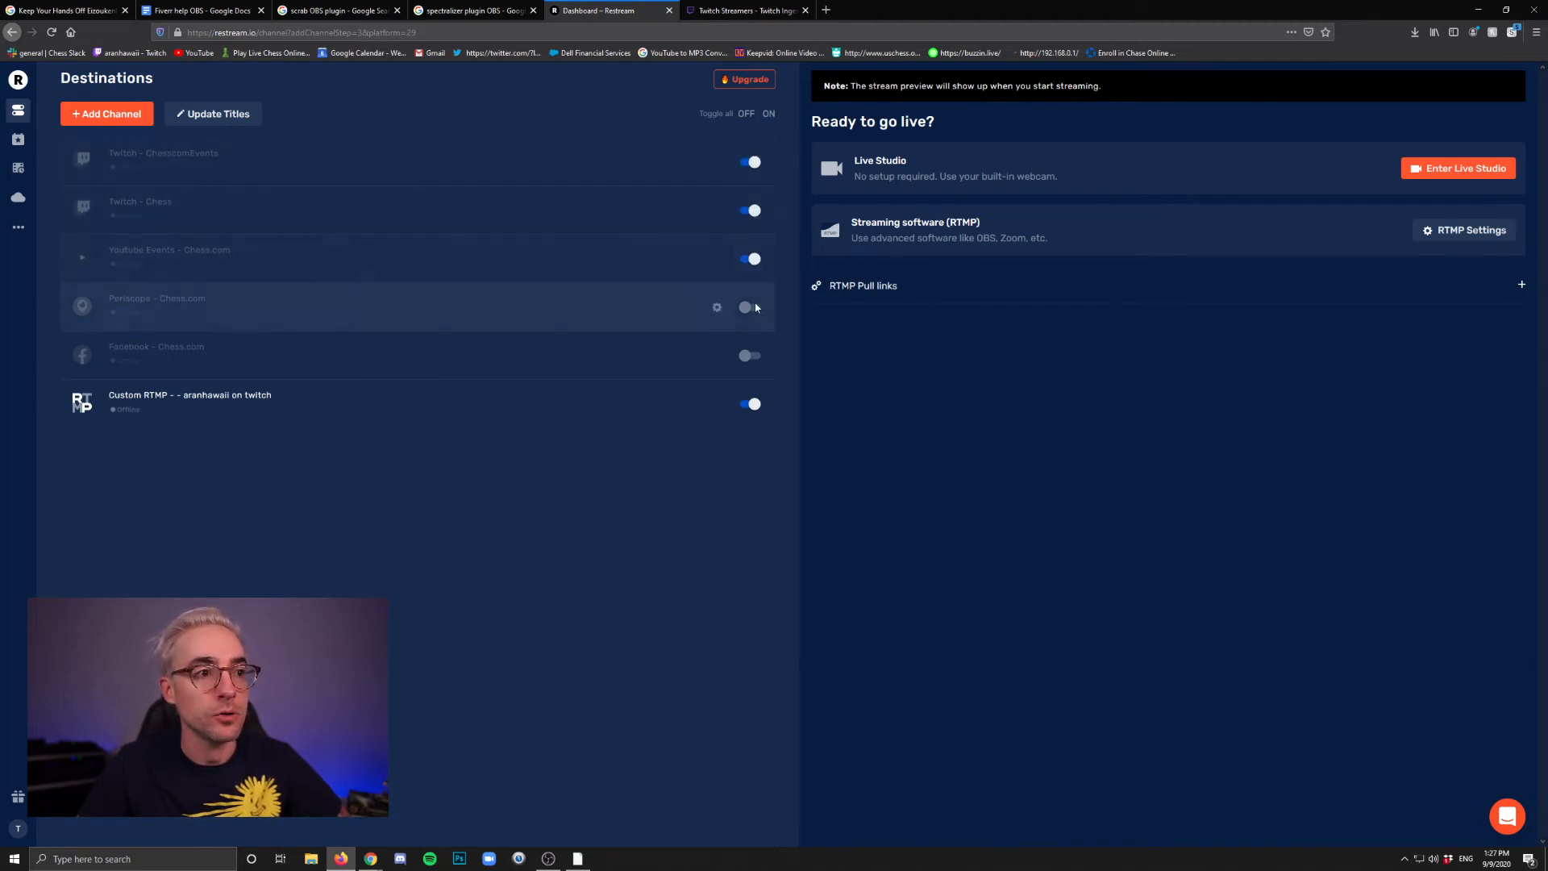
Toggle Periscope on, then switch off the Chess.com and custom Twitch destinations
left_click(751, 307)
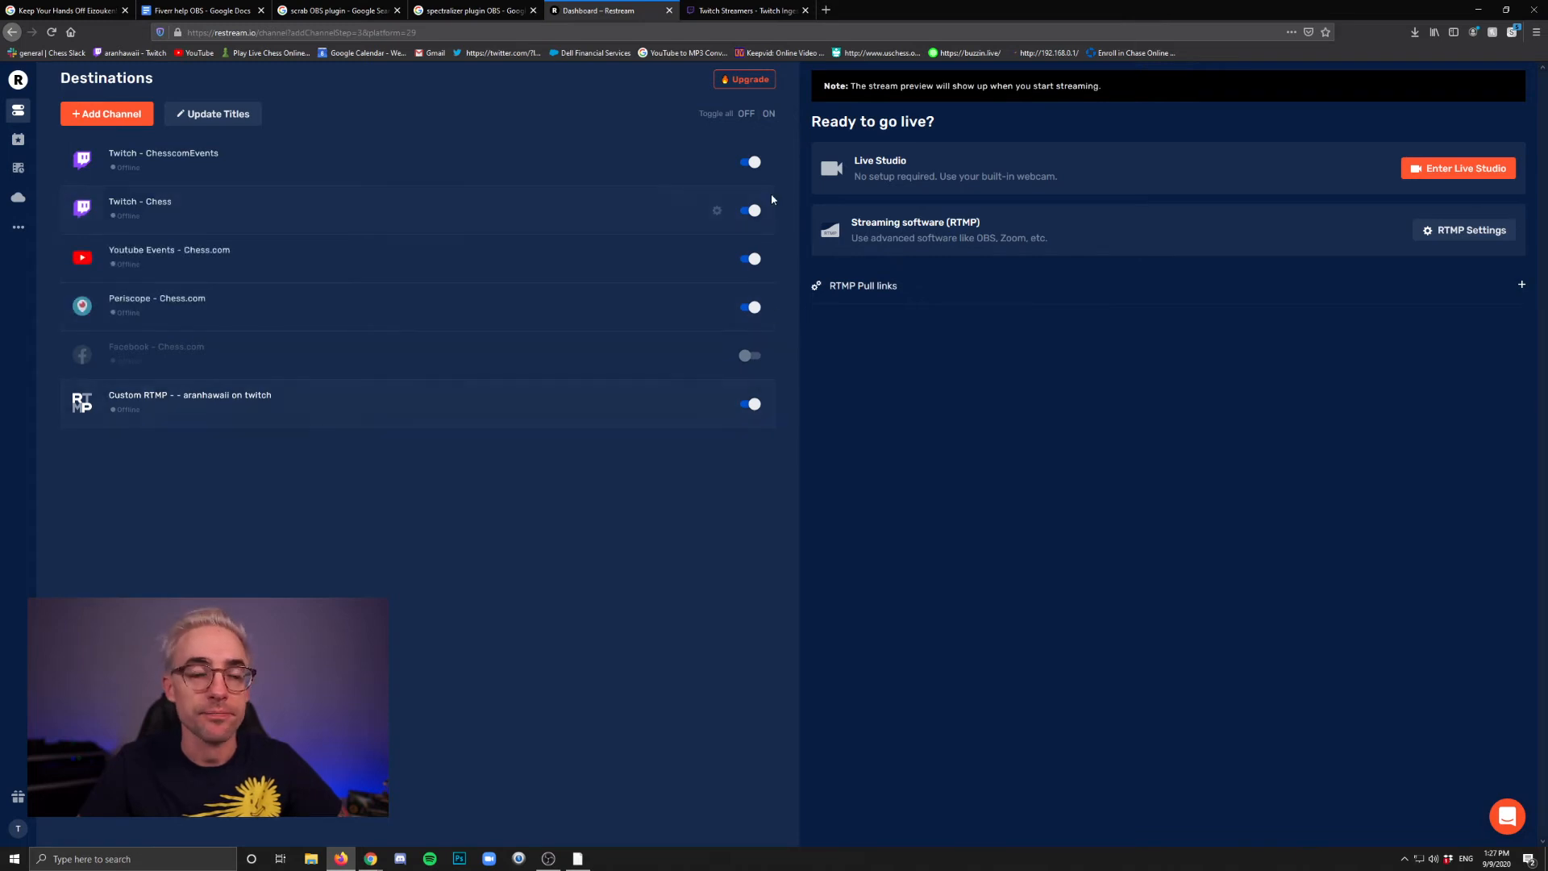
left_click(751, 259)
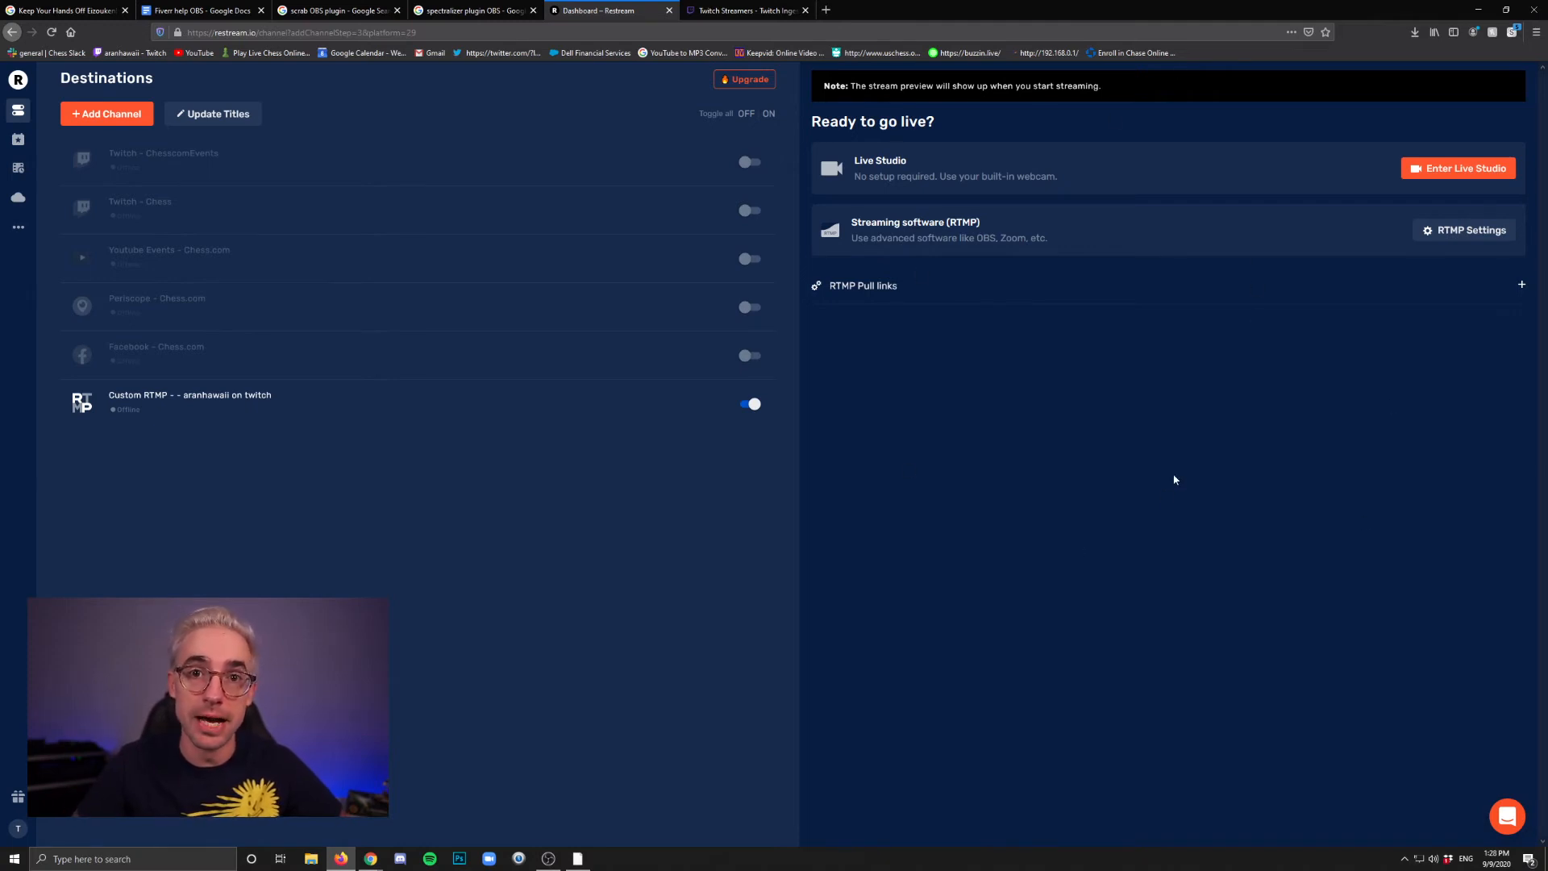
left_click(749, 403)
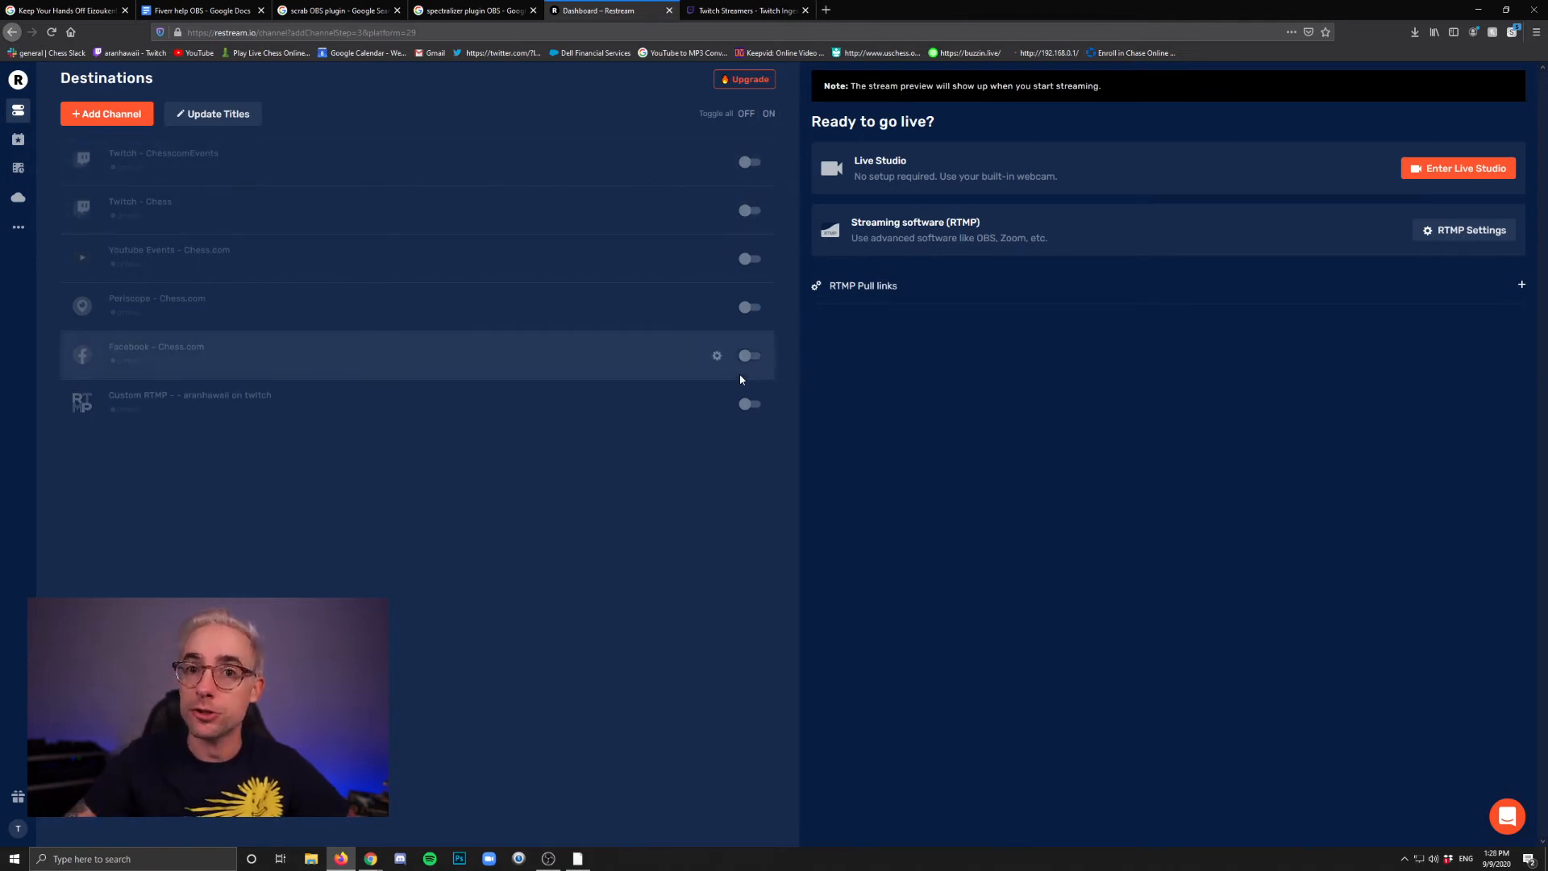
mouse_move(1024, 439)
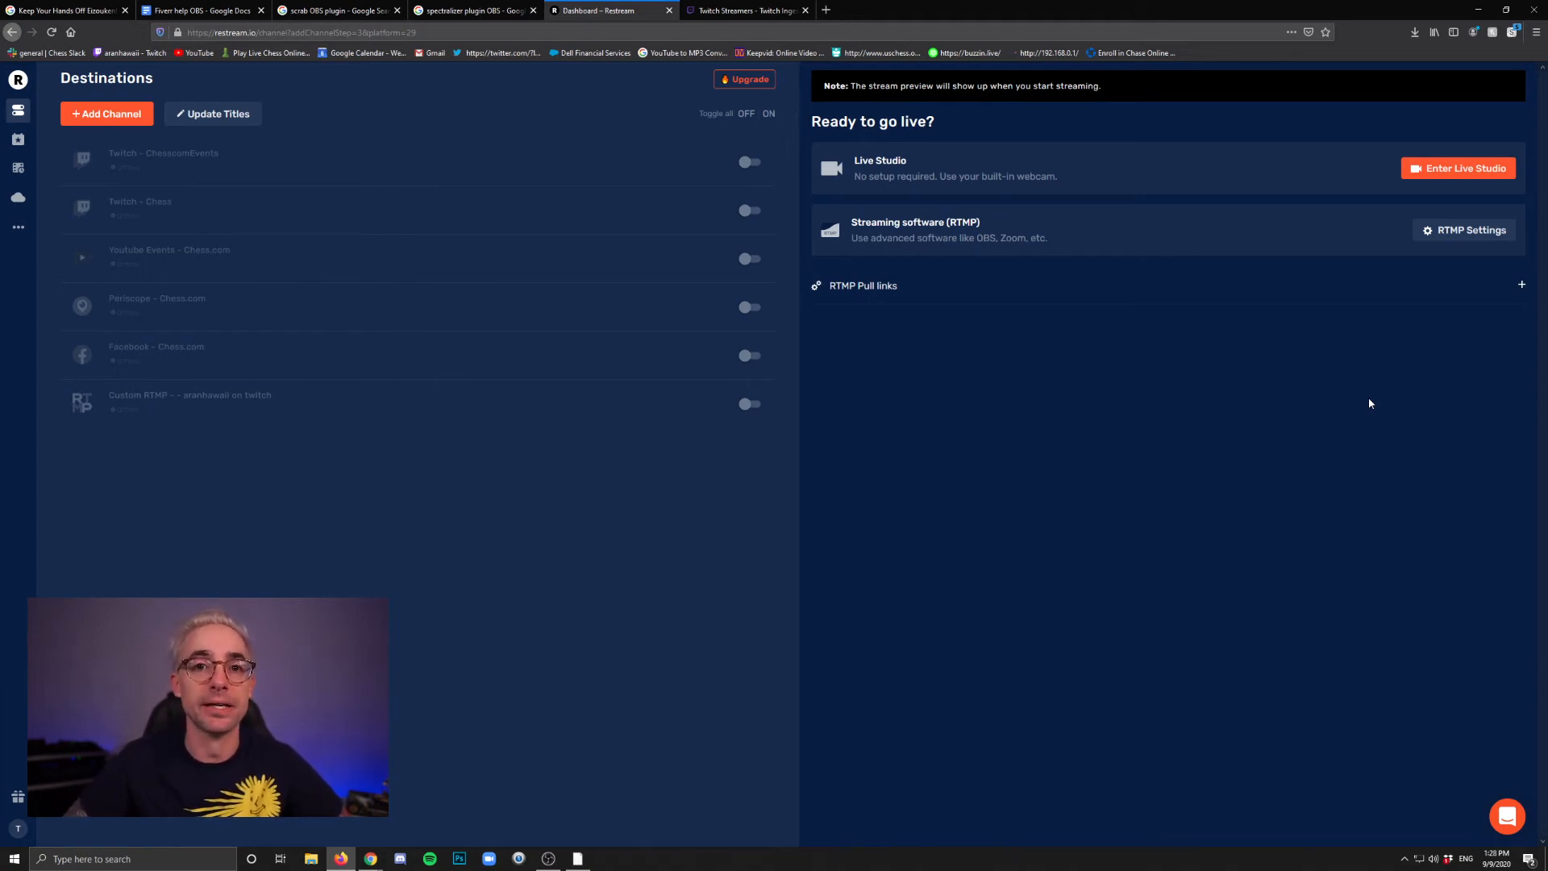
mouse_move(1125, 278)
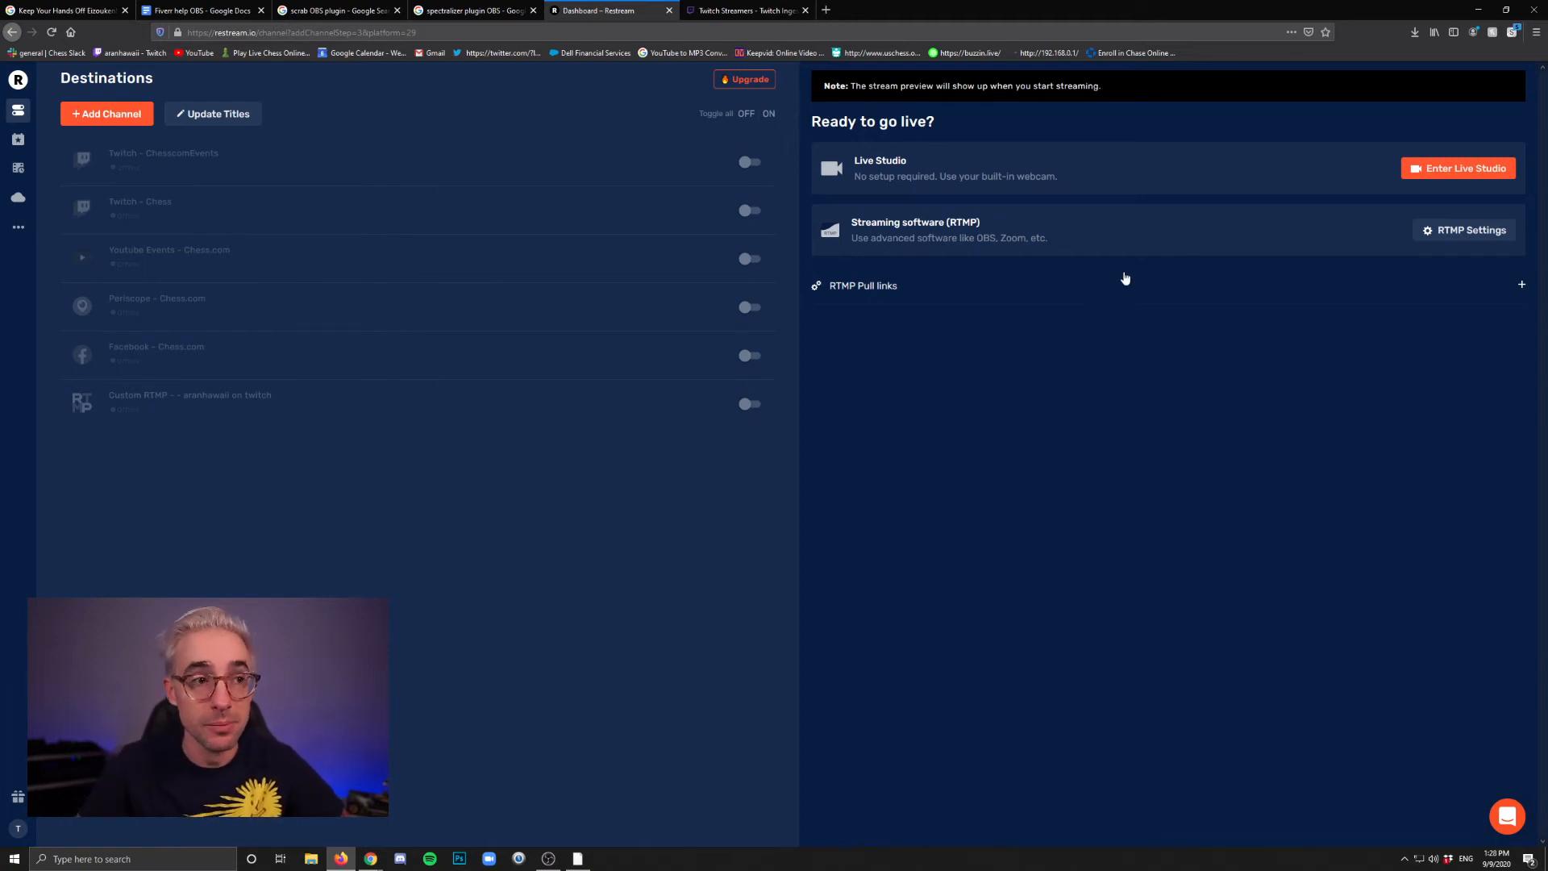
mouse_move(819, 494)
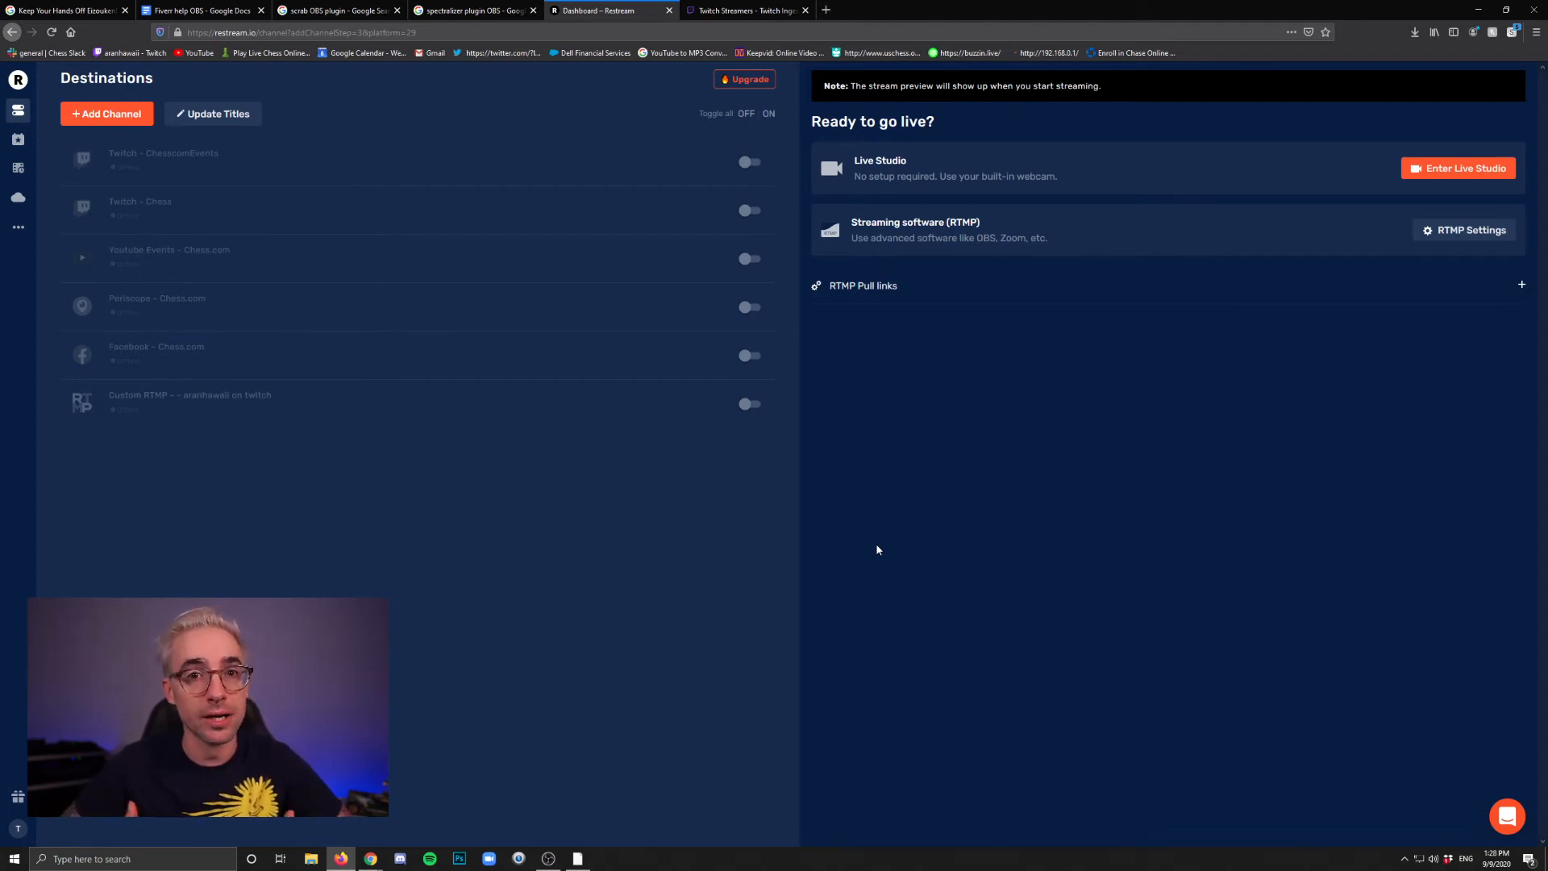
mouse_move(915, 485)
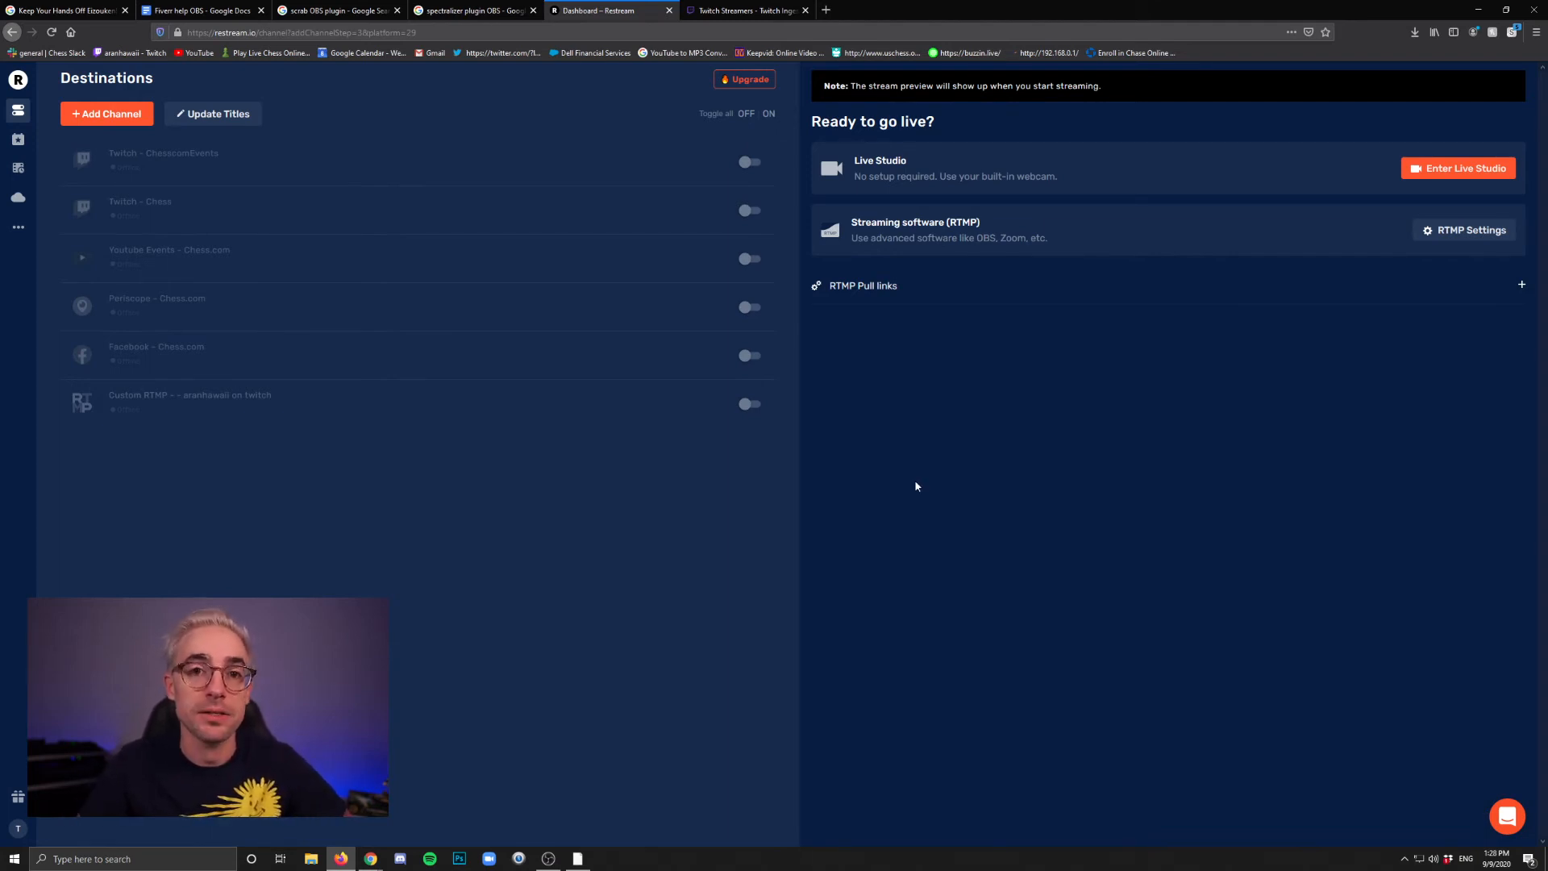
left_click(218, 113)
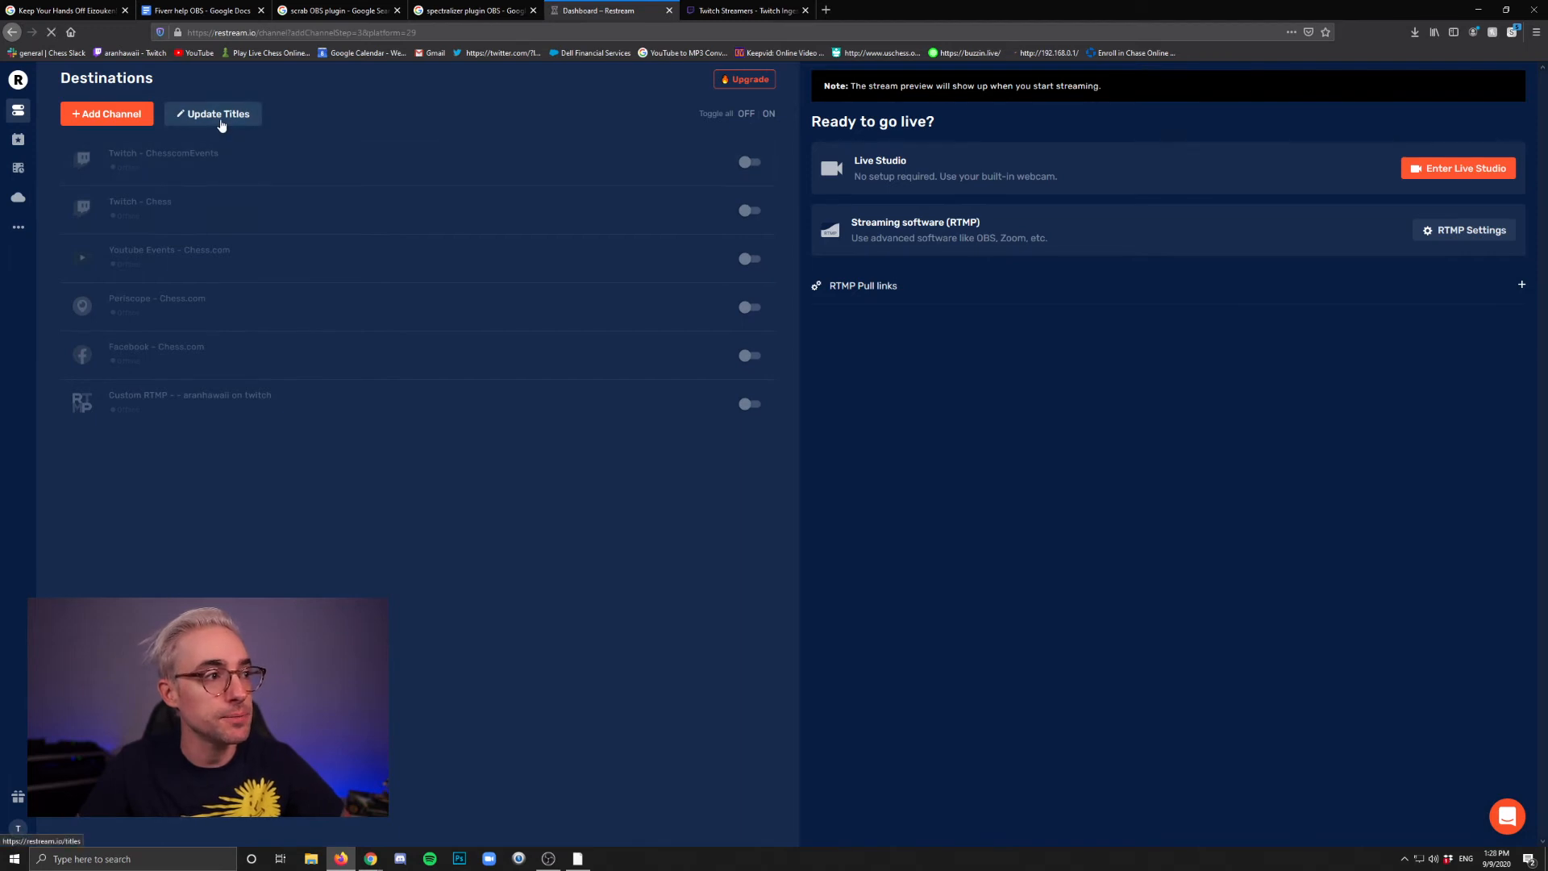
left_click(212, 113)
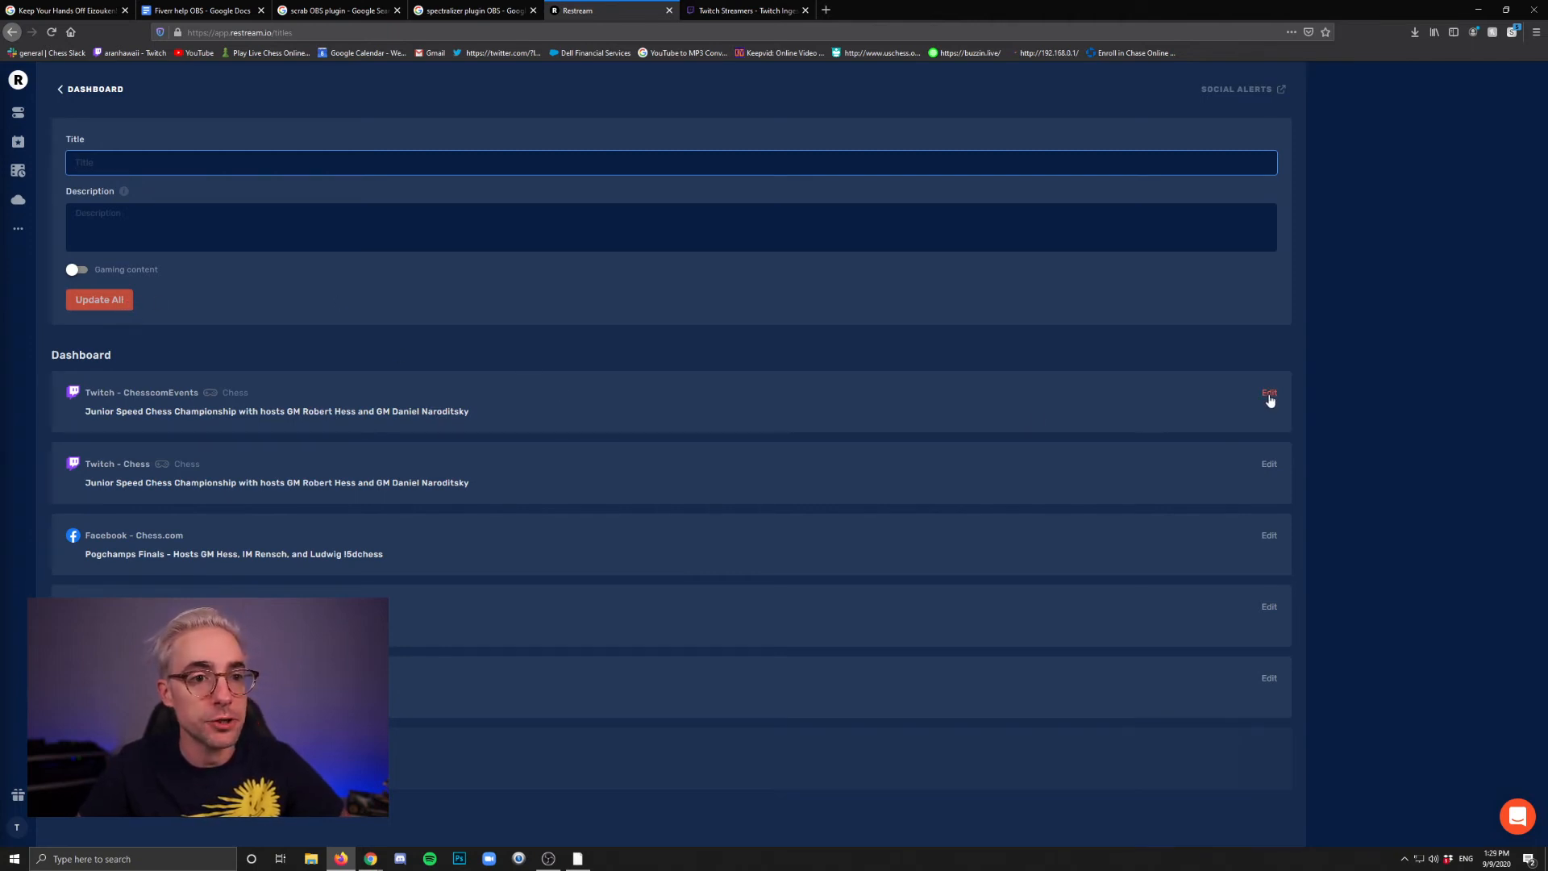
left_click(1270, 394)
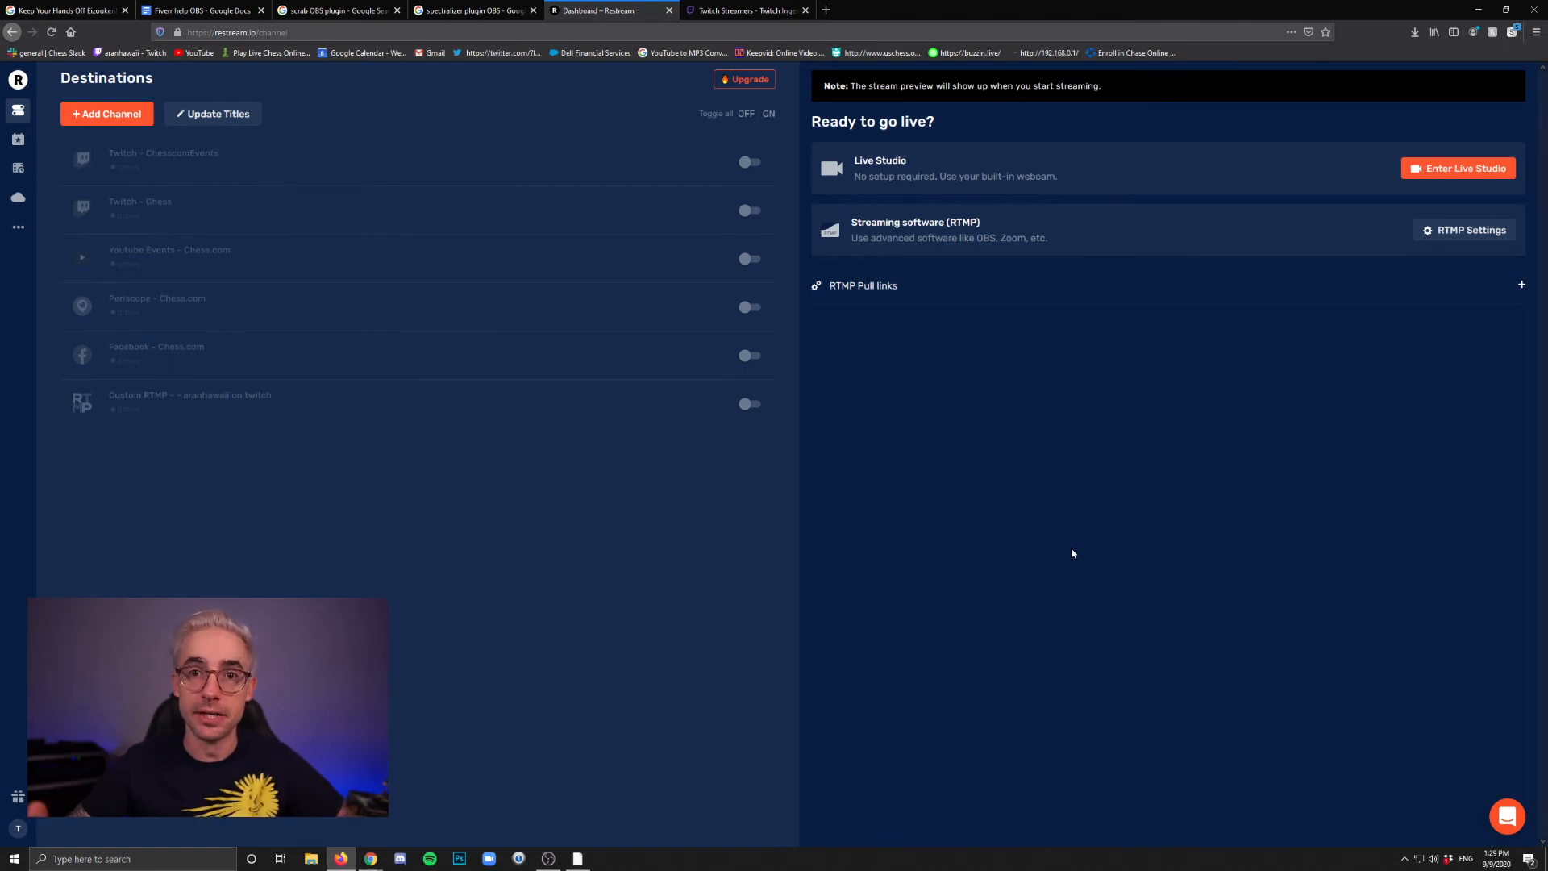
mouse_move(851, 228)
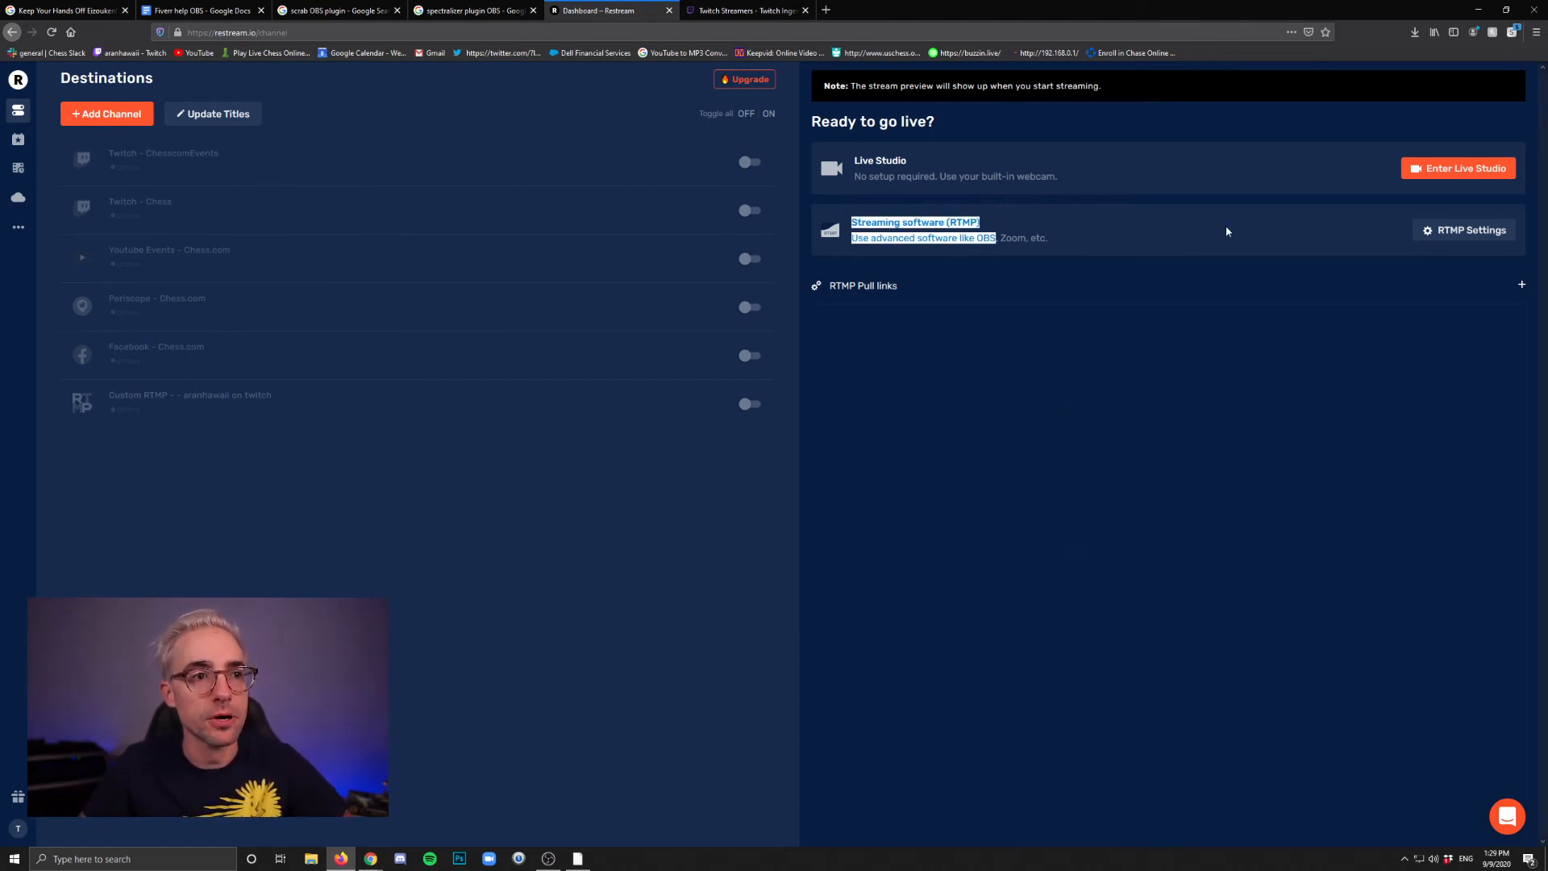
Open Restream's RTMP settings to view the server URL and stream key
left_click(1469, 229)
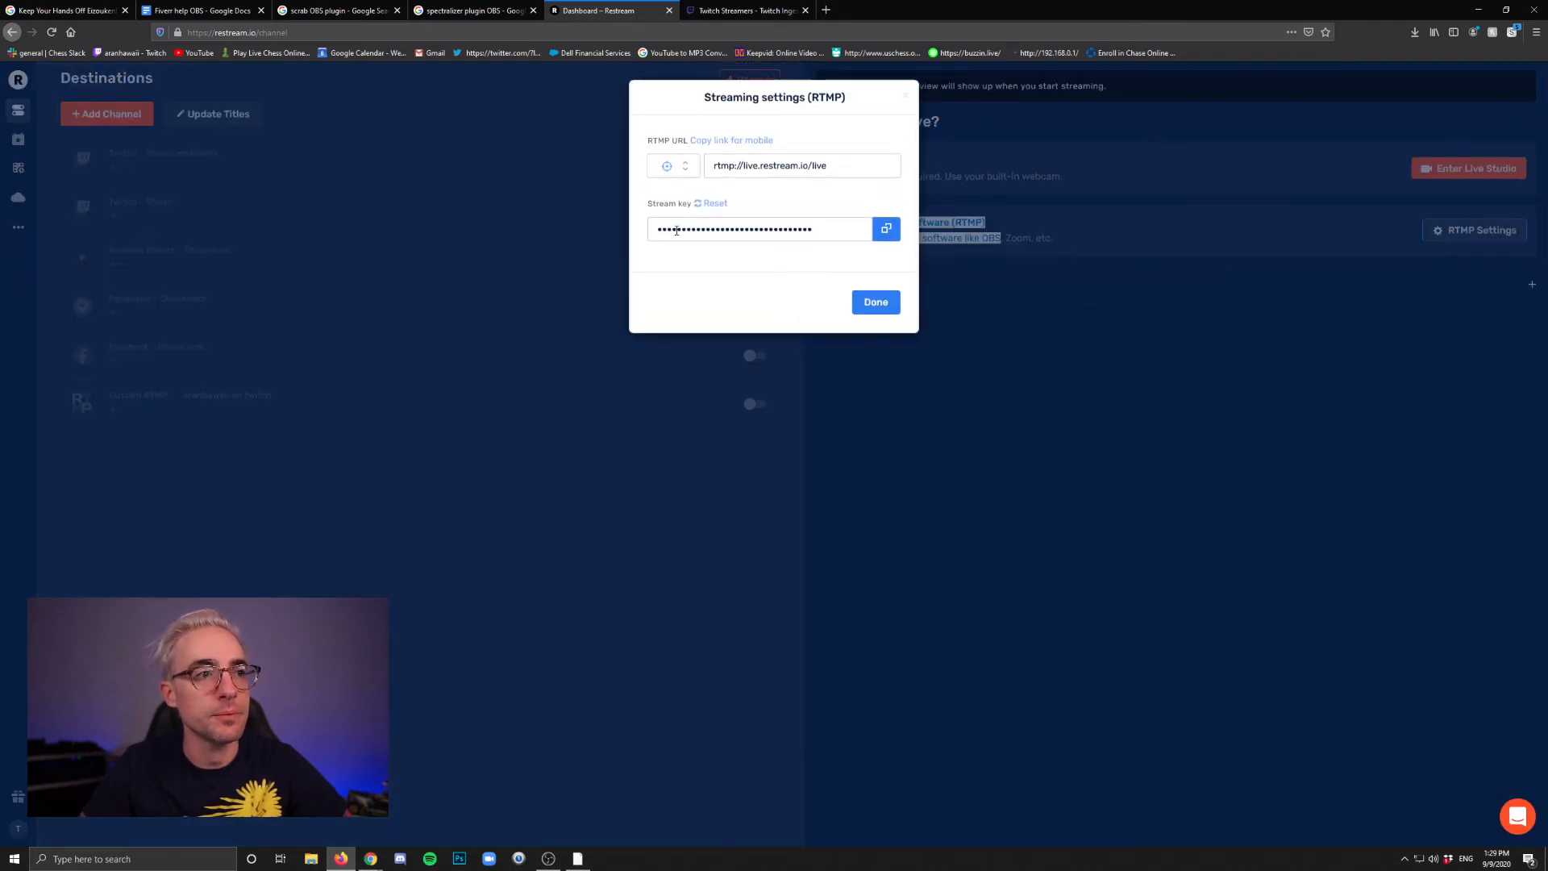
mouse_move(630, 235)
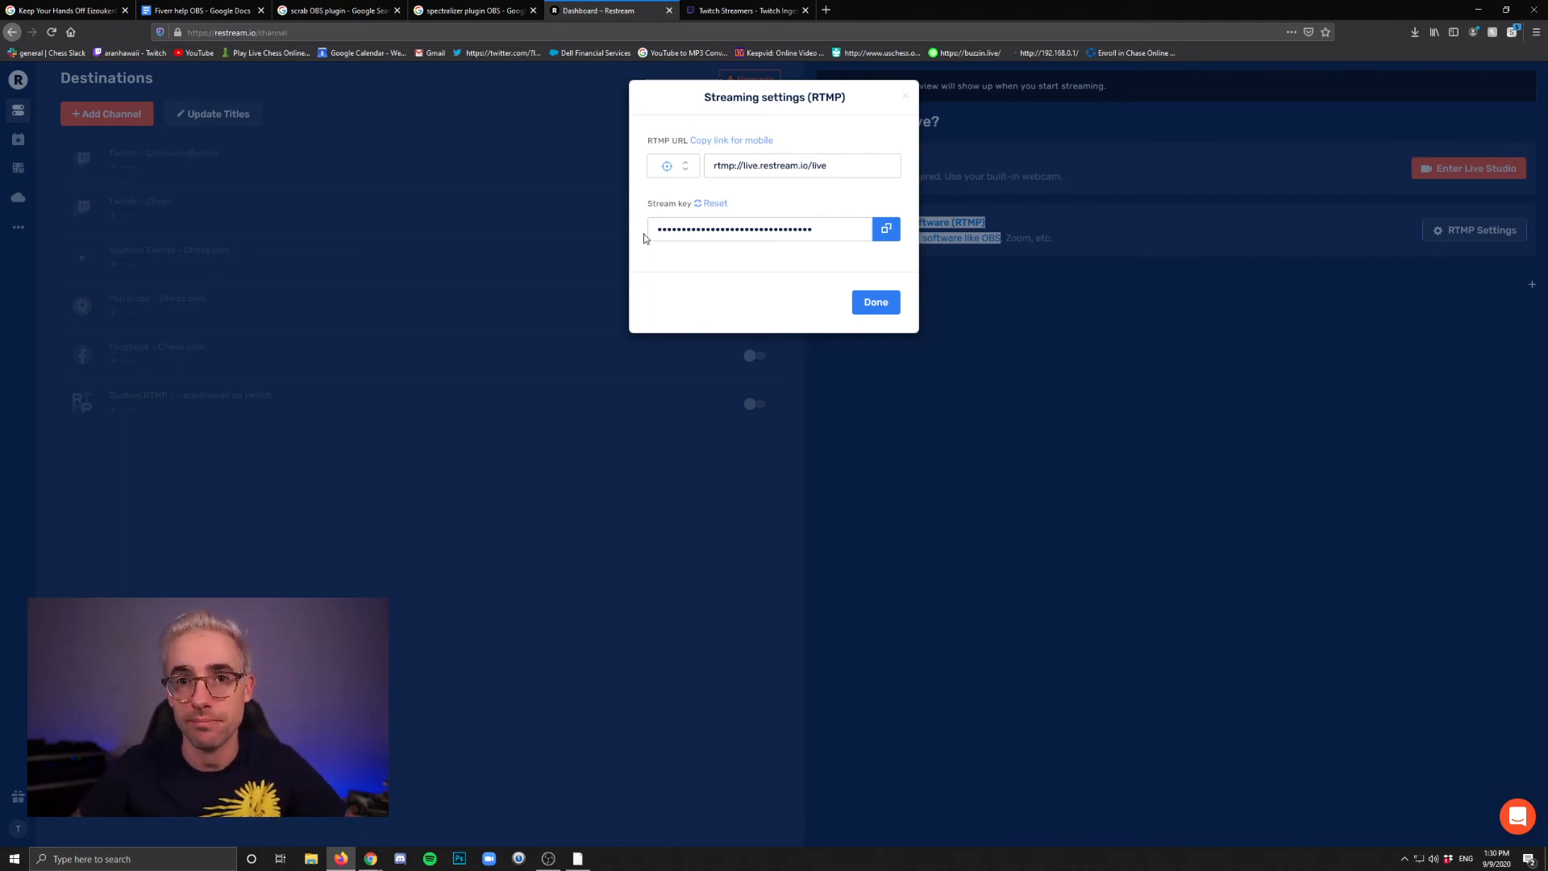
left_click(874, 301)
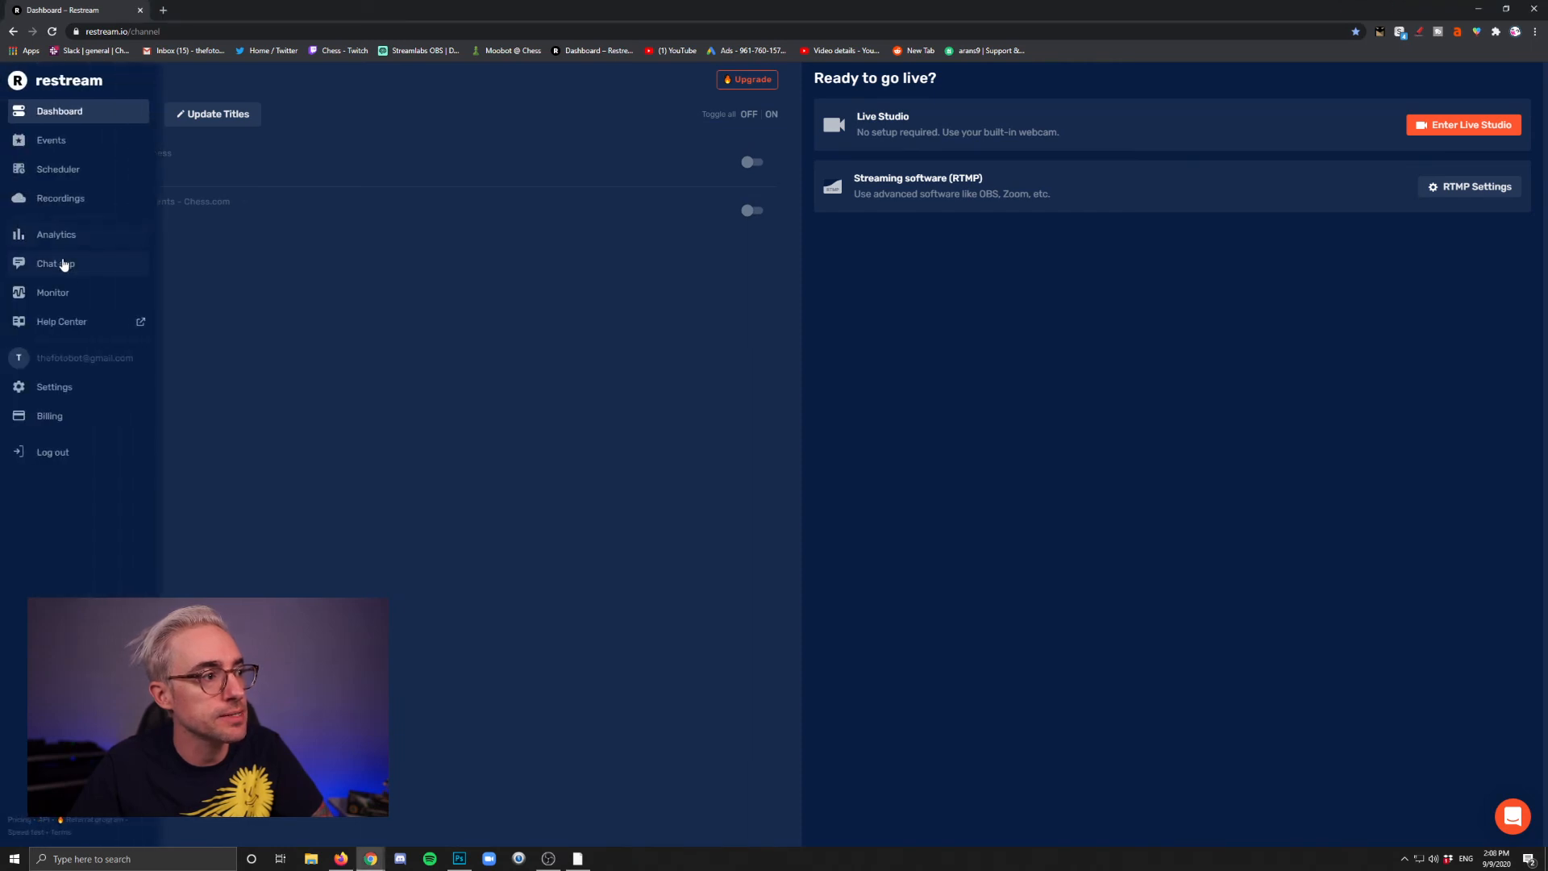
Open the Scheduler page from the left sidebar, showing the empty 0-of-2 video queue
left_click(56, 263)
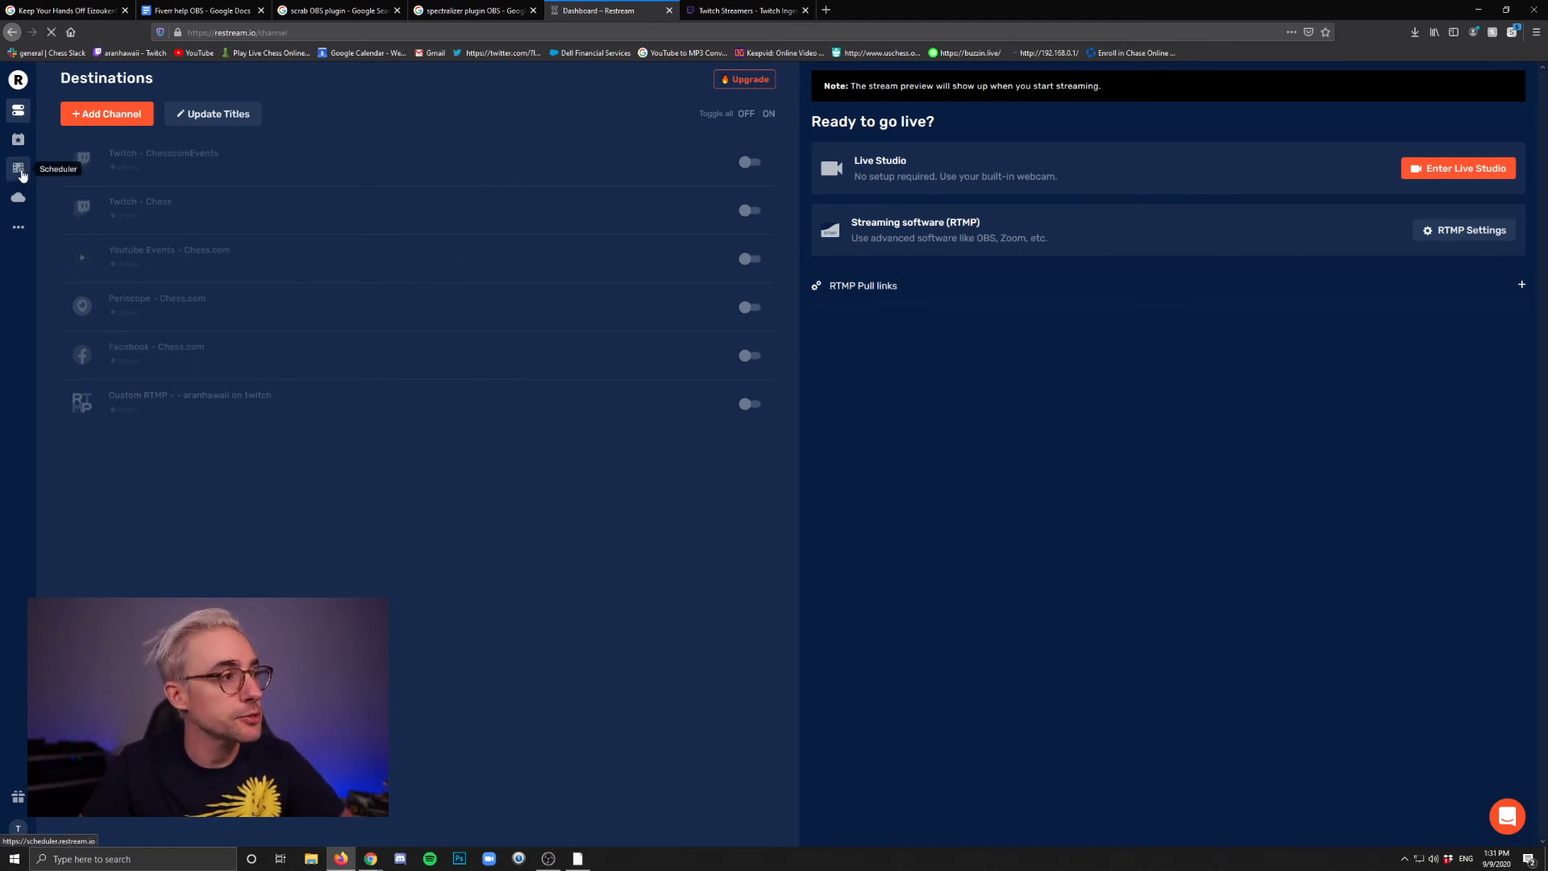
left_click(17, 167)
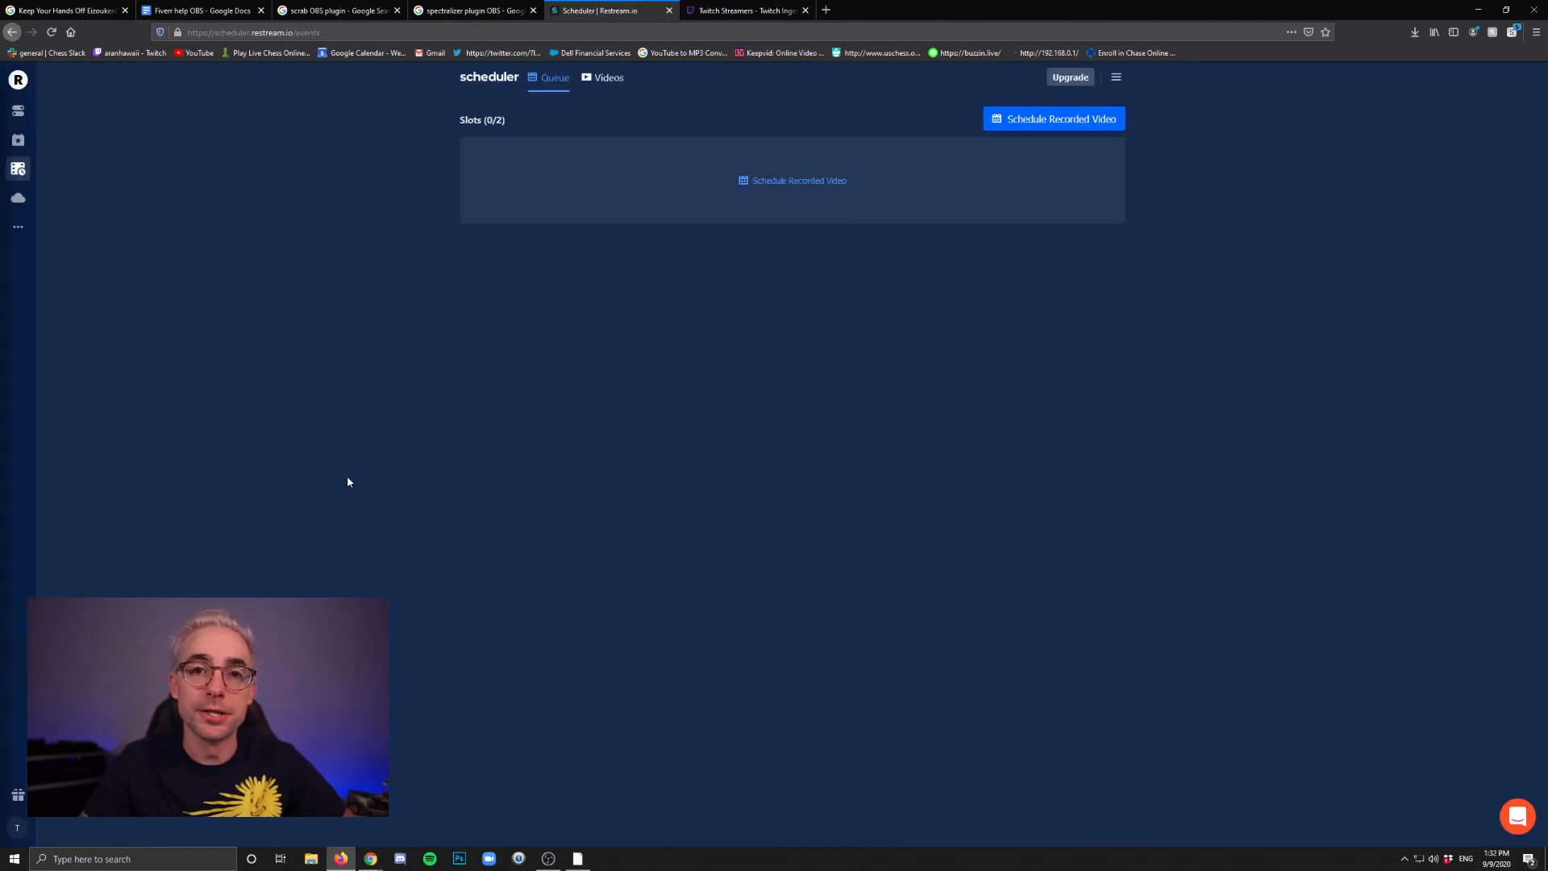